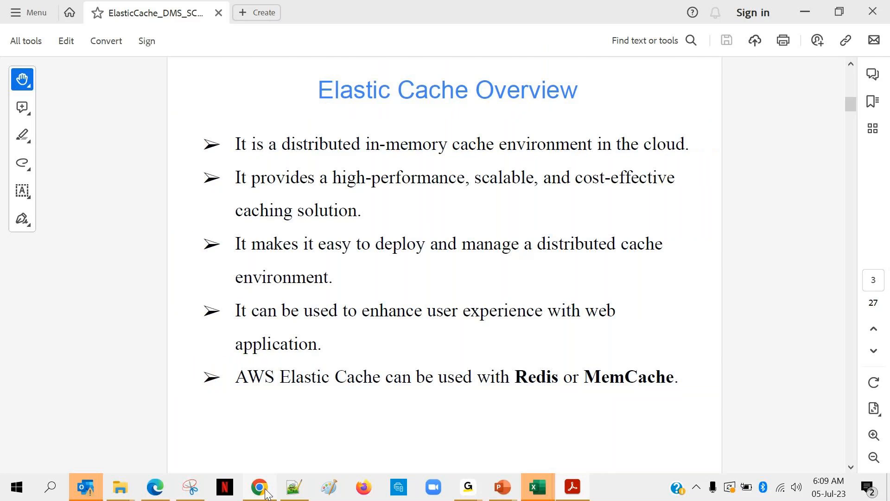
In Chrome, close every tab right of DynamoDB and reload the console
{"action": "left_click", "coordinate": [258, 487]}
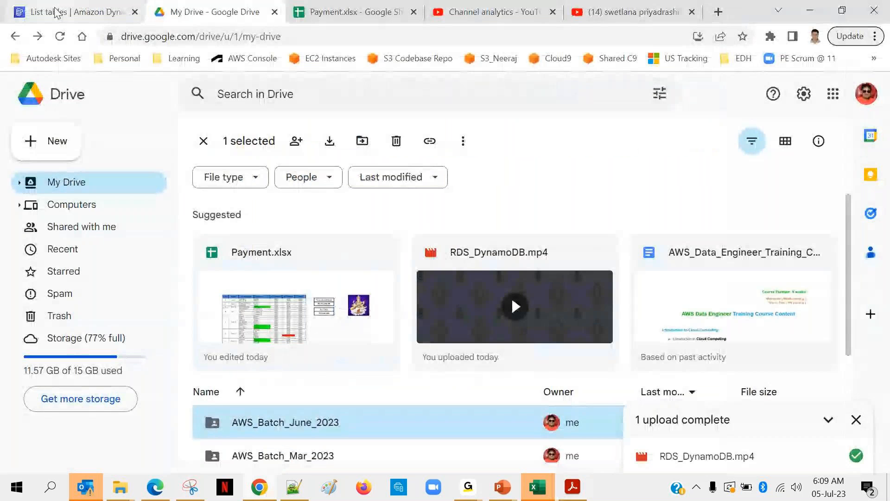
{"action": "right_click", "coordinate": [68, 11]}
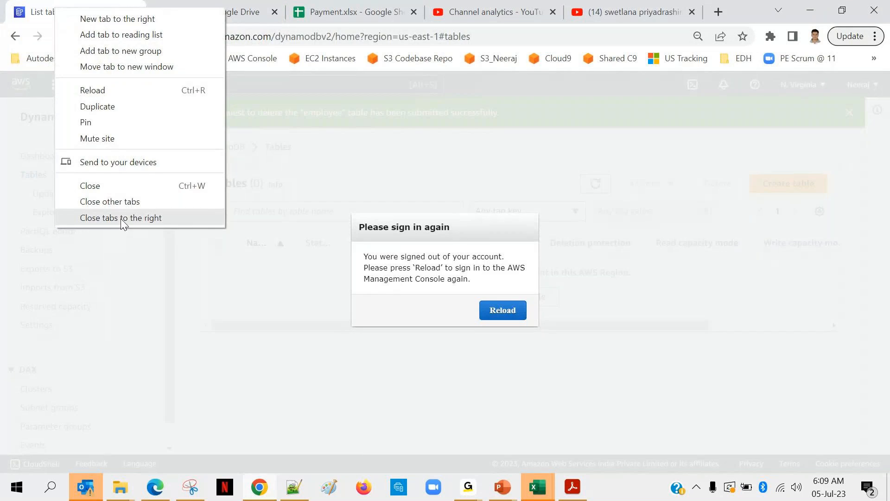
{"action": "left_click", "coordinate": [121, 217]}
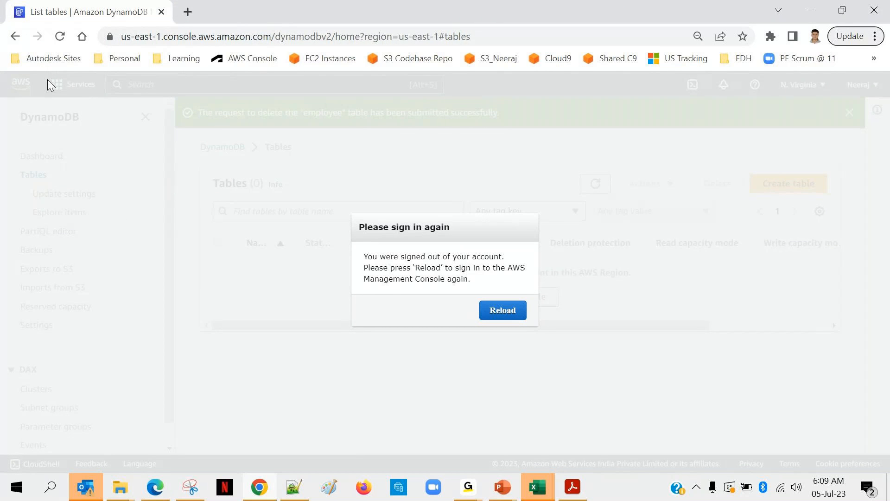
{"action": "left_click", "coordinate": [501, 310]}
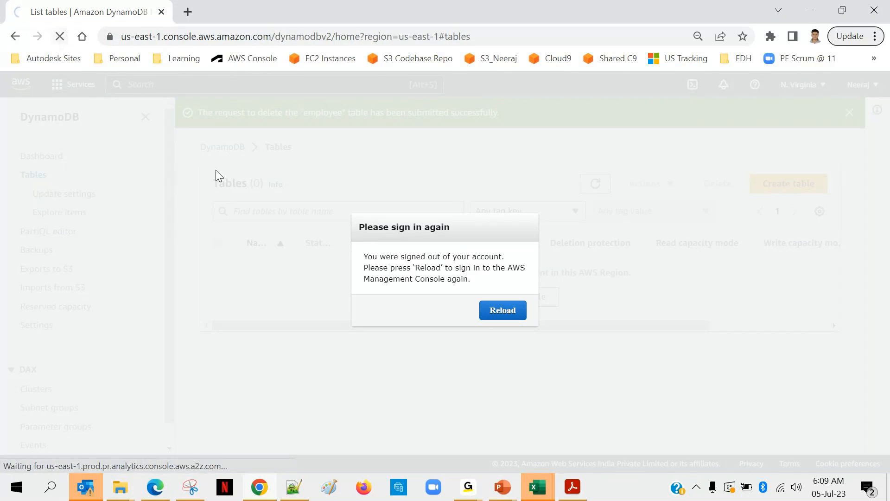
Attempt root-user sign-in with the password
{"action": "left_click", "coordinate": [502, 310]}
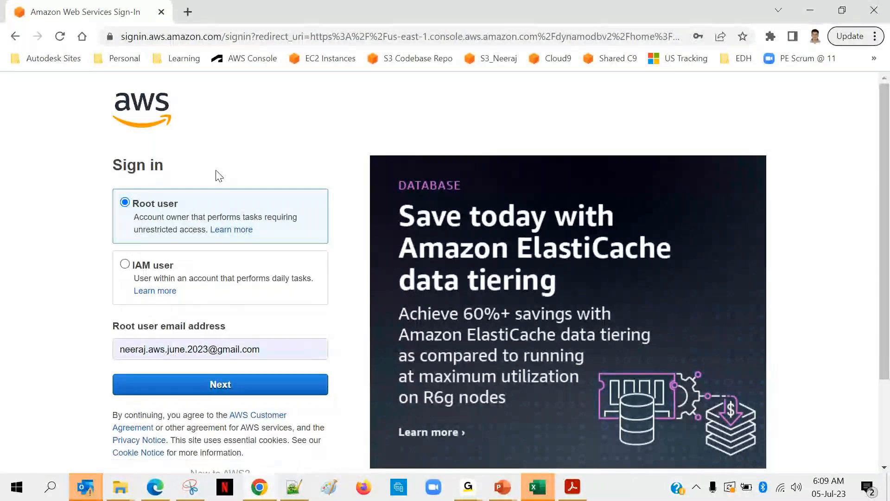
{"action": "left_click", "coordinate": [219, 383]}
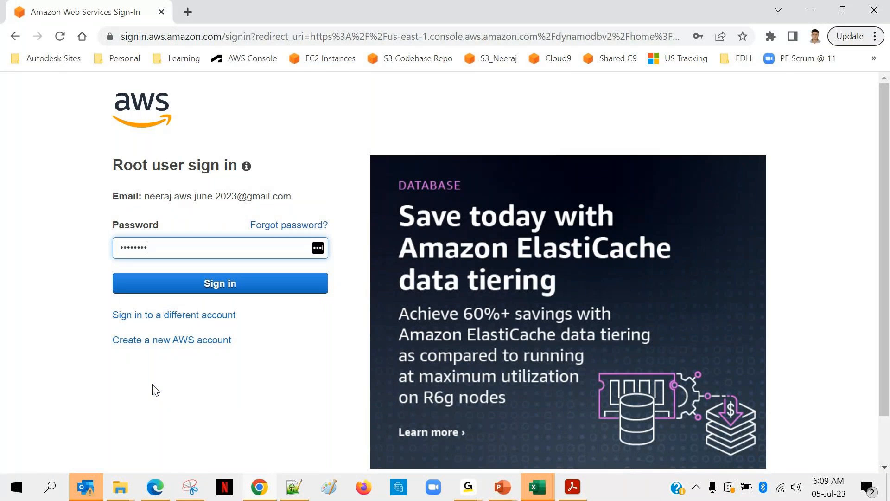
{"action": "type", "text": "••"}
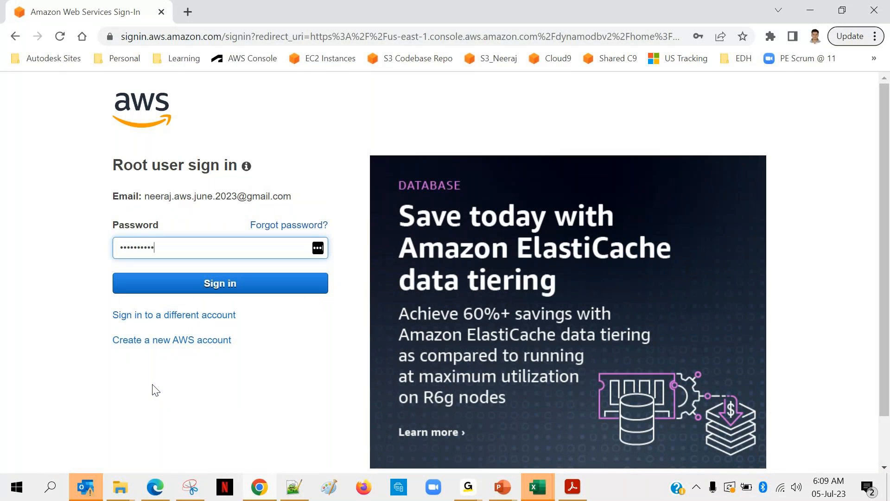
{"action": "mouse_move", "coordinate": [220, 284]}
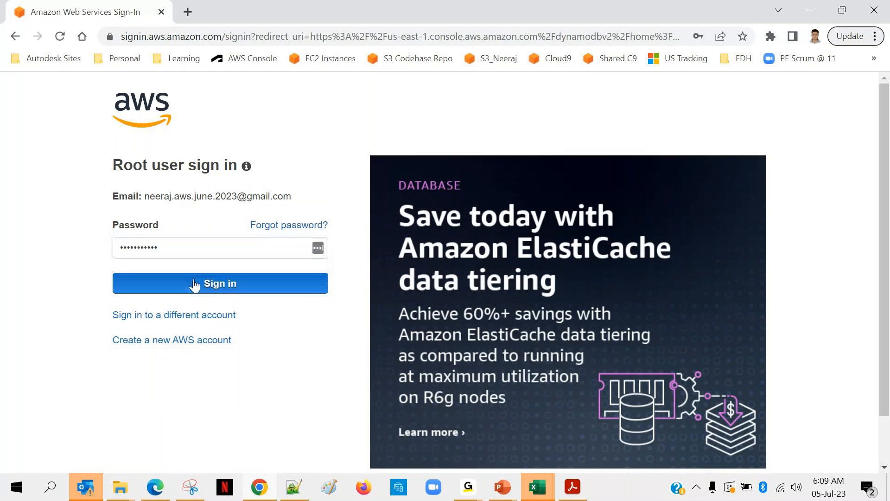
{"action": "left_click", "coordinate": [219, 283]}
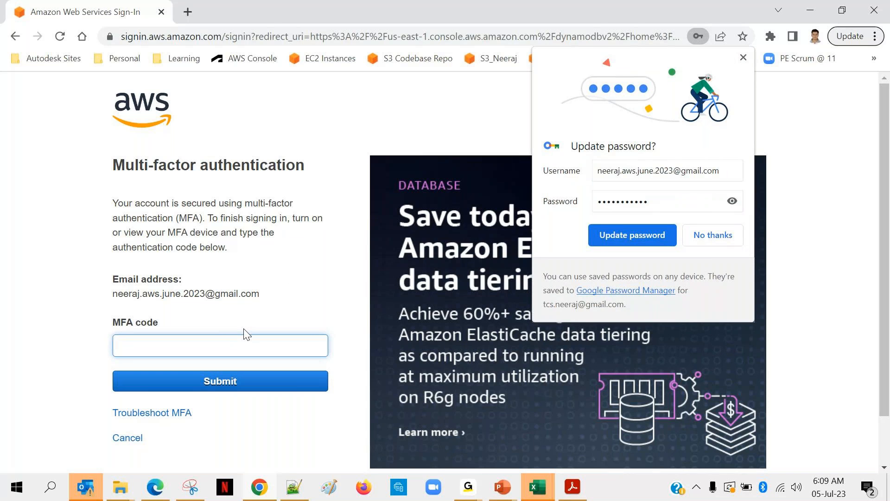
{"action": "left_click", "coordinate": [220, 345]}
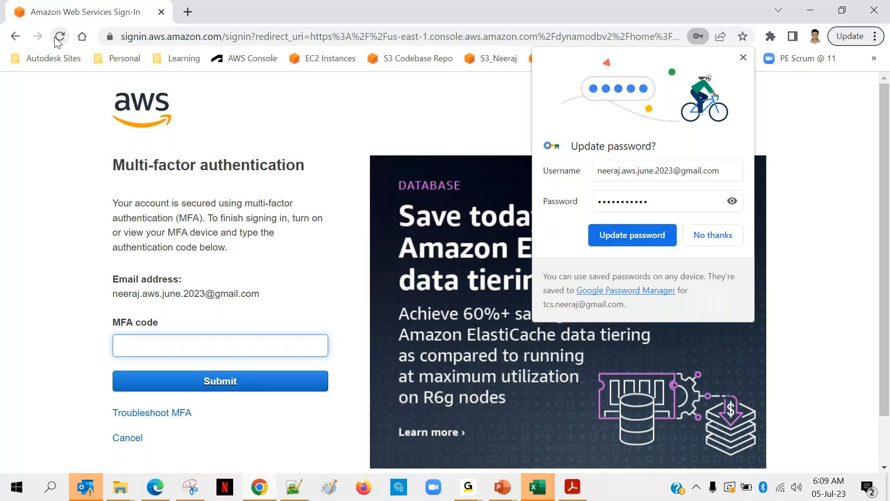
Restart the sign-in, submit the root password and the MFA code
{"action": "left_click", "coordinate": [60, 36]}
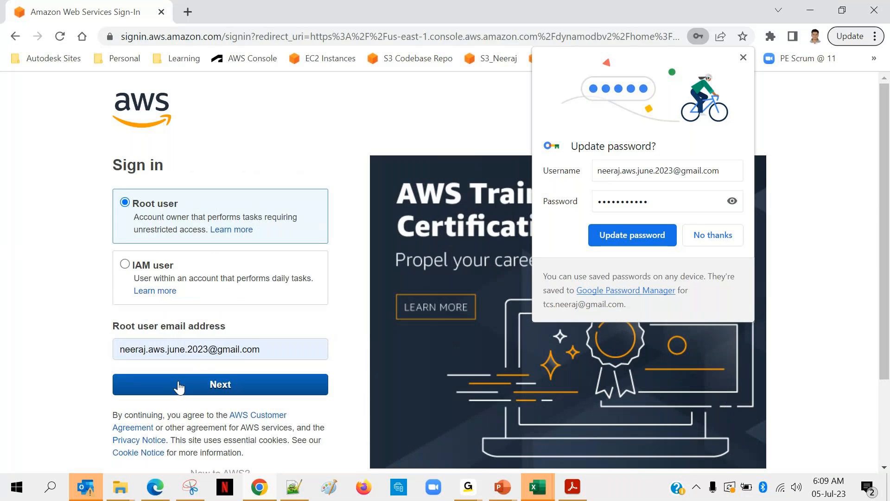
{"action": "left_click", "coordinate": [220, 384]}
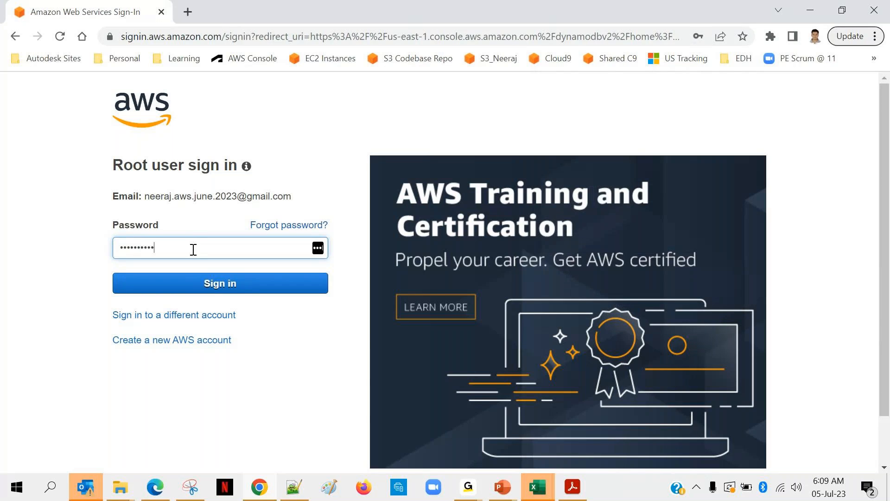
{"action": "left_click", "coordinate": [220, 283]}
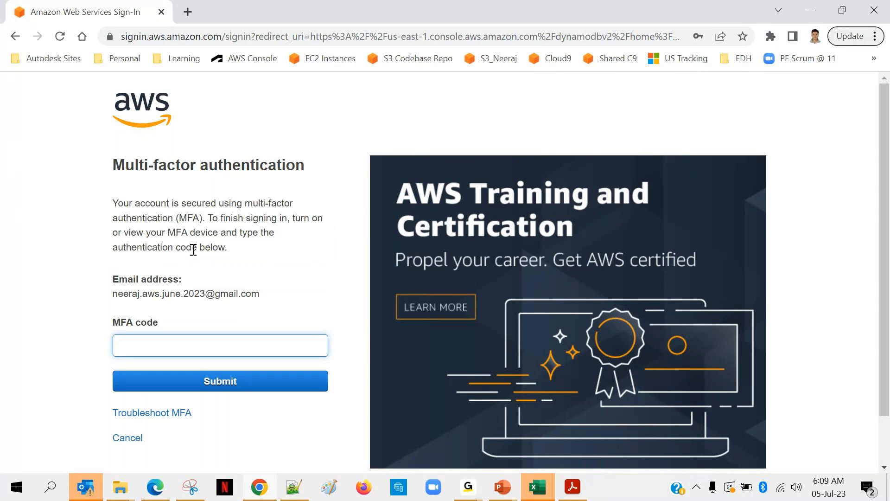
{"action": "left_click", "coordinate": [220, 345]}
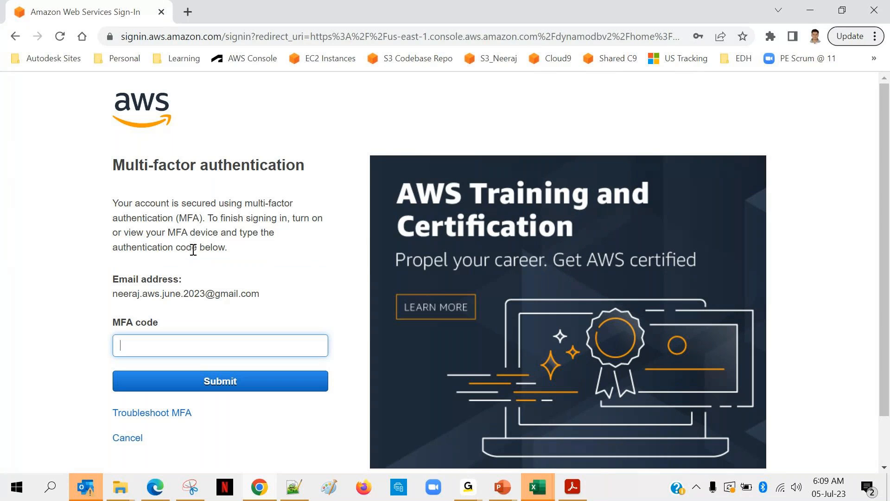
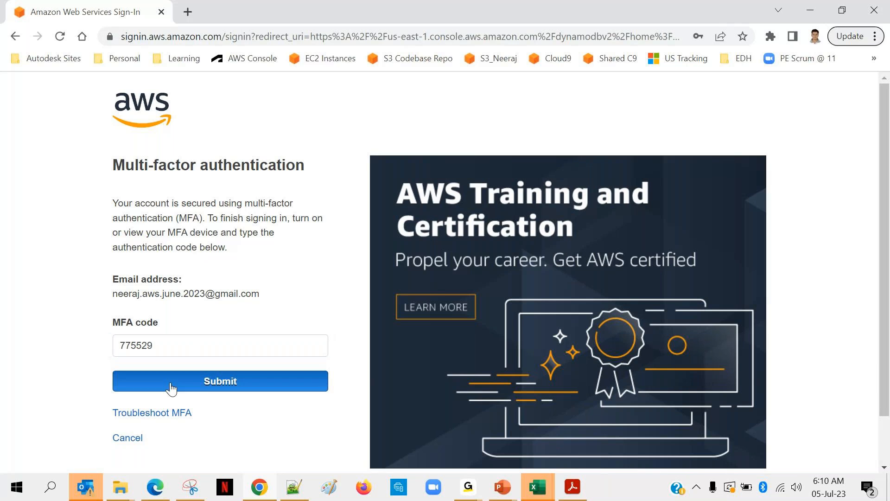
{"action": "left_click", "coordinate": [220, 381]}
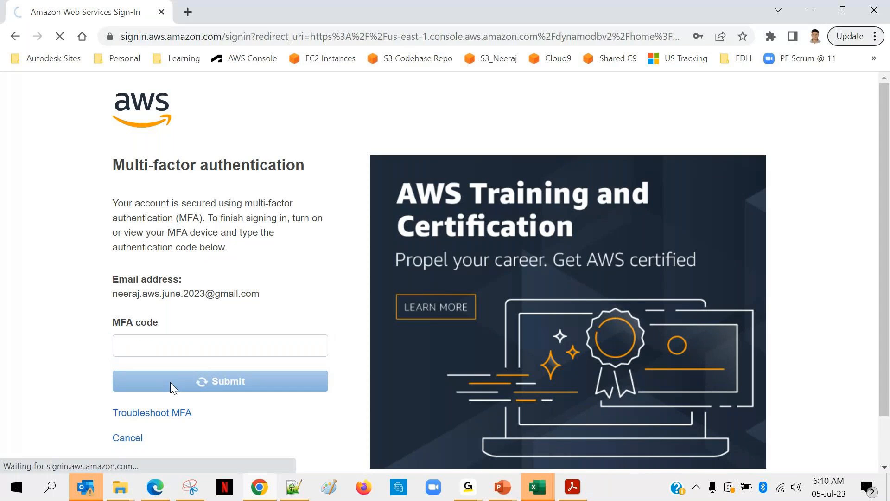
{"action": "left_click", "coordinate": [219, 381]}
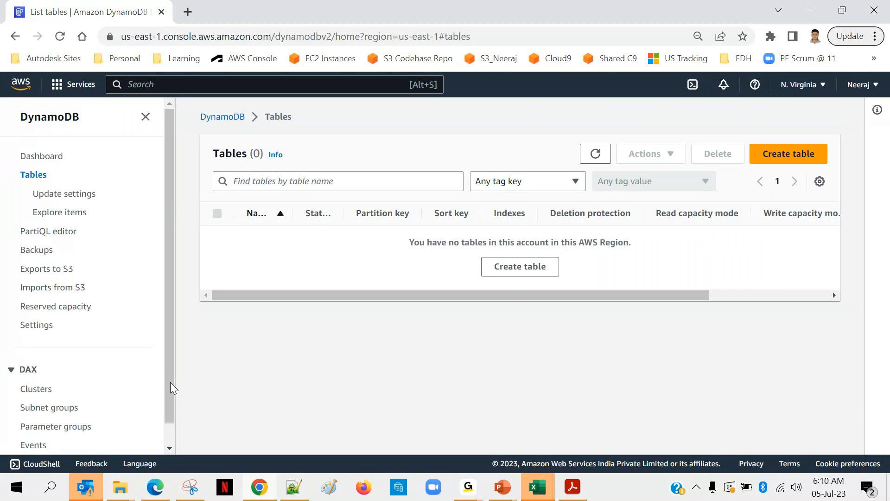
{"action": "mouse_move", "coordinate": [162, 181]}
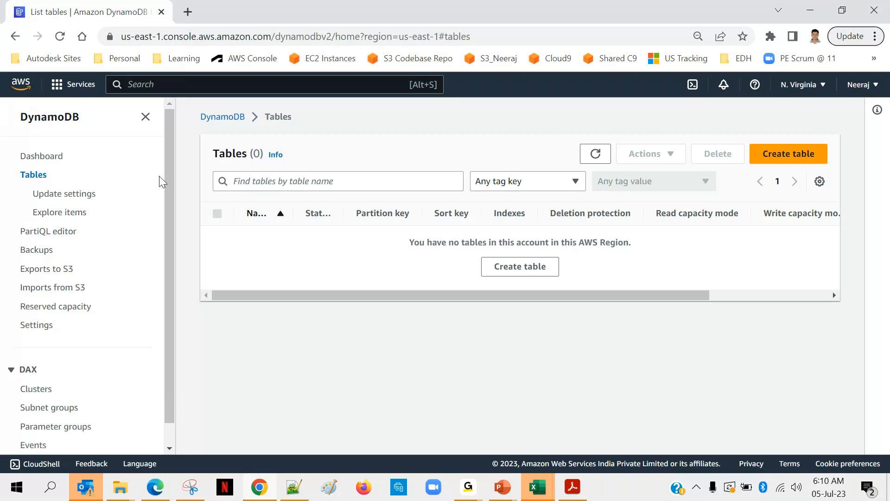
{"action": "mouse_move", "coordinate": [367, 260]}
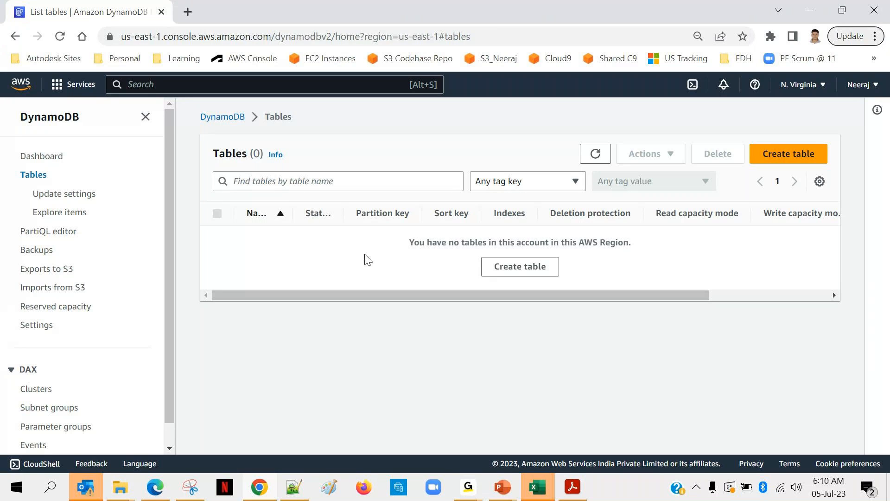
{"action": "mouse_move", "coordinate": [237, 111]}
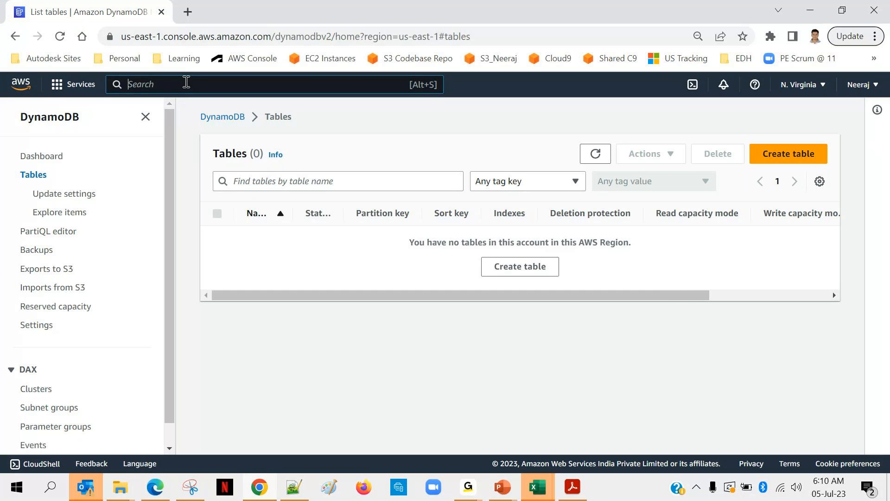
Open ElastiCache's Redis clusters list via 'elastic' search and dismiss the MemoryDB banner
{"action": "type", "text": "elastic cac"}
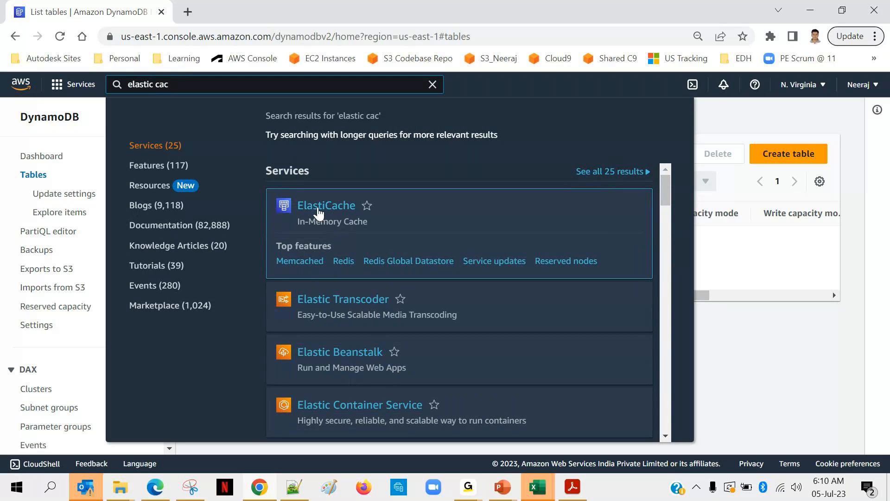
{"action": "left_click", "coordinate": [326, 205]}
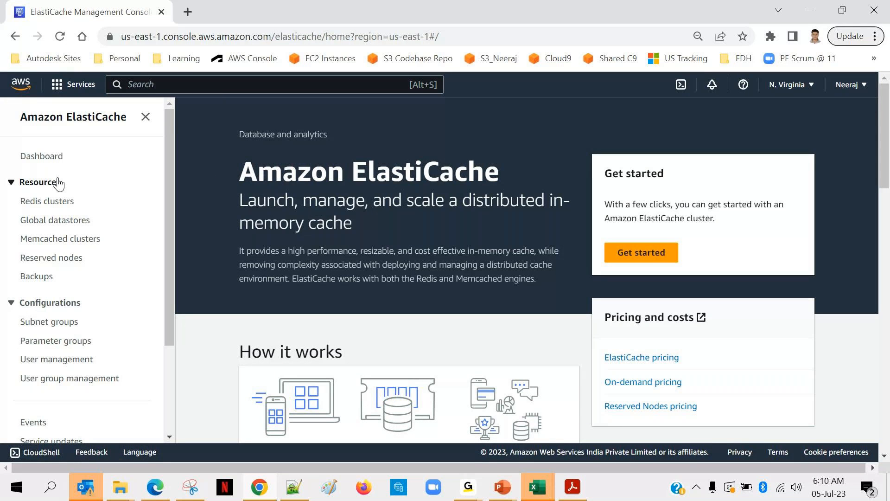
{"action": "left_click", "coordinate": [46, 200]}
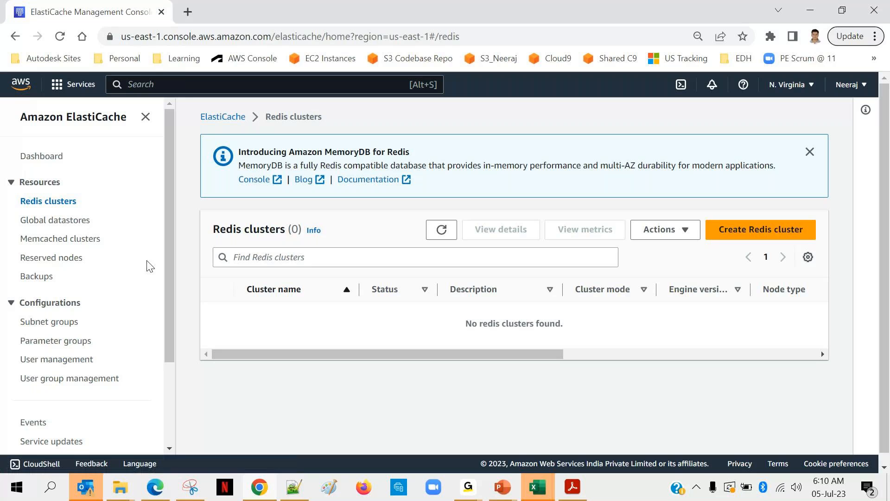
{"action": "mouse_move", "coordinate": [238, 284]}
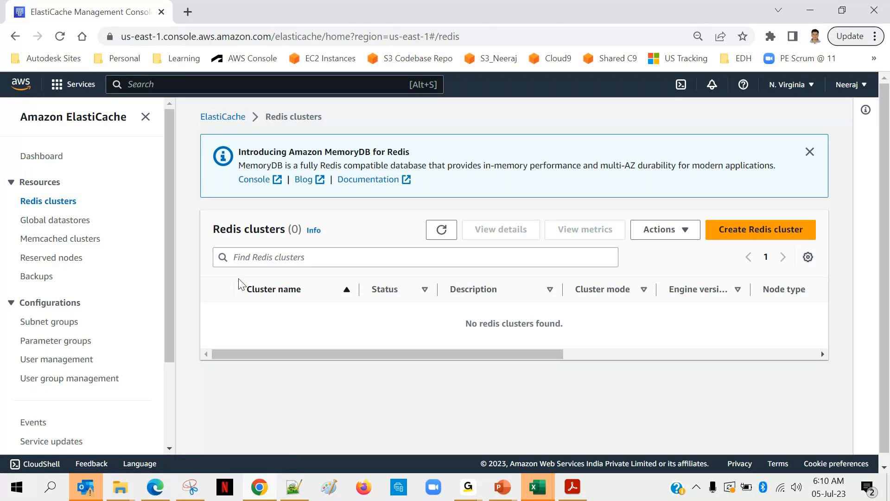
{"action": "mouse_move", "coordinate": [480, 155]}
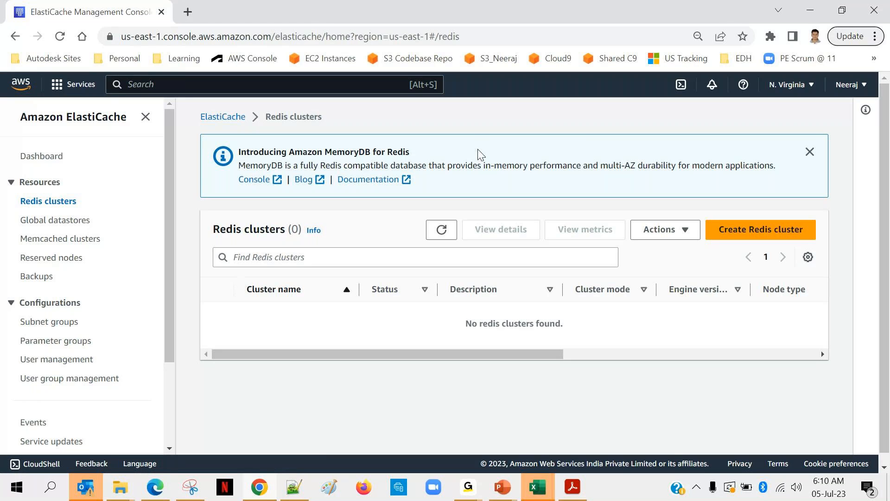
{"action": "mouse_move", "coordinate": [761, 134]}
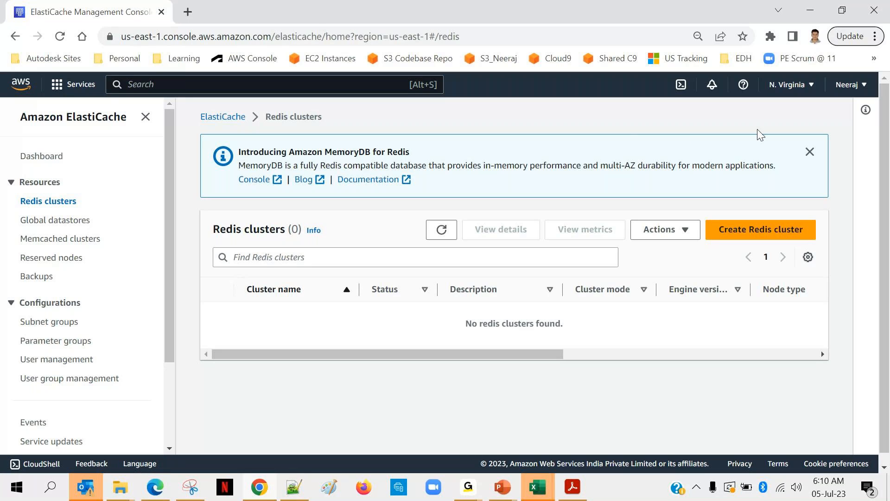
{"action": "left_click", "coordinate": [809, 152]}
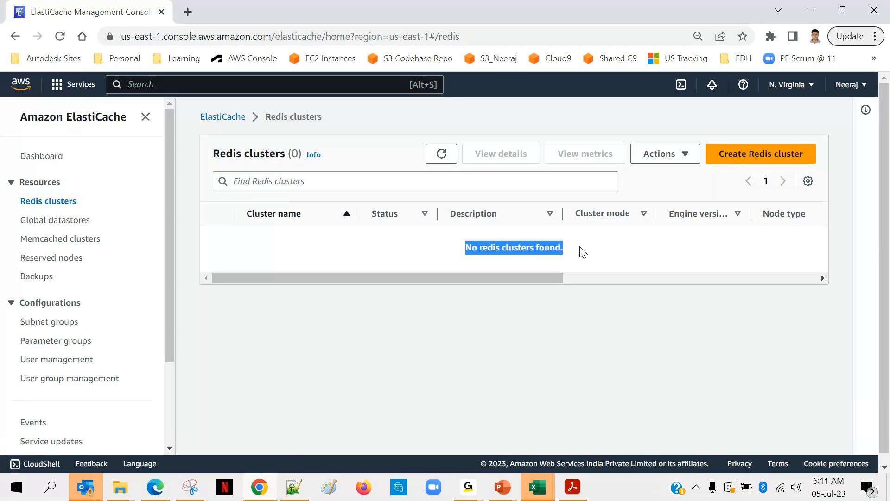
{"action": "left_click", "coordinate": [760, 153]}
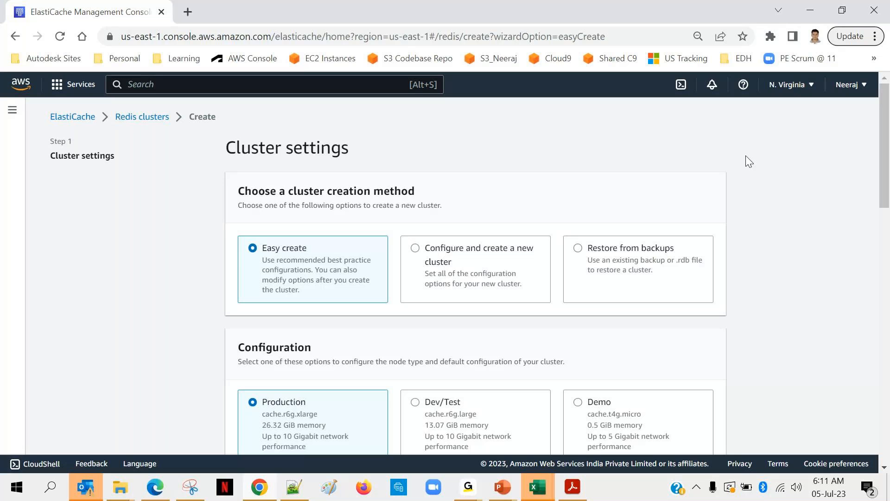
{"action": "scroll", "scroll_direction": "down", "scroll_amount": 3}
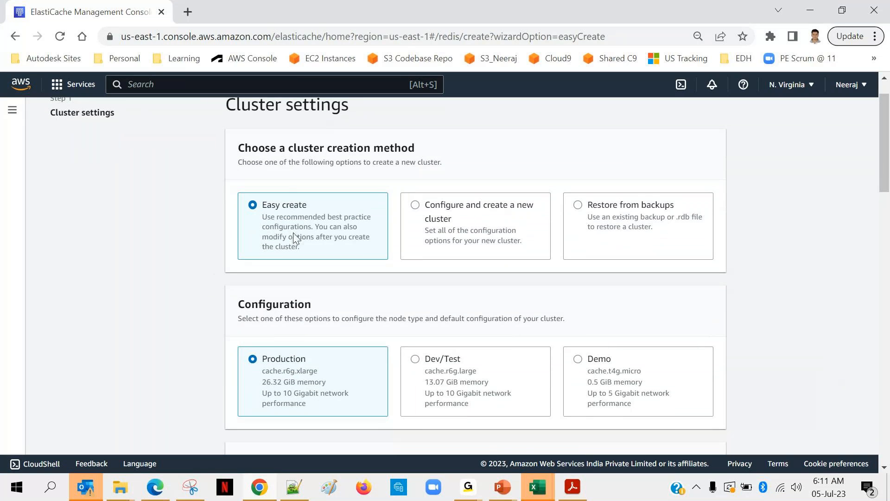
{"action": "mouse_move", "coordinate": [336, 213]}
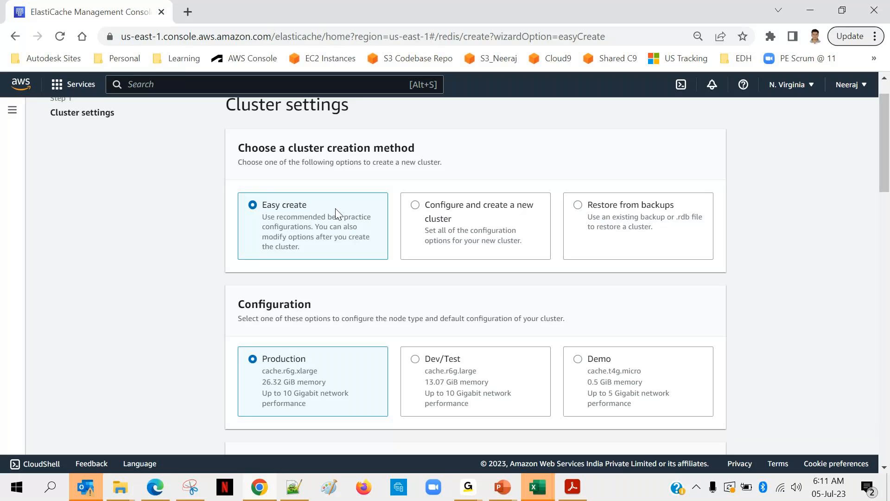
{"action": "mouse_move", "coordinate": [369, 217]}
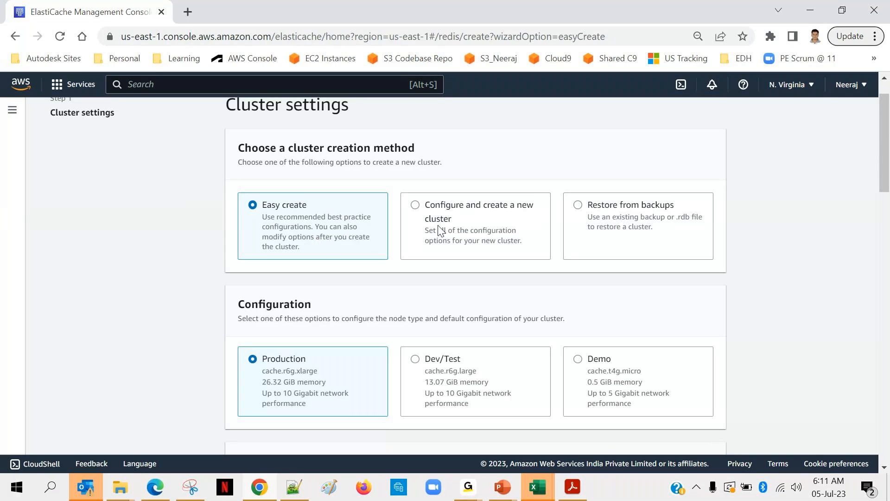
{"action": "mouse_move", "coordinate": [500, 217]}
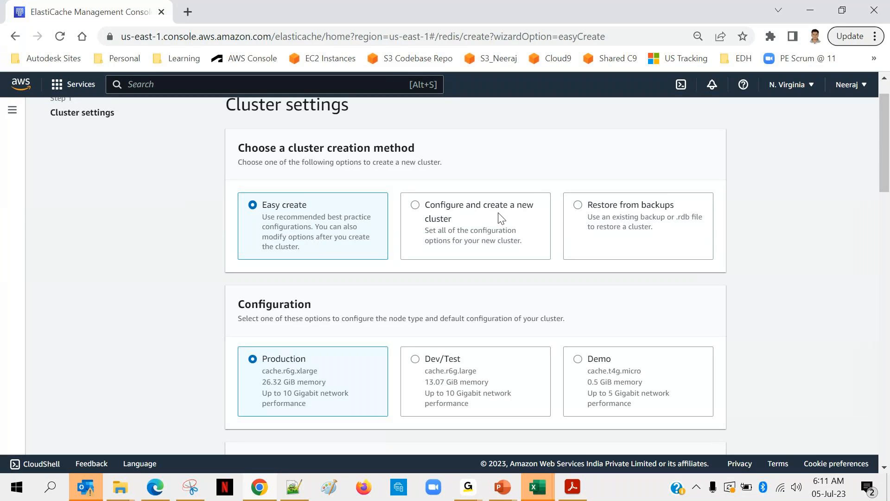
{"action": "mouse_move", "coordinate": [470, 232]}
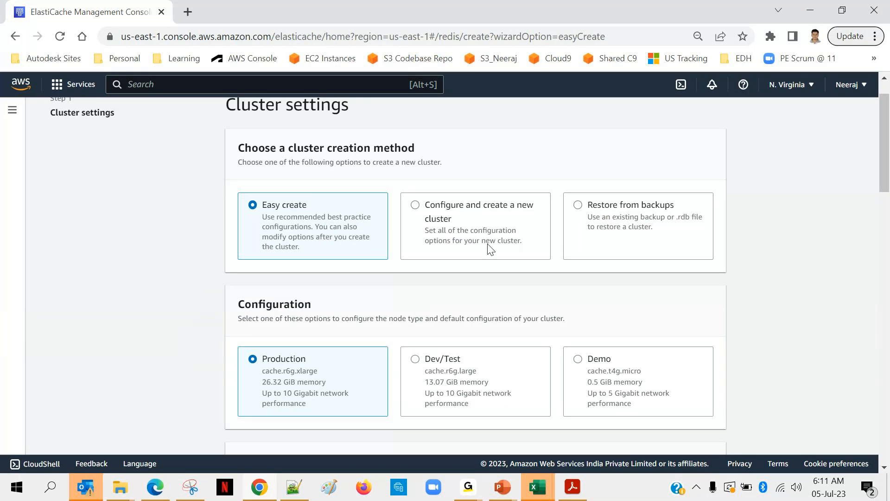
{"action": "mouse_move", "coordinate": [578, 233]}
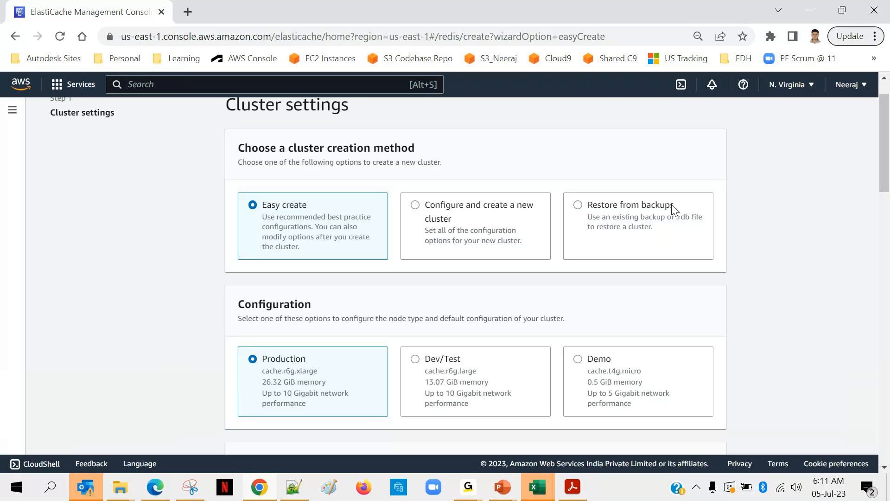
{"action": "mouse_move", "coordinate": [607, 230]}
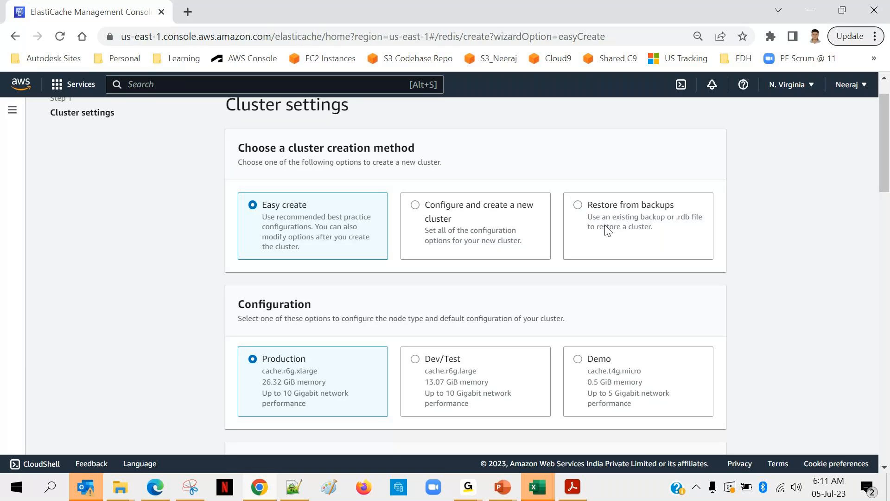
{"action": "mouse_move", "coordinate": [358, 234]}
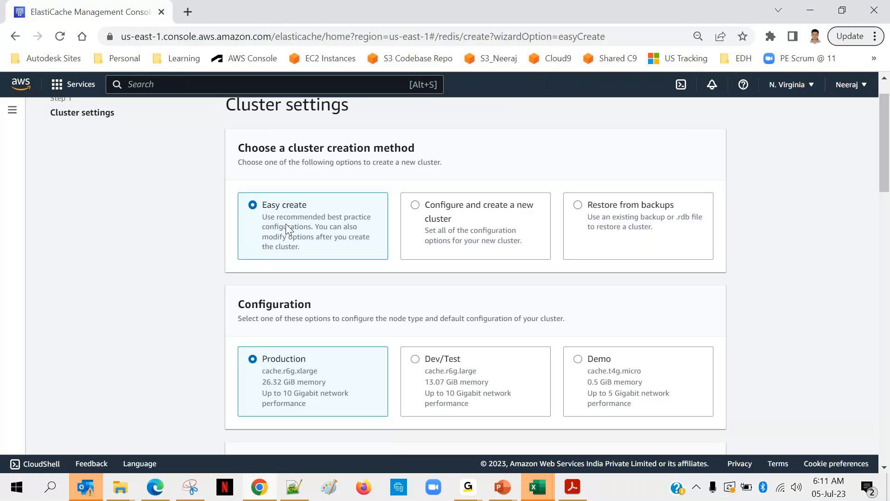
{"action": "scroll", "scroll_direction": "down", "scroll_amount": 3}
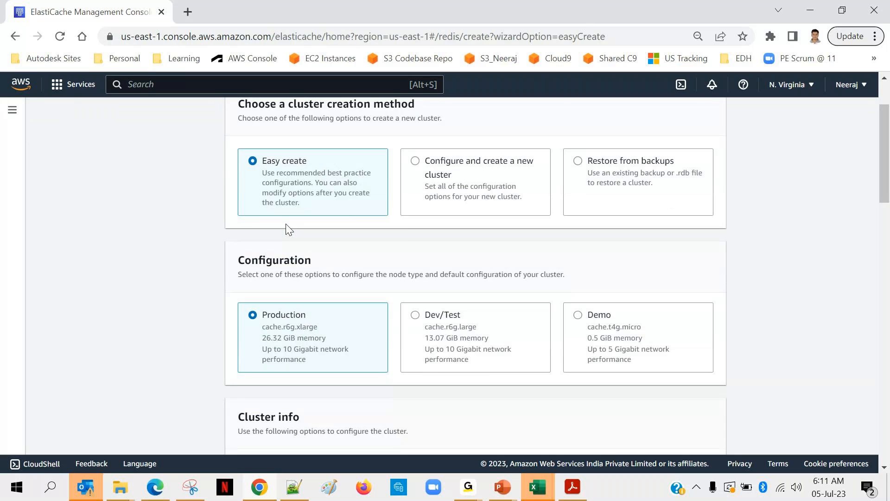
{"action": "scroll", "scroll_direction": "down", "scroll_amount": 3}
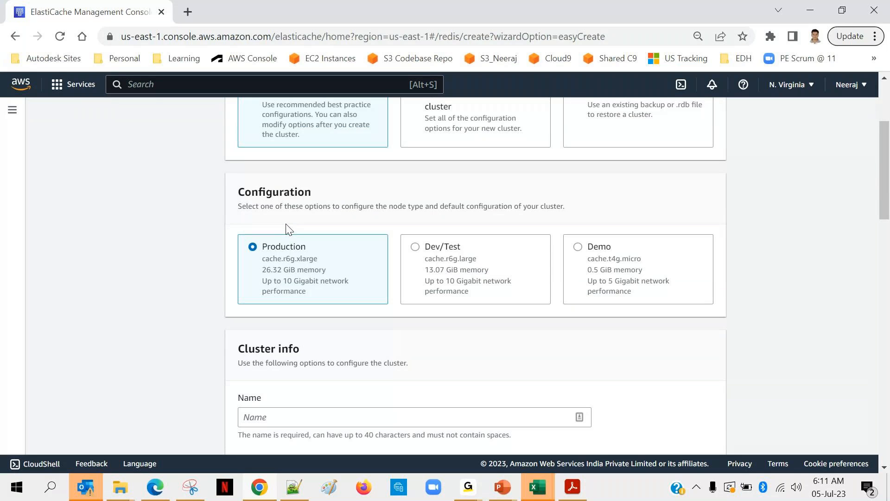
{"action": "mouse_move", "coordinate": [228, 272]}
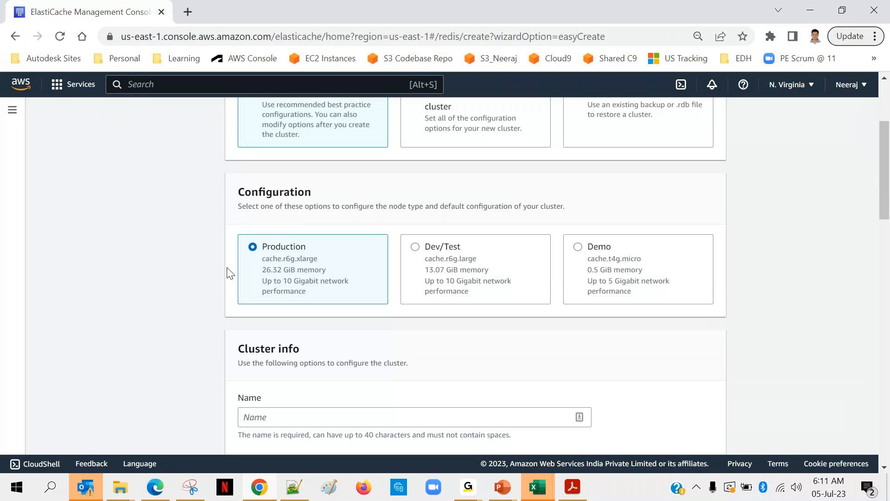
{"action": "mouse_move", "coordinate": [294, 259]}
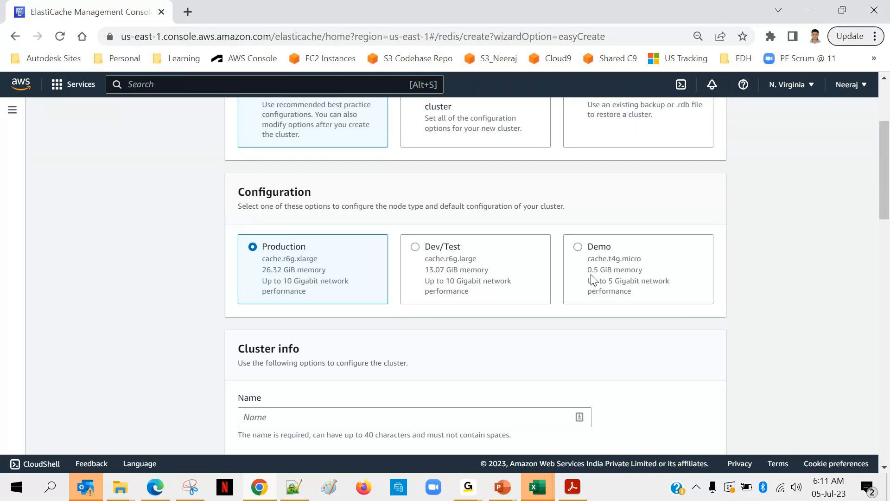
{"action": "mouse_move", "coordinate": [616, 278]}
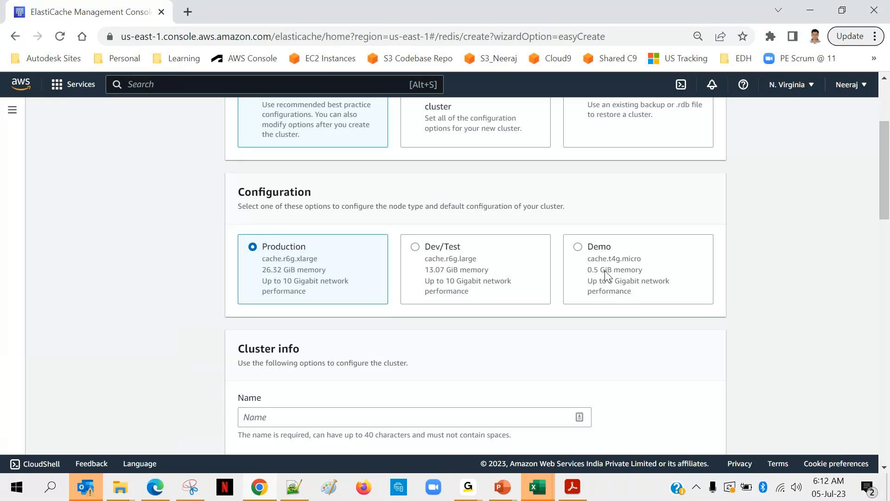
{"action": "mouse_move", "coordinate": [619, 268]}
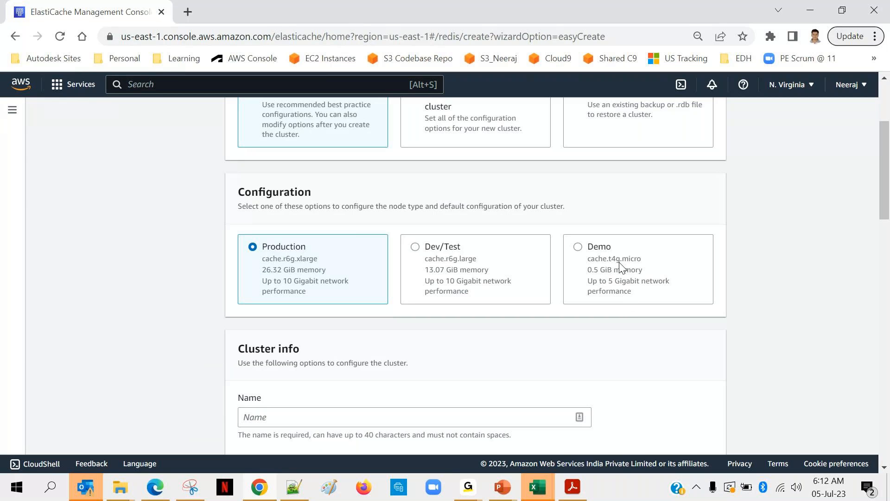
{"action": "mouse_move", "coordinate": [625, 267]}
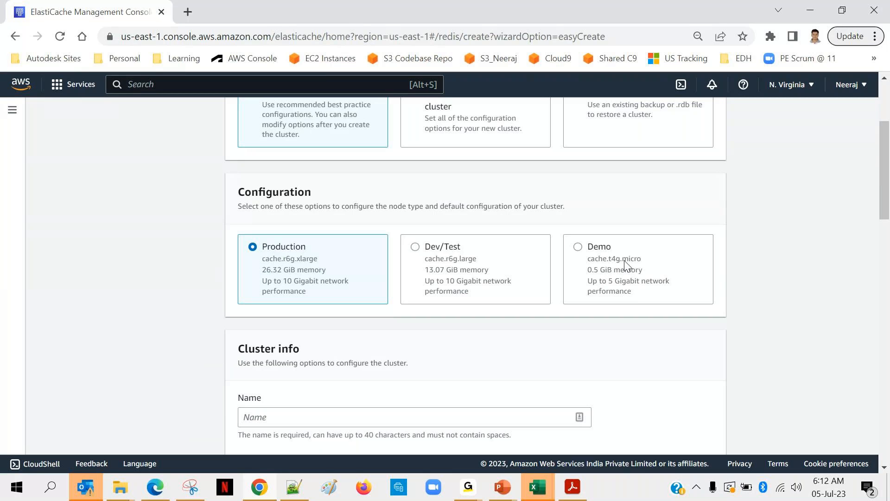
{"action": "mouse_move", "coordinate": [575, 258]}
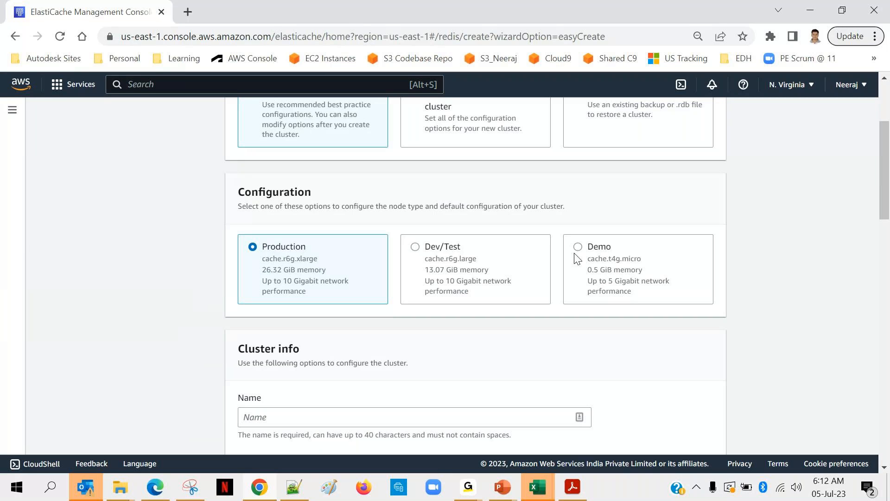
Pick the Demo node configuration (cache.t4g.micro, 0.5 GiB)
{"action": "left_click", "coordinate": [577, 246]}
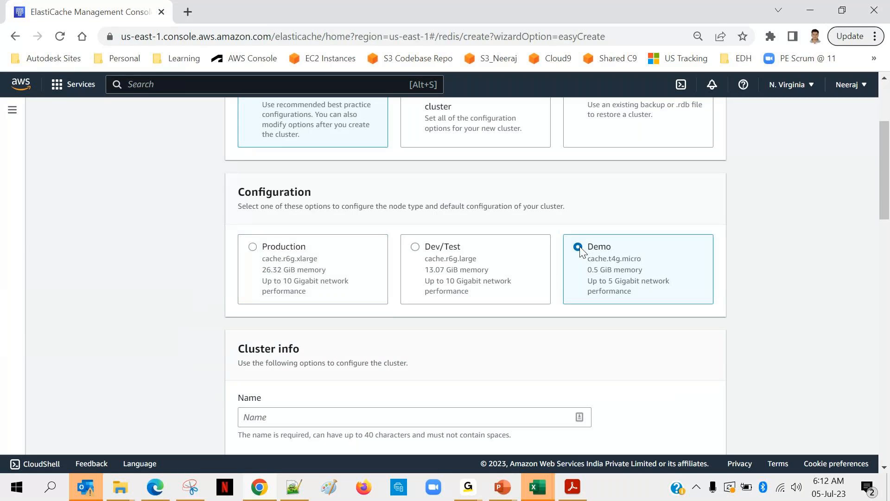
{"action": "left_click", "coordinate": [577, 246]}
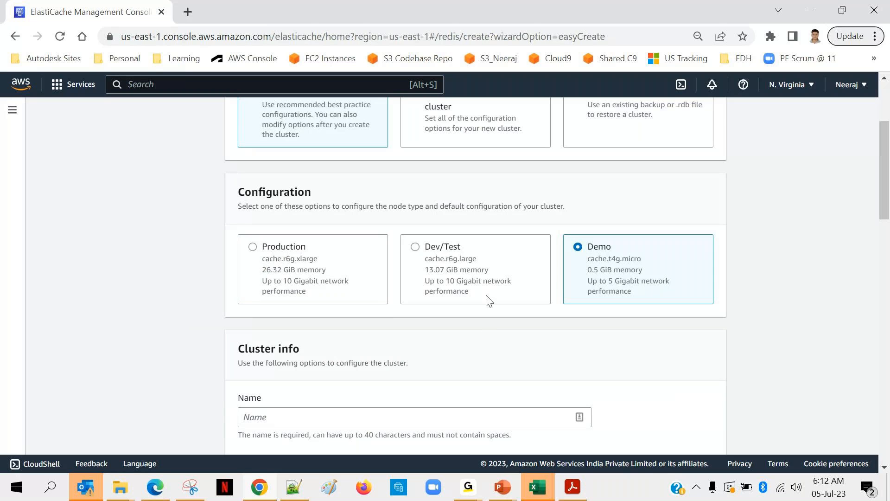
Name the Redis cluster my-redis-cluster
{"action": "scroll", "scroll_direction": "down", "scroll_amount": 3}
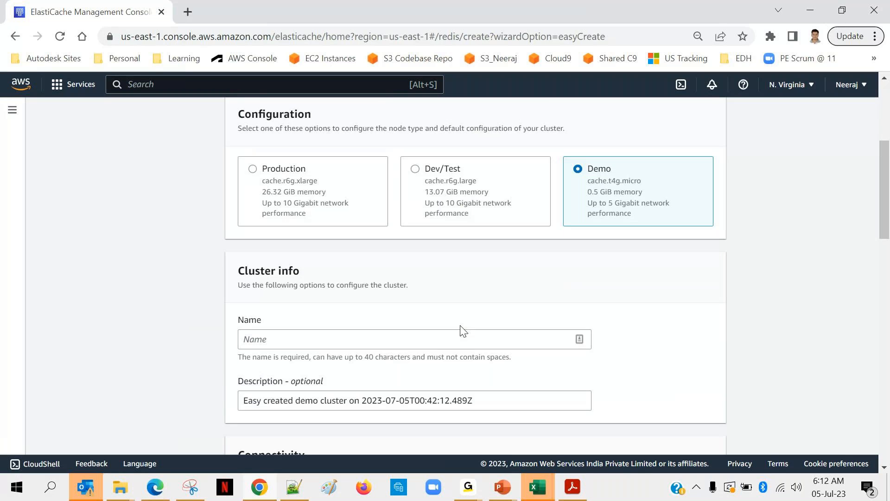
{"action": "scroll", "scroll_direction": "down", "scroll_amount": 3}
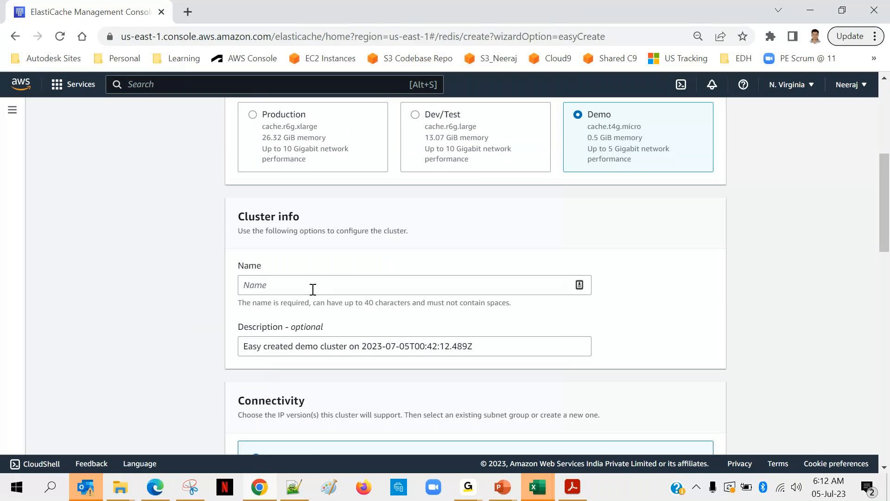
{"action": "type", "text": "my"}
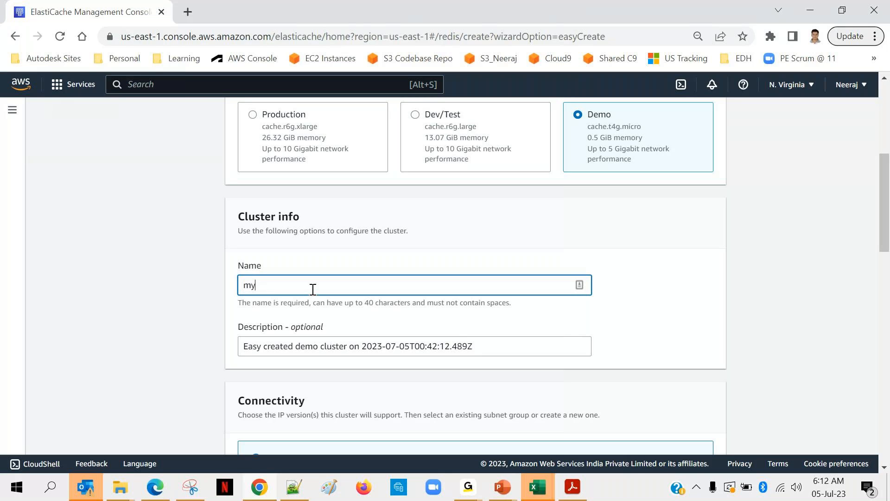
{"action": "type", "text": "-"}
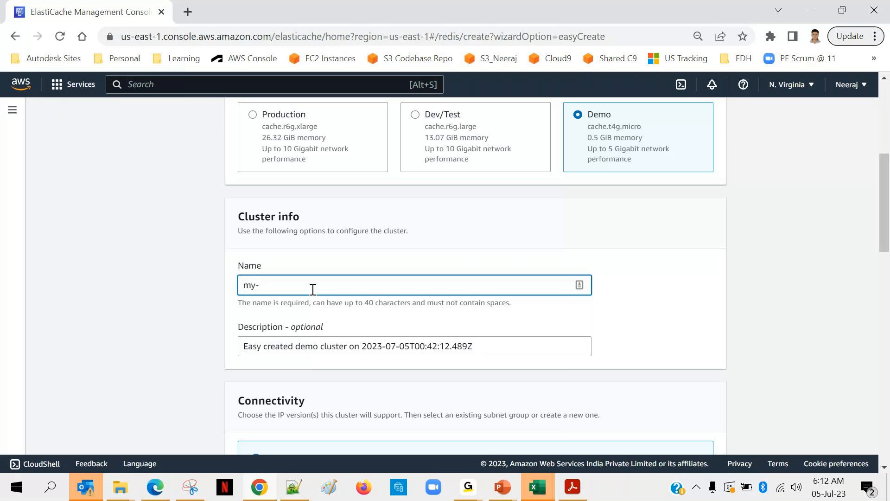
{"action": "type", "text": "redis"}
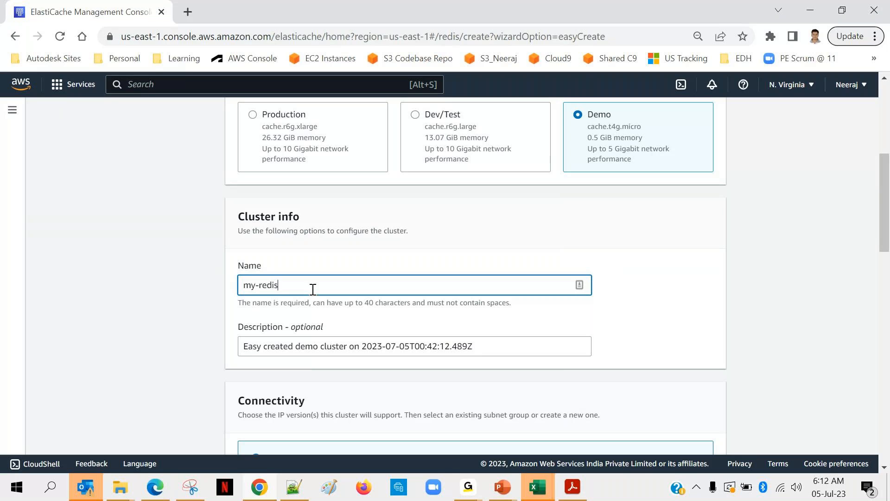
{"action": "type", "text": "-clu"}
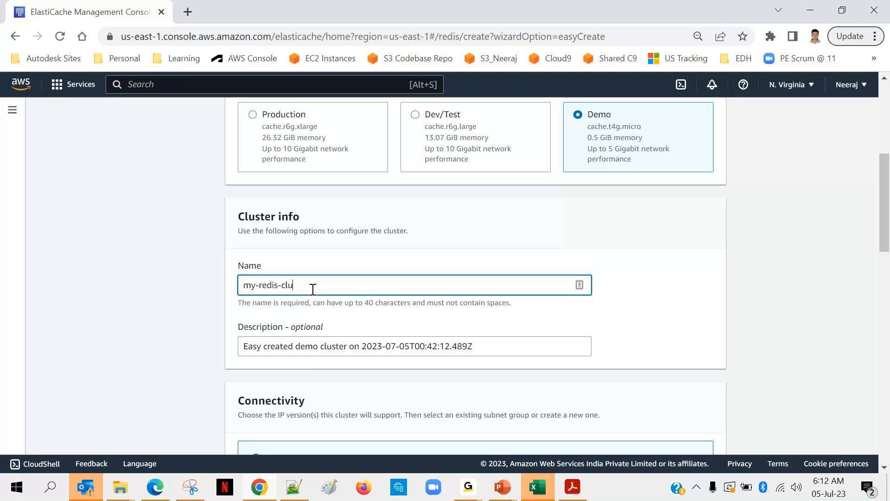
{"action": "type", "text": "ster"}
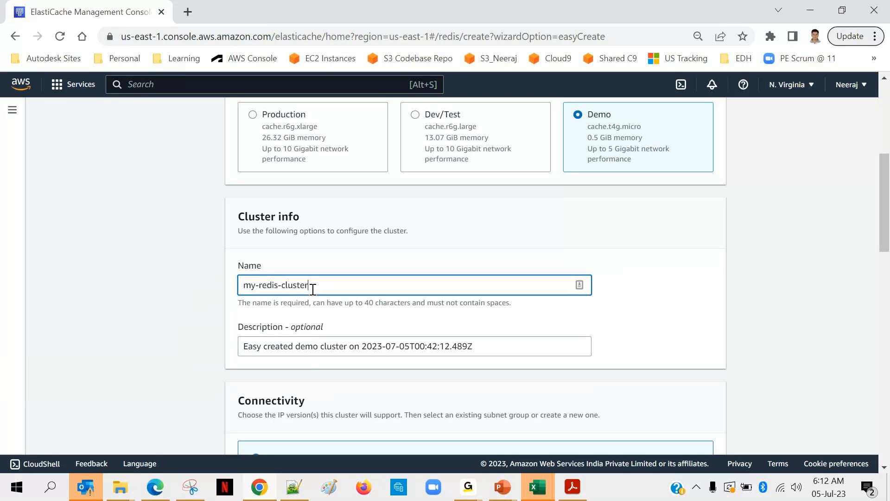
{"action": "mouse_move", "coordinate": [363, 336]}
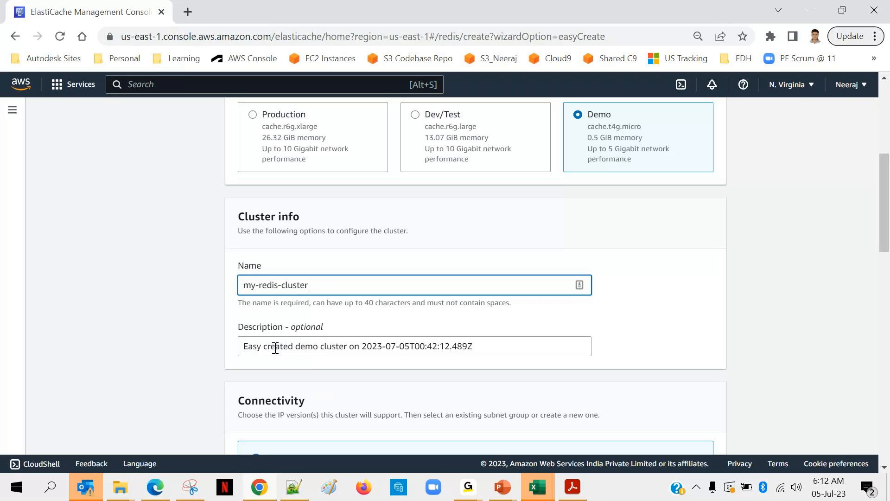
{"action": "mouse_move", "coordinate": [479, 336]}
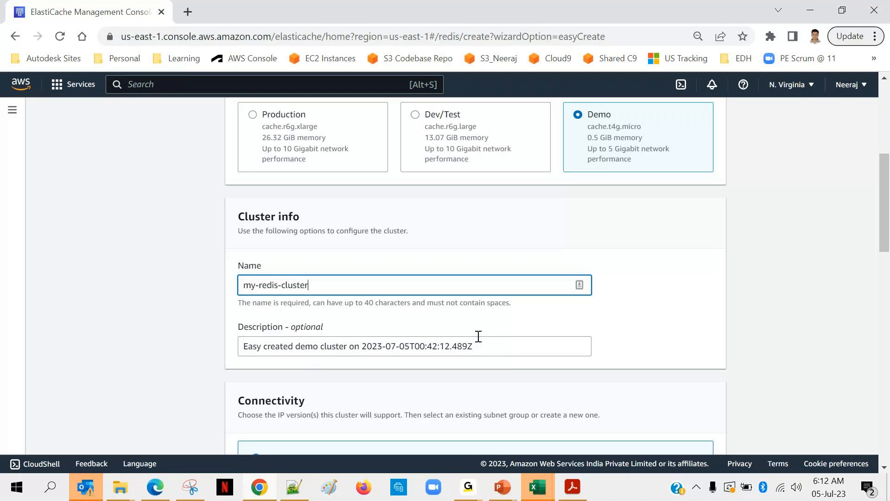
Replace the default description with 'Cluster for learning purpose'
{"action": "left_click_drag", "start_coordinate": [257, 346], "coordinate": [472, 346]}
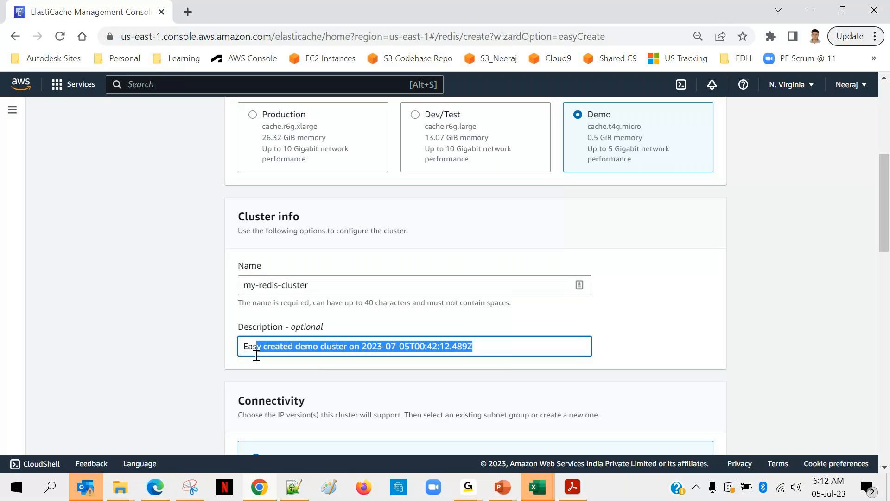
{"action": "type", "text": "CLuster for"}
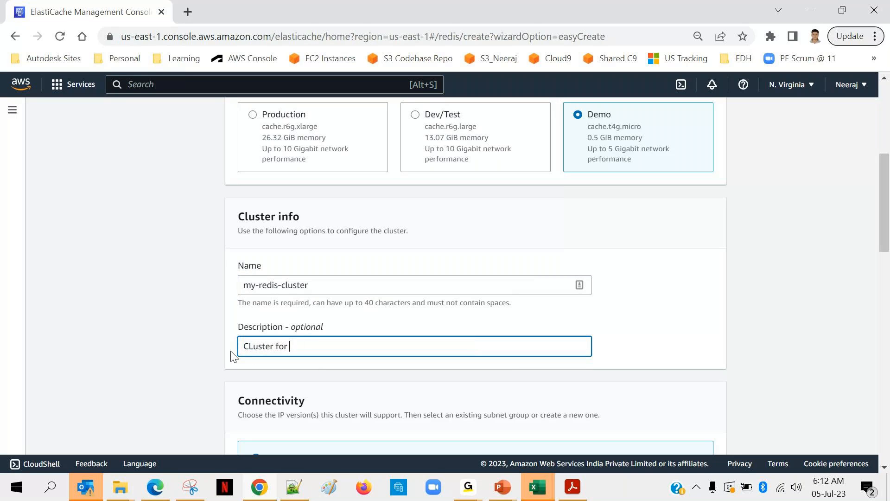
{"action": "type", "text": "learnin"}
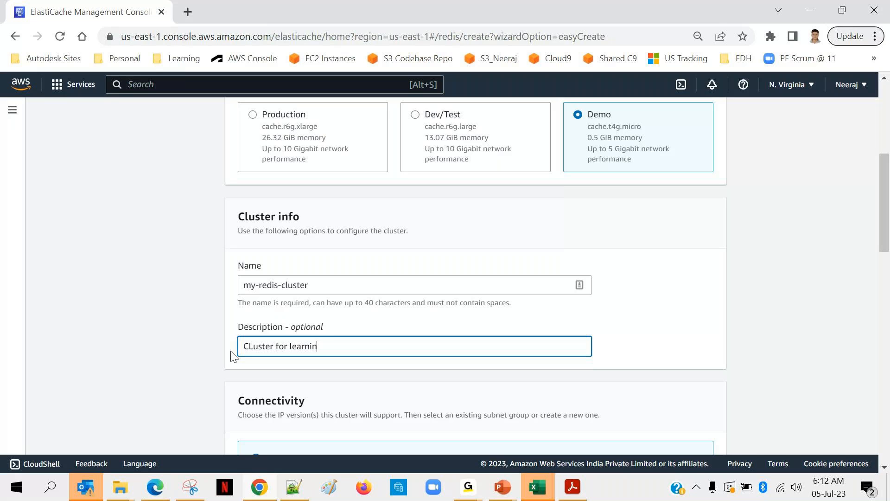
{"action": "type", "text": "g purpose"}
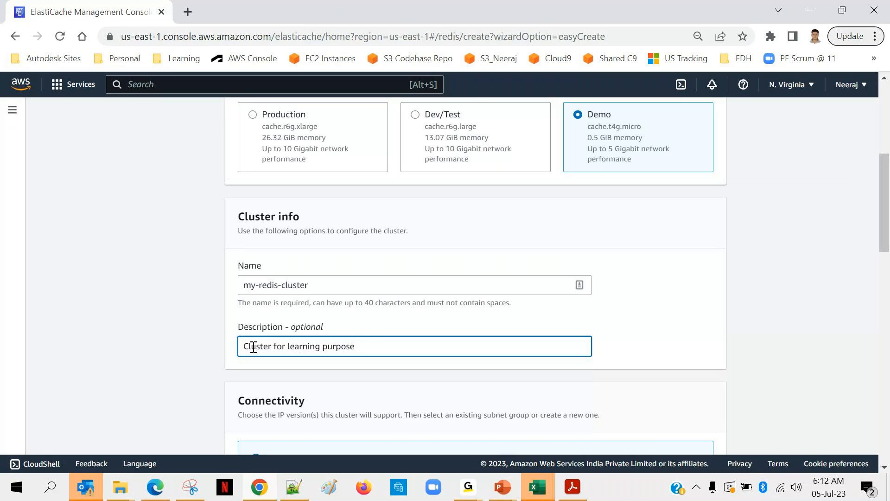
Under Connectivity, enter my-rds-subnet-group as the new subnet group name
{"action": "scroll", "scroll_direction": "down", "scroll_amount": 3}
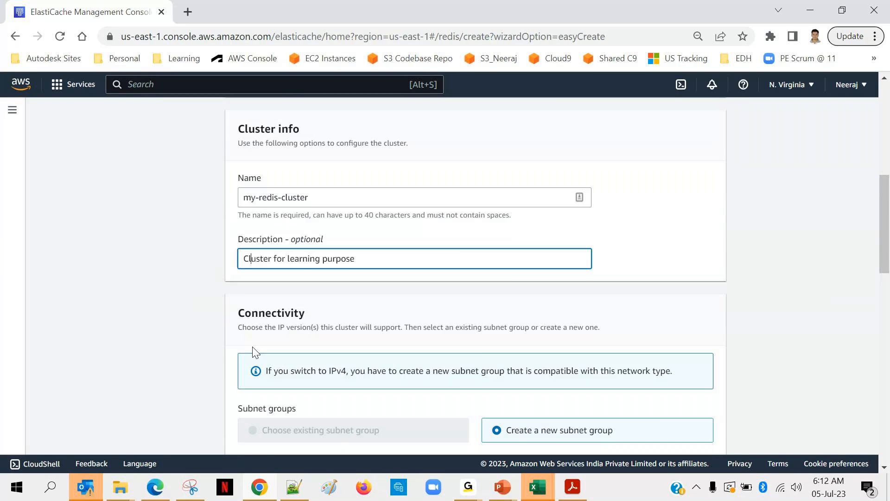
{"action": "scroll", "scroll_direction": "down", "scroll_amount": 3}
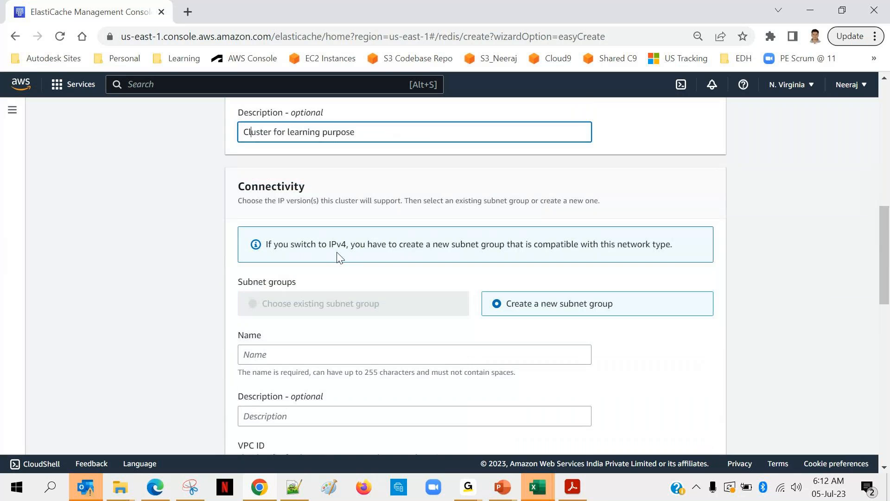
{"action": "scroll", "scroll_direction": "down", "scroll_amount": 3}
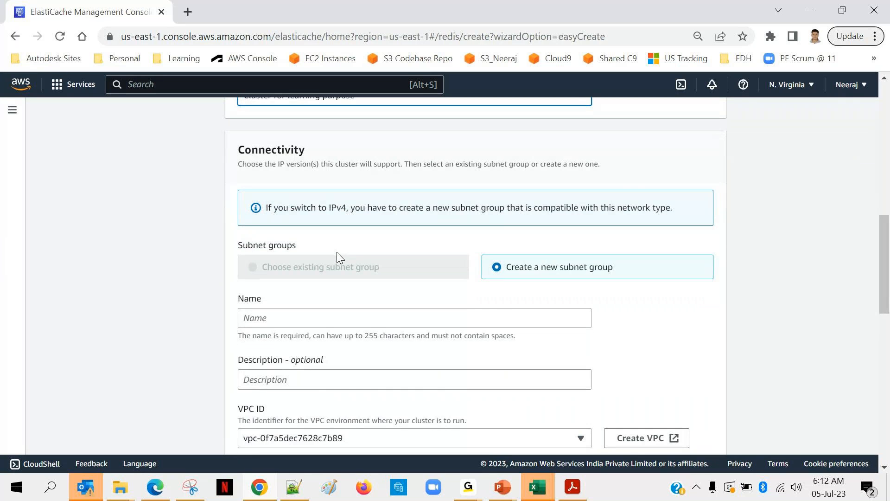
{"action": "scroll", "scroll_direction": "down", "scroll_amount": 3}
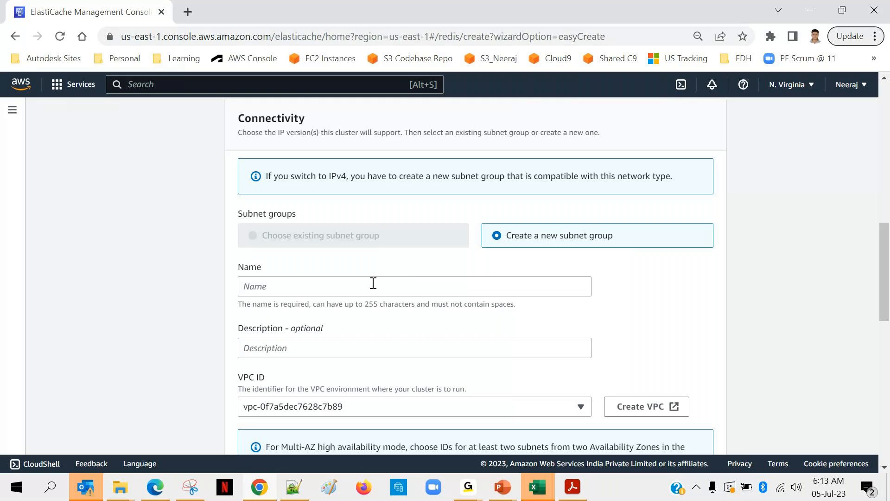
{"action": "type", "text": "my"}
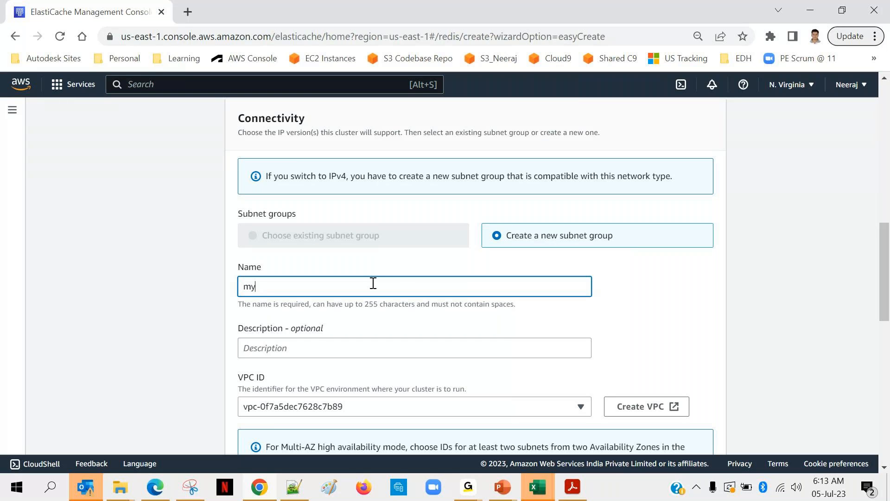
{"action": "type", "text": "-rds-su"}
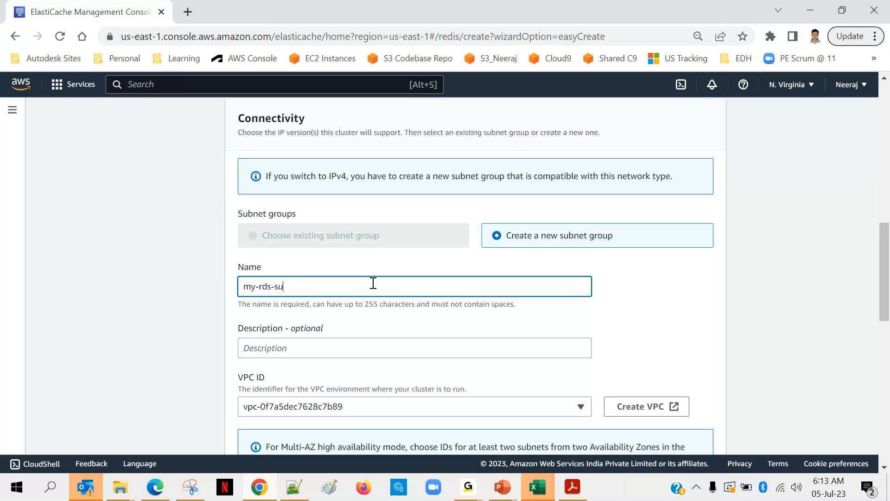
{"action": "type", "text": "bnet-g"}
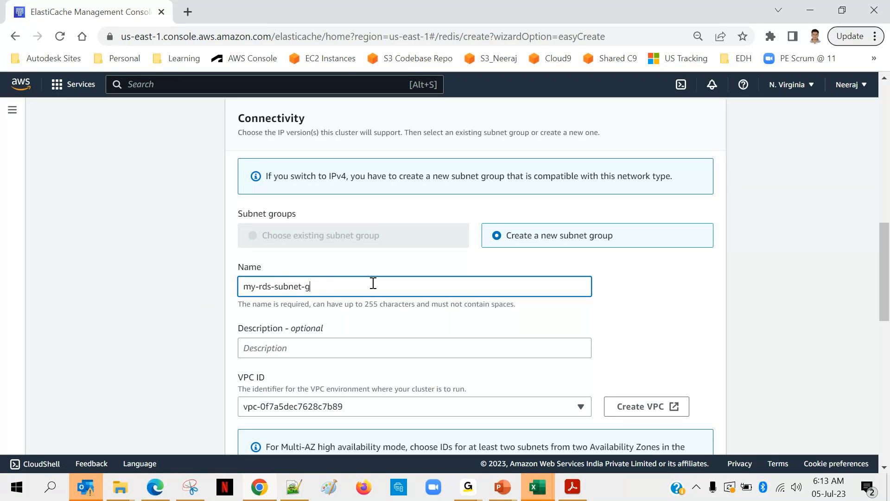
{"action": "type", "text": "roup"}
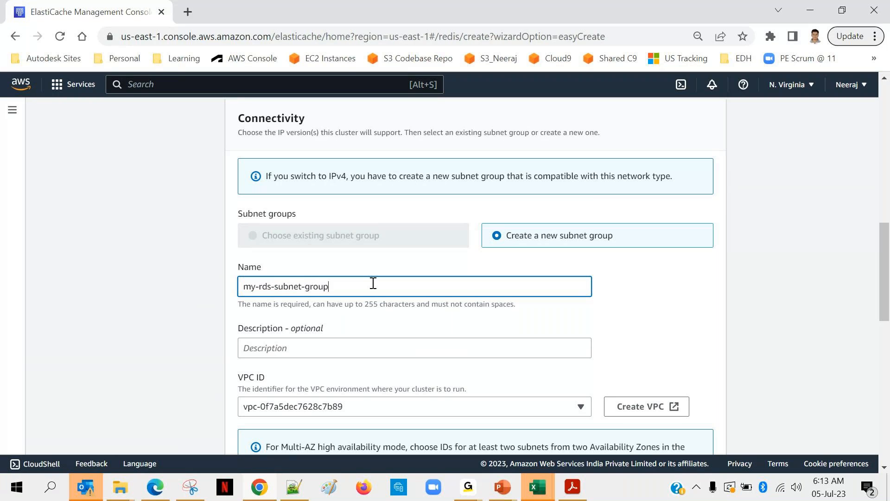
{"action": "mouse_move", "coordinate": [364, 283]}
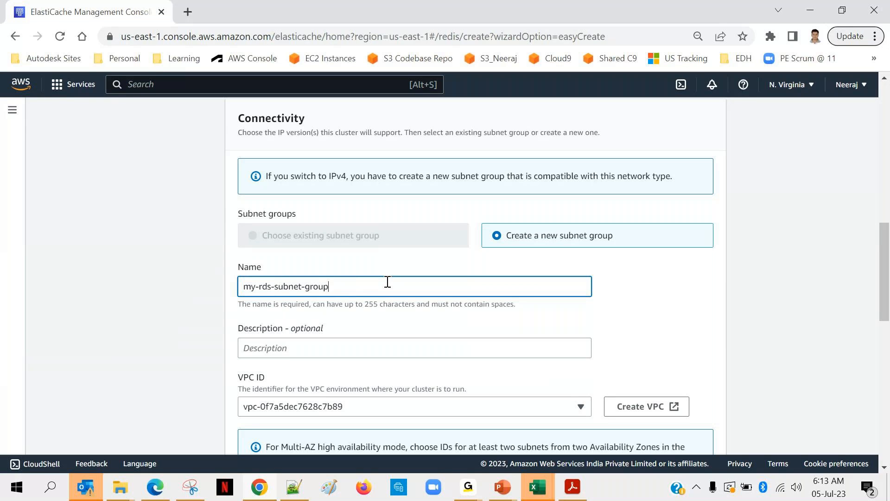
{"action": "mouse_move", "coordinate": [350, 301]}
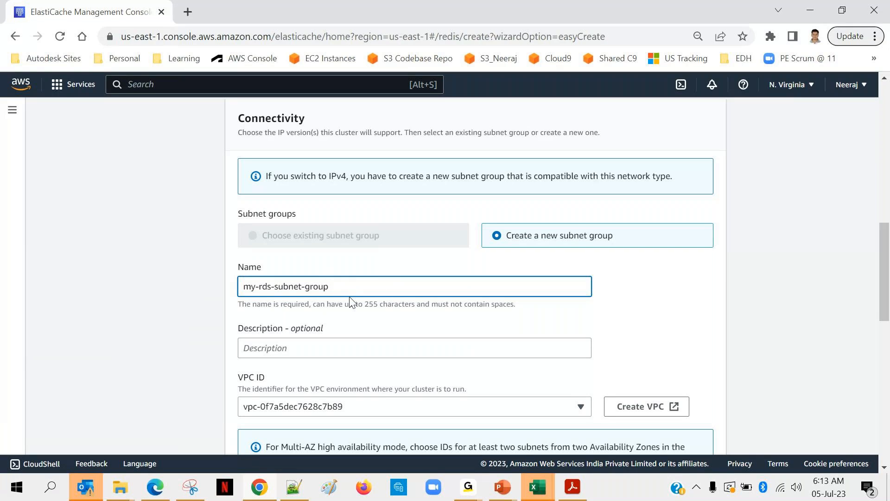
{"action": "left_click", "coordinate": [331, 286]}
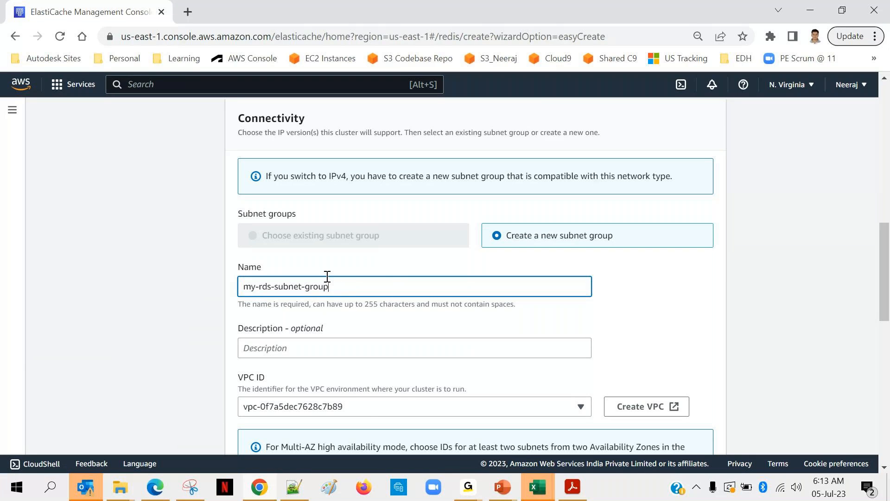
{"action": "mouse_move", "coordinate": [558, 260]}
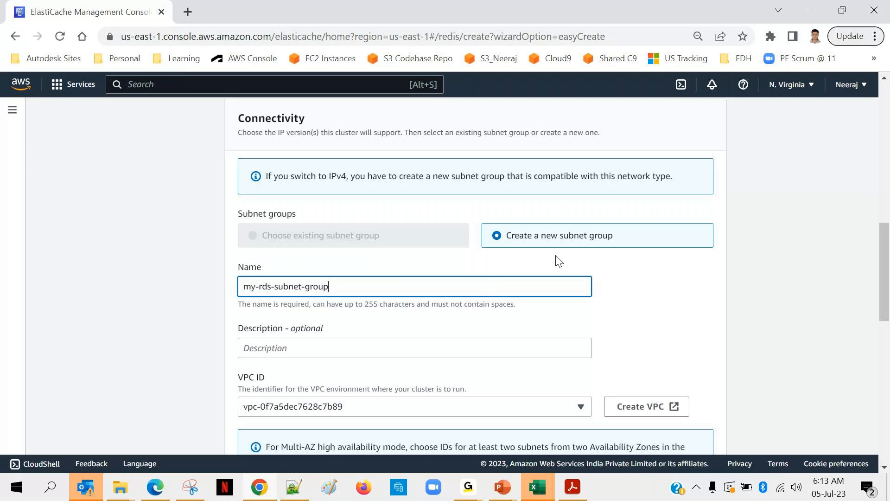
{"action": "mouse_move", "coordinate": [566, 262]}
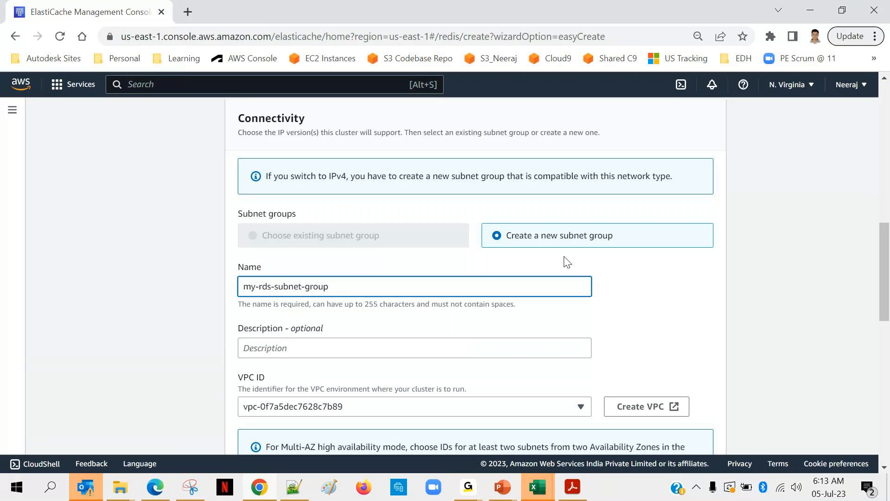
{"action": "mouse_move", "coordinate": [482, 332]}
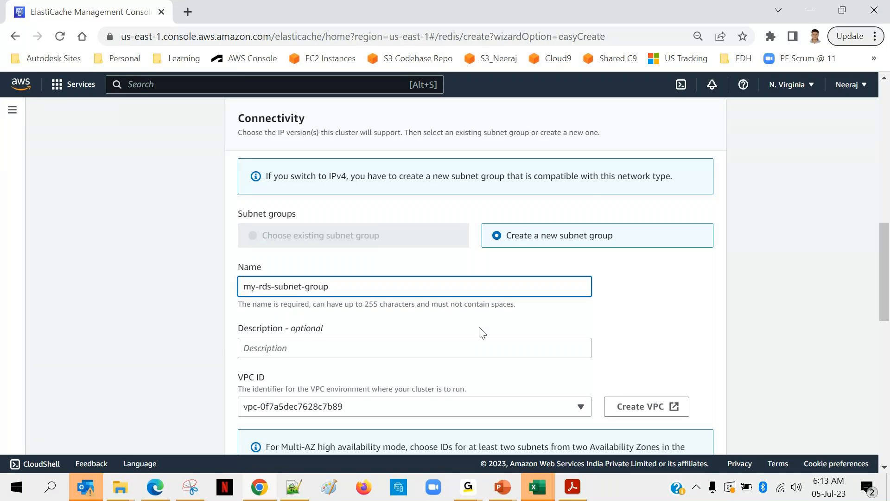
{"action": "scroll", "scroll_direction": "down", "scroll_amount": 3}
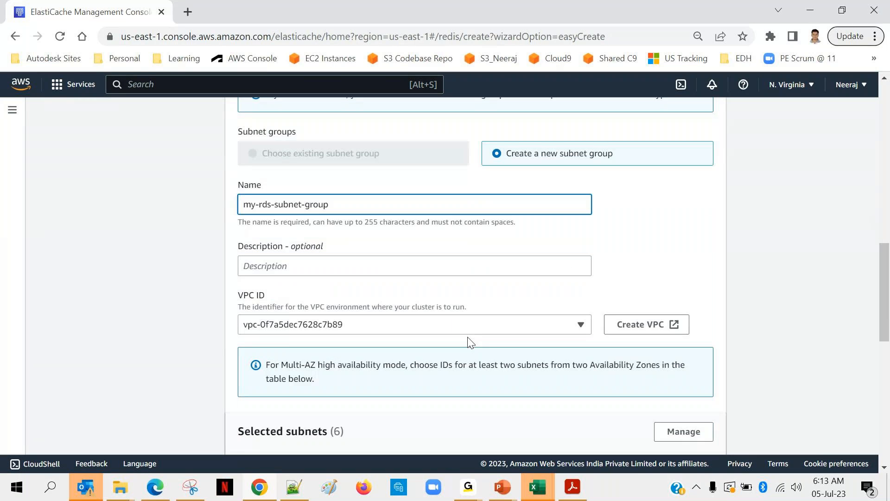
{"action": "scroll", "scroll_direction": "down", "scroll_amount": 3}
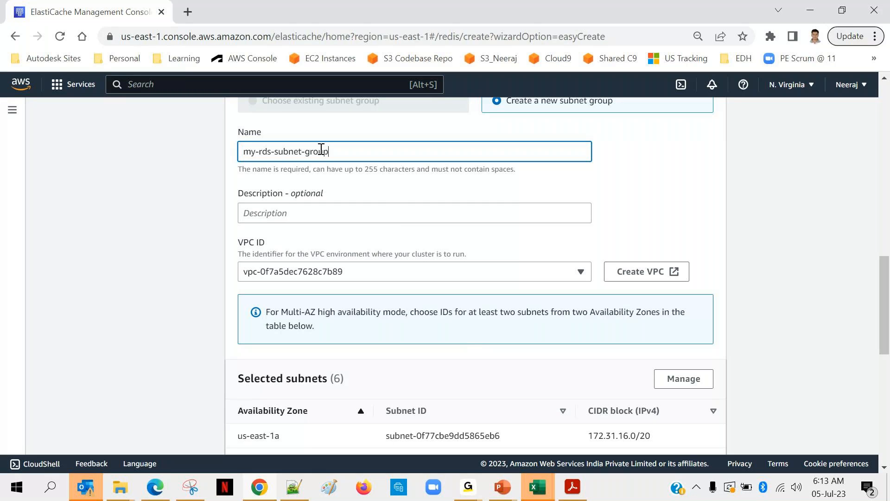
{"action": "left_click", "coordinate": [414, 213]}
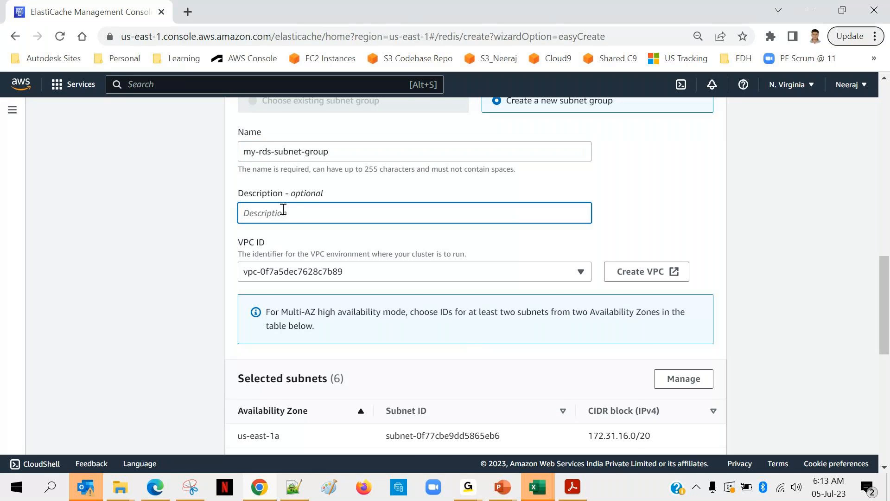
{"action": "scroll", "scroll_direction": "down", "scroll_amount": 3}
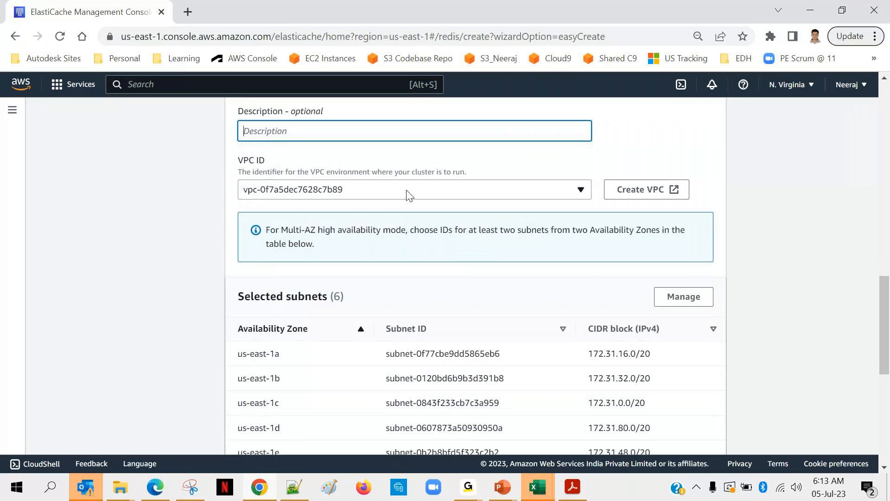
{"action": "mouse_move", "coordinate": [400, 197]}
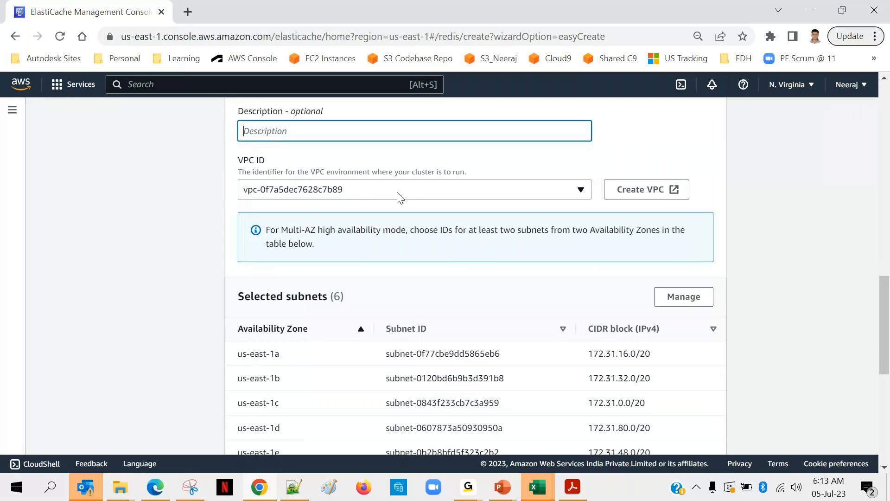
{"action": "mouse_move", "coordinate": [396, 248]}
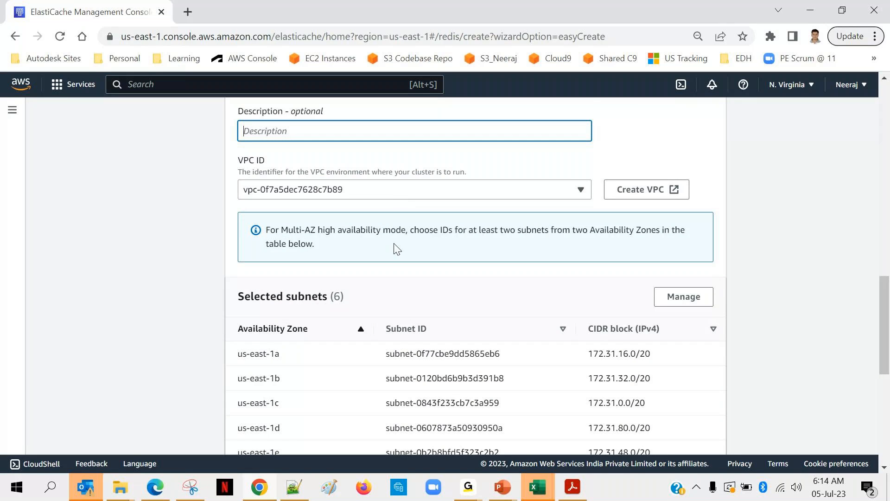
{"action": "scroll", "scroll_direction": "down", "scroll_amount": 3}
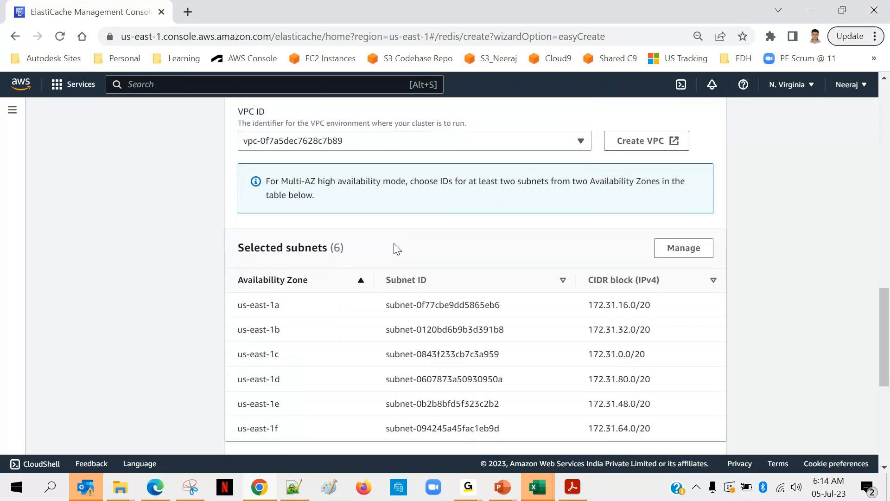
{"action": "scroll", "scroll_direction": "down", "scroll_amount": 3}
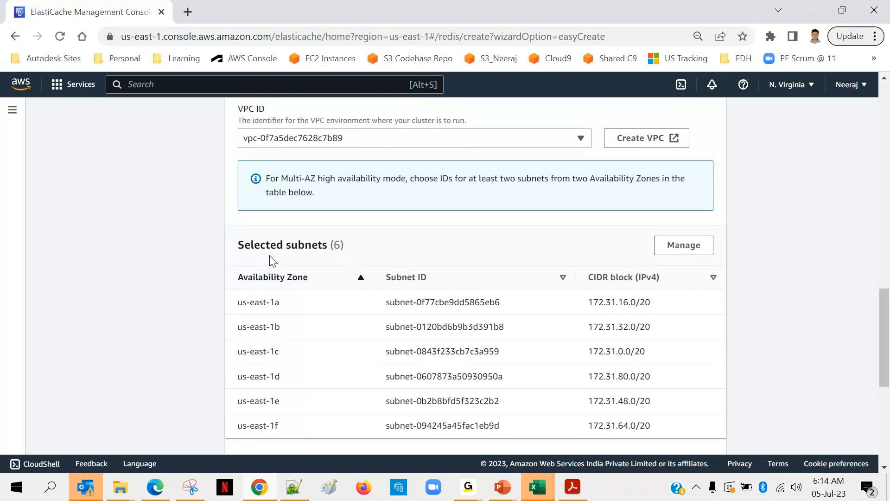
{"action": "mouse_move", "coordinate": [335, 248]}
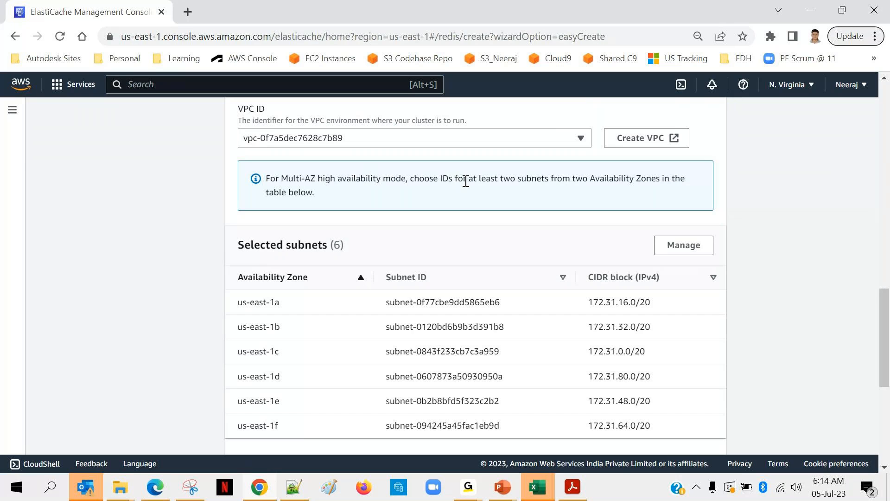
{"action": "mouse_move", "coordinate": [560, 180]}
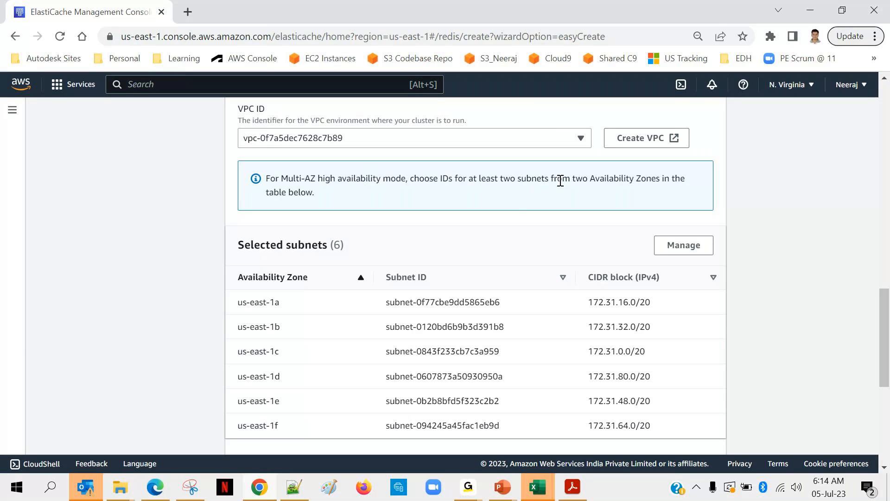
{"action": "mouse_move", "coordinate": [411, 222]}
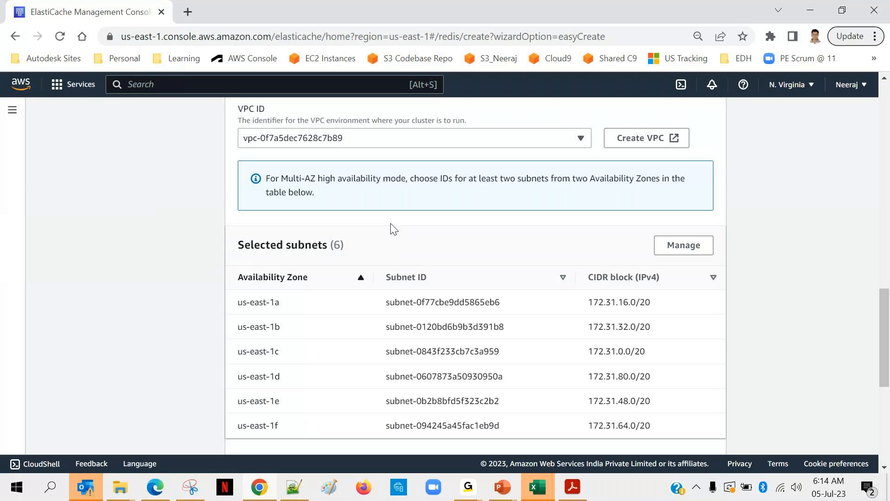
{"action": "mouse_move", "coordinate": [411, 306]}
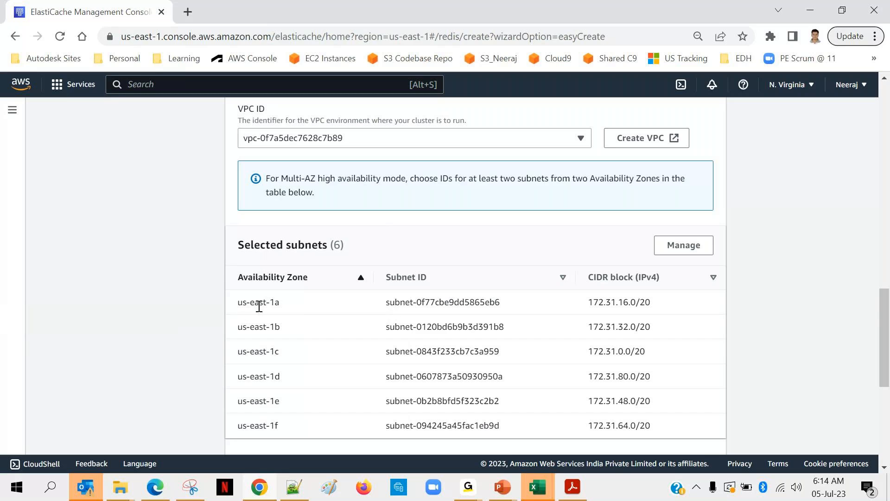
{"action": "mouse_move", "coordinate": [283, 435]}
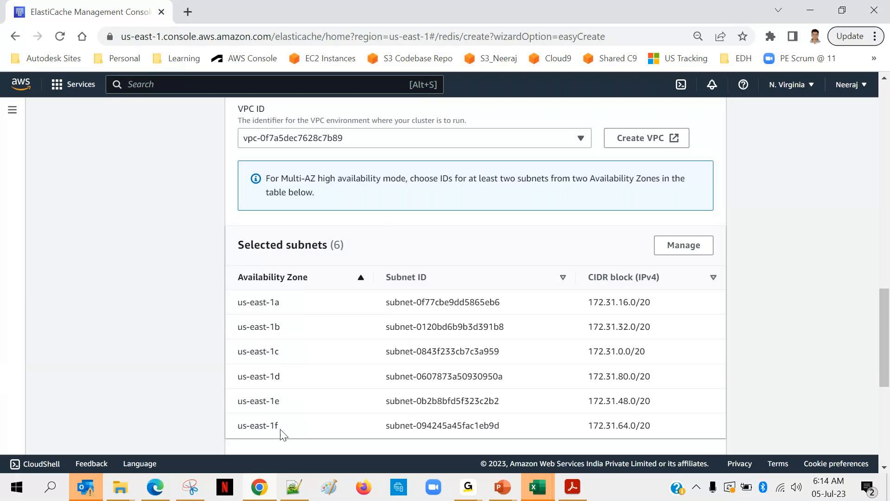
{"action": "mouse_move", "coordinate": [286, 330]}
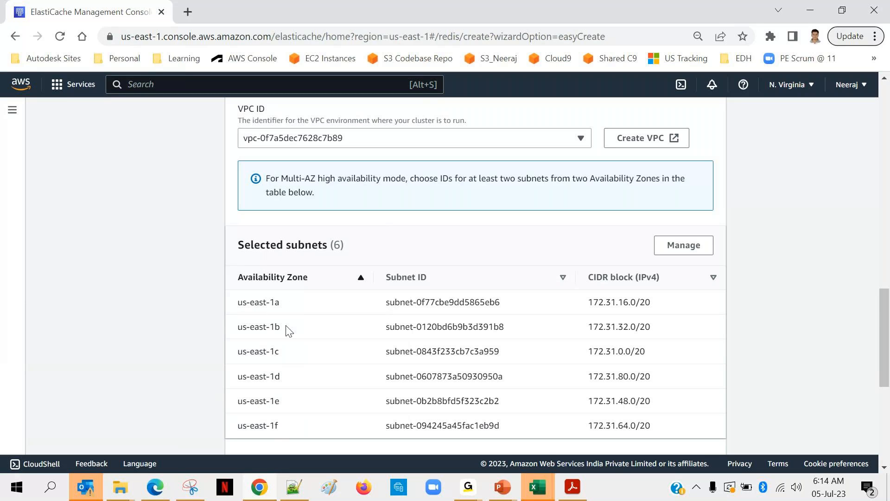
{"action": "mouse_move", "coordinate": [380, 294]}
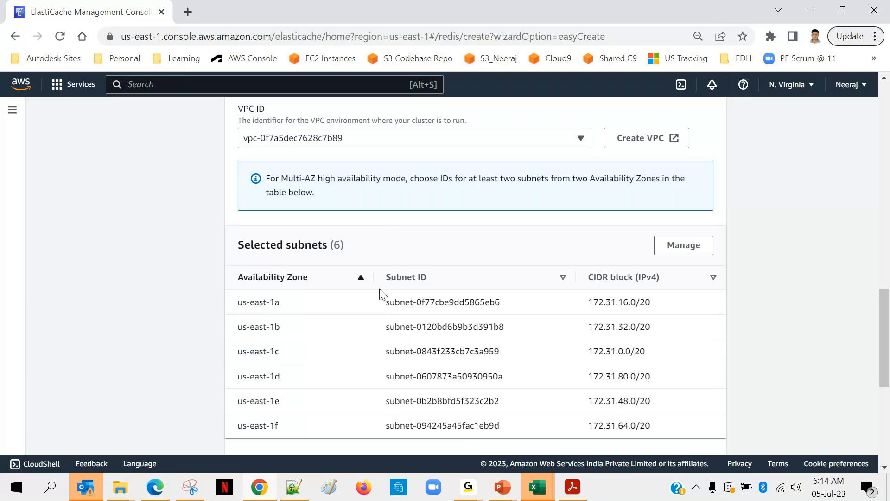
{"action": "mouse_move", "coordinate": [459, 404]}
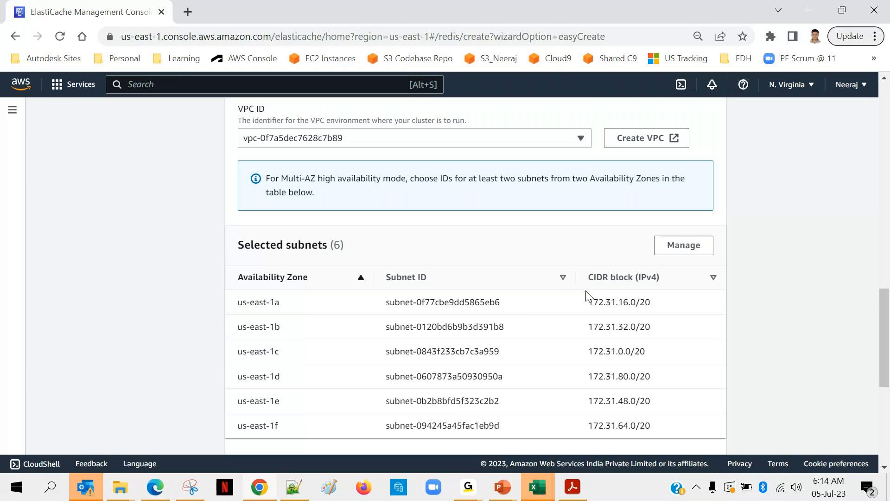
{"action": "mouse_move", "coordinate": [640, 306]}
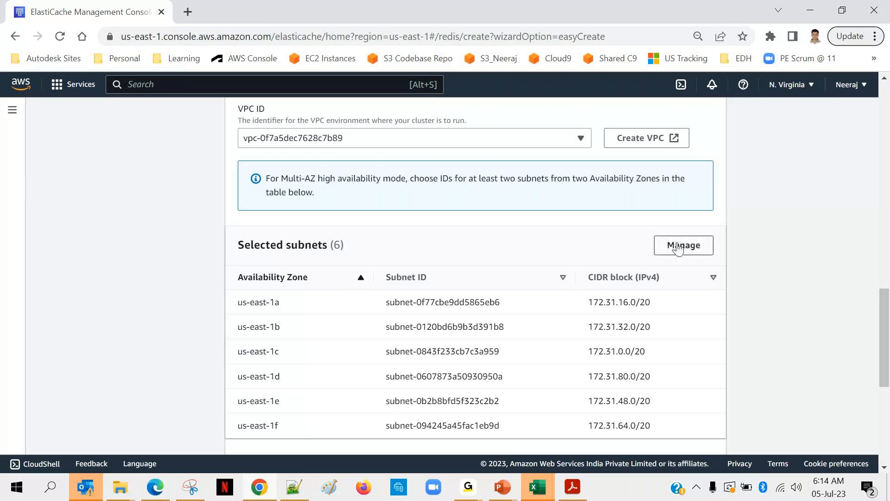
Select only the us-east-1a and us-east-1d subnets for the group
{"action": "left_click", "coordinate": [683, 246]}
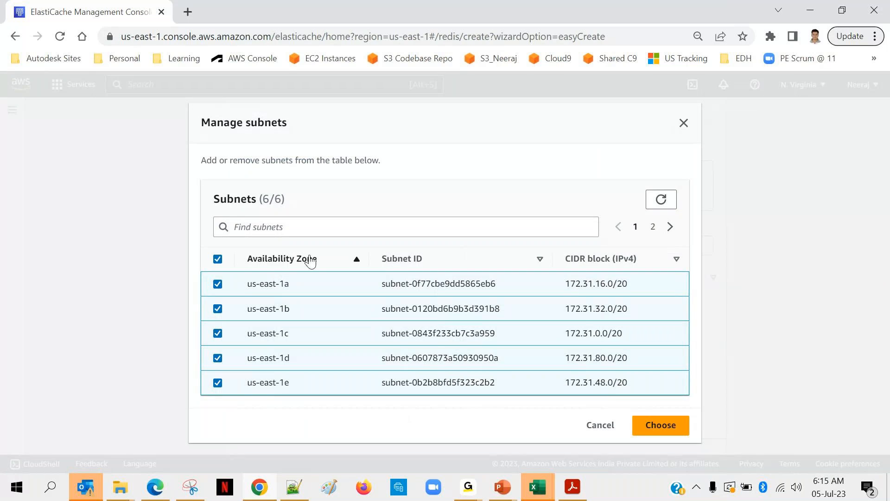
{"action": "left_click", "coordinate": [217, 258]}
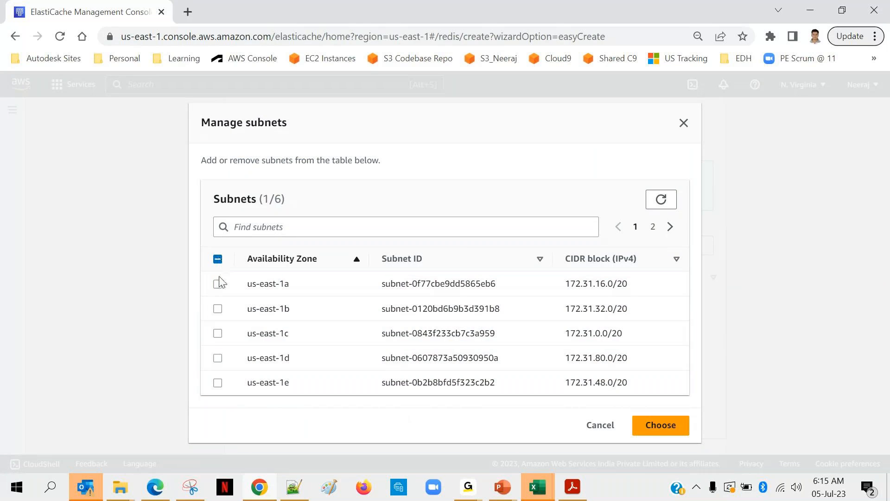
{"action": "left_click", "coordinate": [217, 283]}
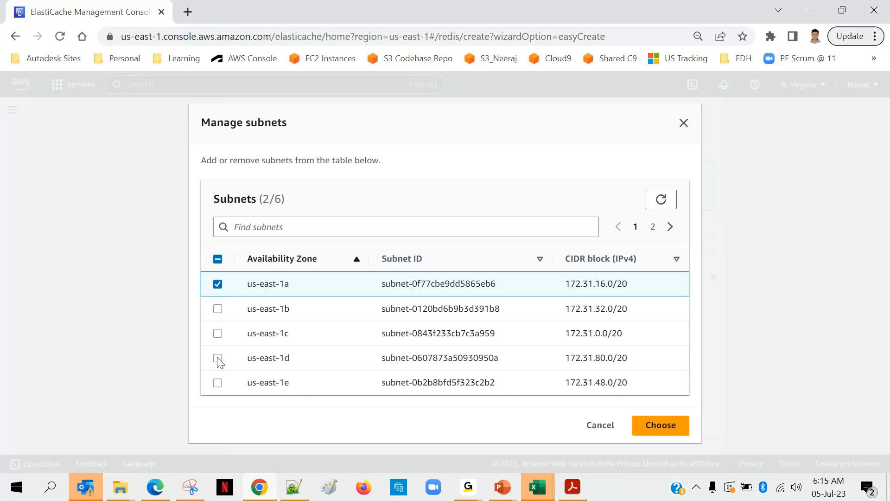
{"action": "left_click", "coordinate": [218, 357]}
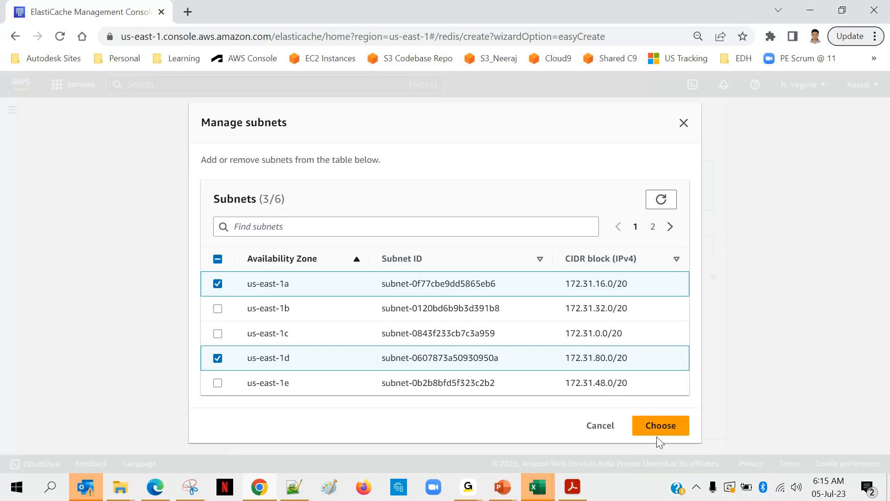
{"action": "left_click", "coordinate": [659, 425]}
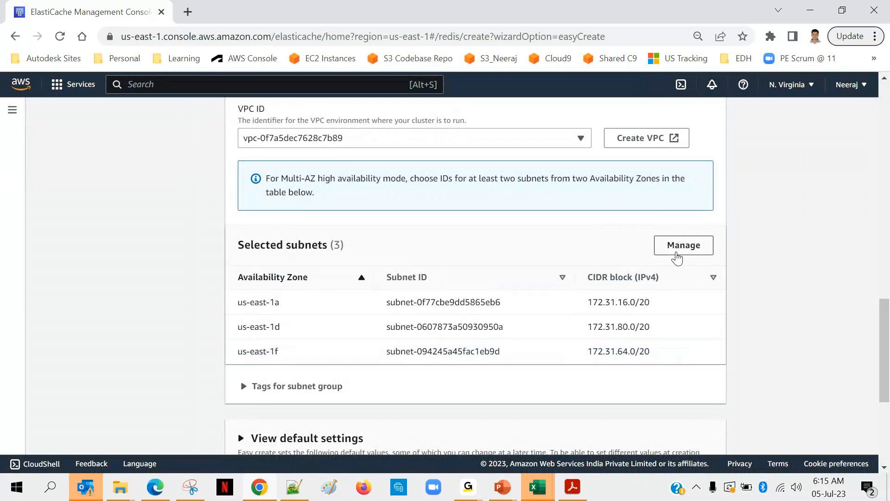
Remove us-east-1f from the second page of selected subnets
{"action": "left_click", "coordinate": [682, 245]}
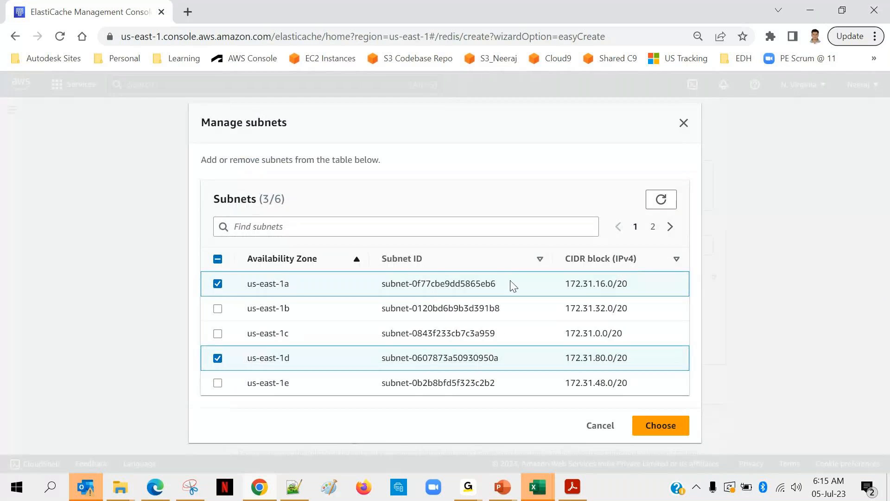
{"action": "mouse_move", "coordinate": [338, 345]}
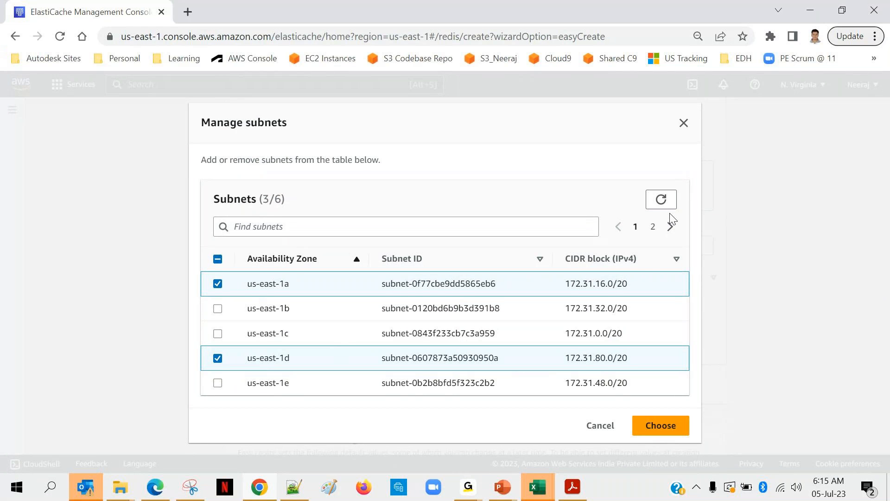
{"action": "left_click", "coordinate": [669, 226]}
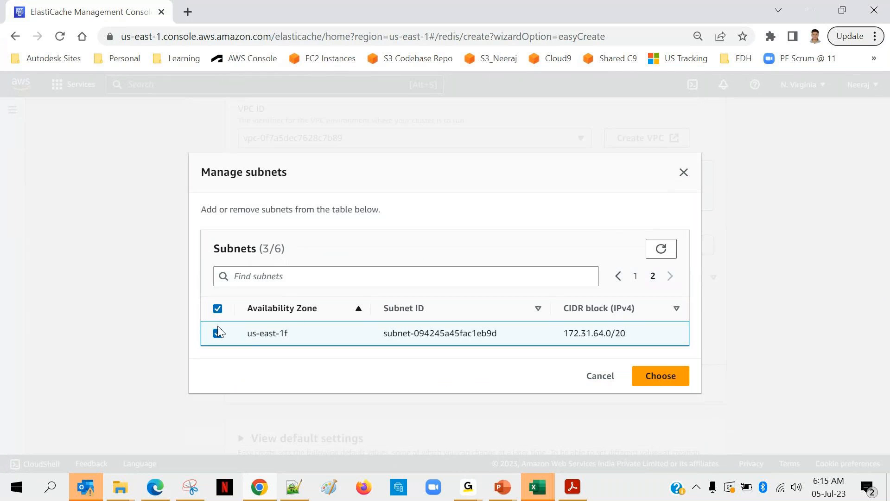
{"action": "left_click", "coordinate": [218, 332]}
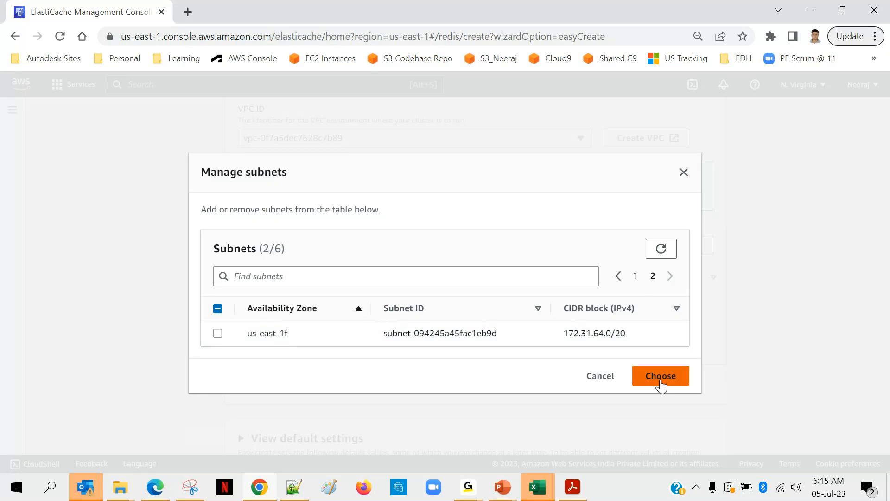
{"action": "left_click", "coordinate": [659, 375]}
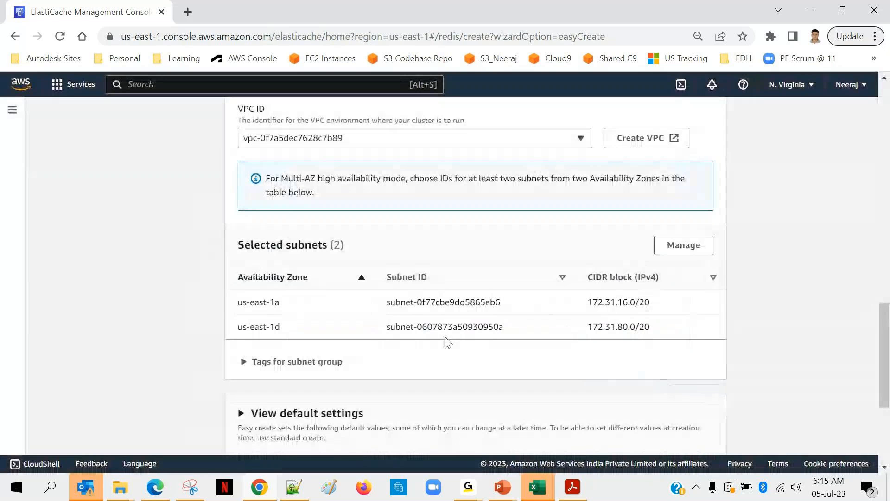
{"action": "mouse_move", "coordinate": [287, 311]}
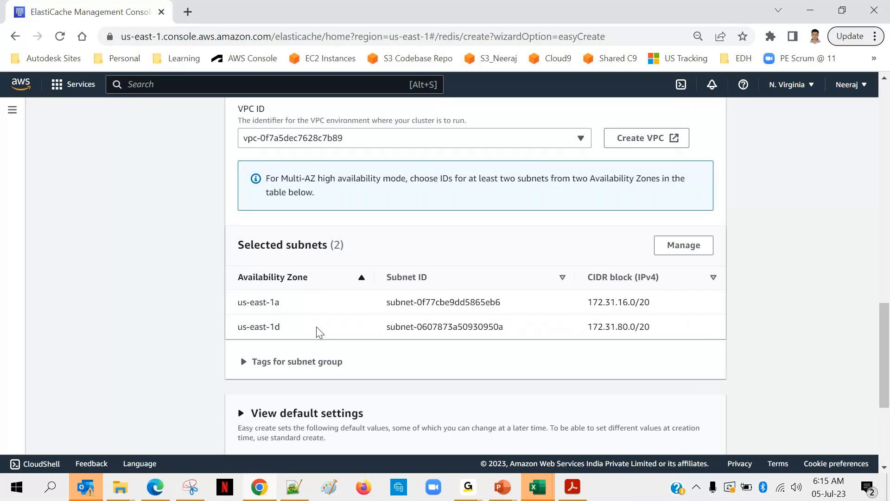
Submit the my-redis-cluster form for creation from the bottom of the page
{"action": "scroll", "scroll_direction": "down", "scroll_amount": 3}
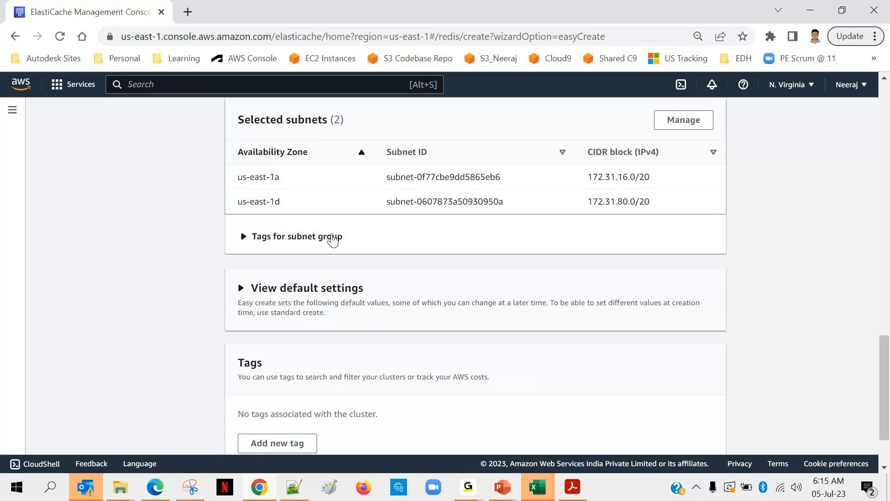
{"action": "scroll", "scroll_direction": "down", "scroll_amount": 3}
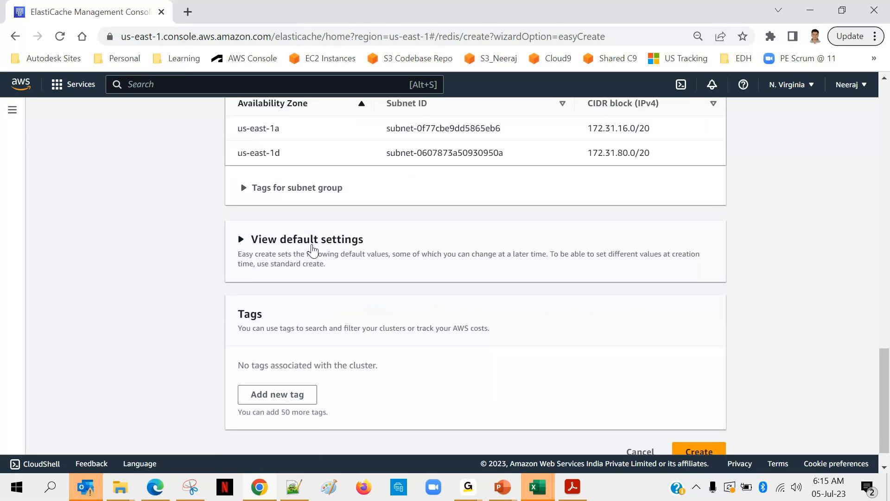
{"action": "mouse_move", "coordinate": [296, 324]}
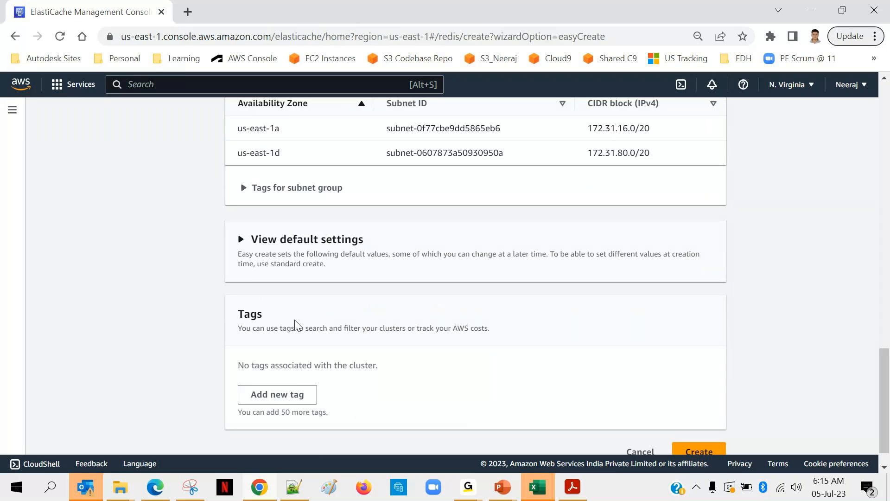
{"action": "scroll", "scroll_direction": "down", "scroll_amount": 3}
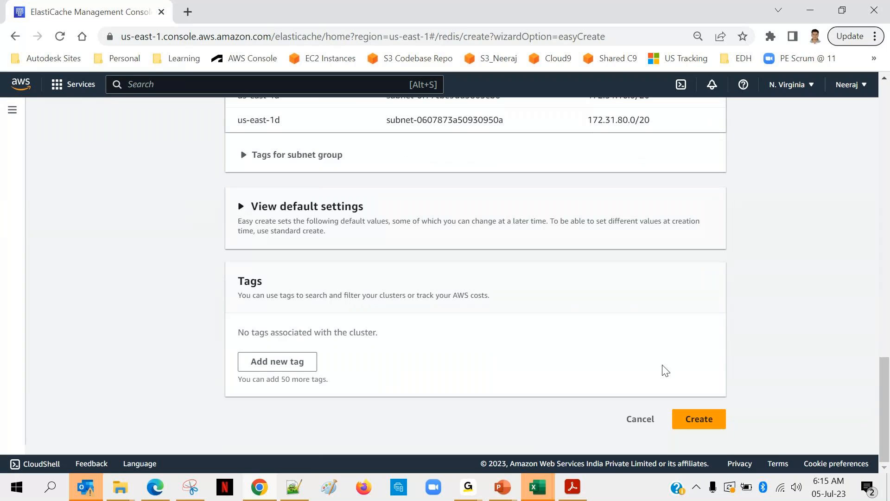
{"action": "mouse_move", "coordinate": [699, 419]}
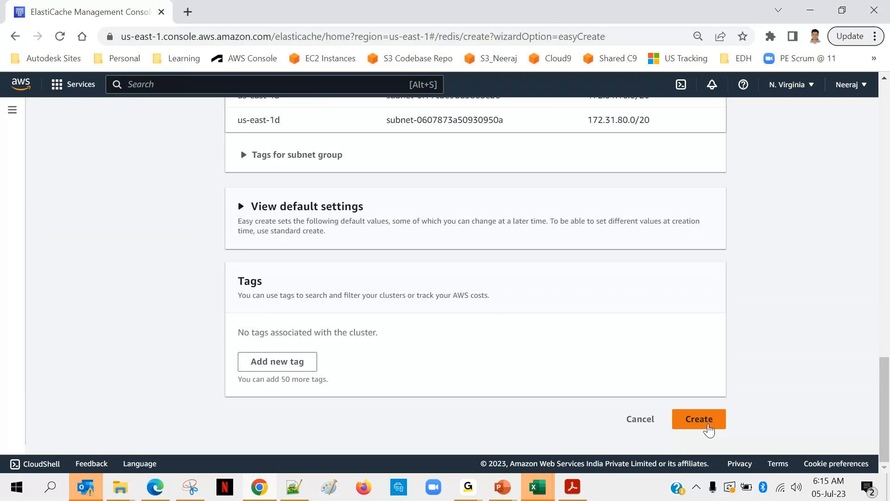
{"action": "left_click", "coordinate": [698, 419]}
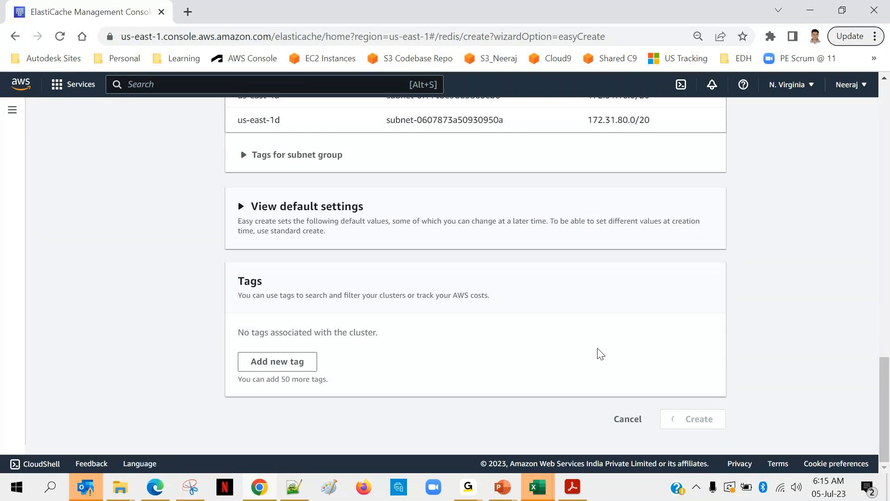
{"action": "left_click", "coordinate": [698, 418]}
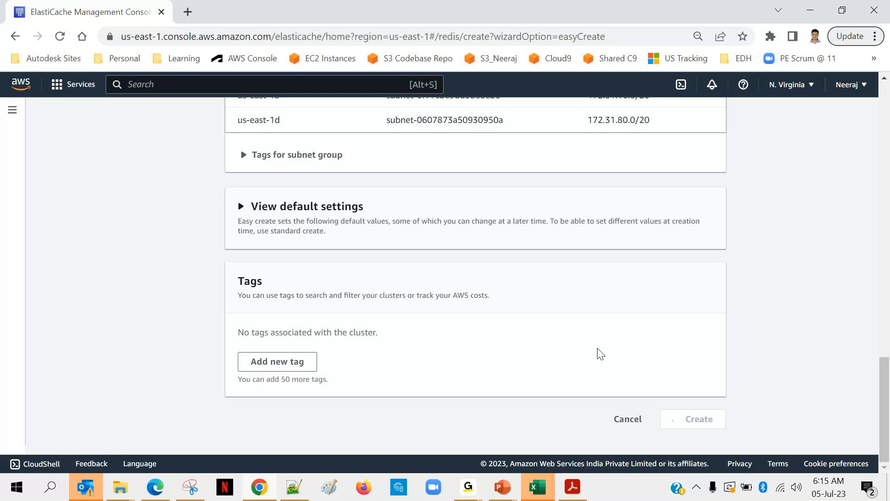
{"action": "left_click", "coordinate": [698, 418]}
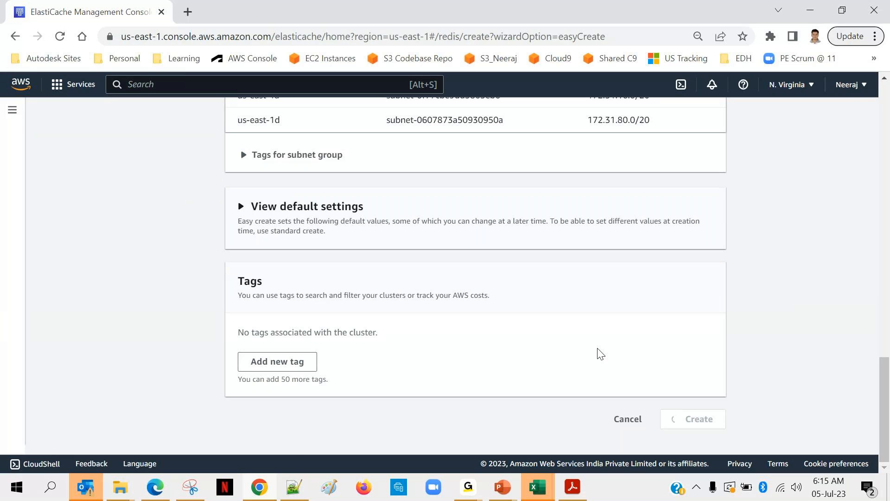
{"action": "left_click", "coordinate": [692, 418]}
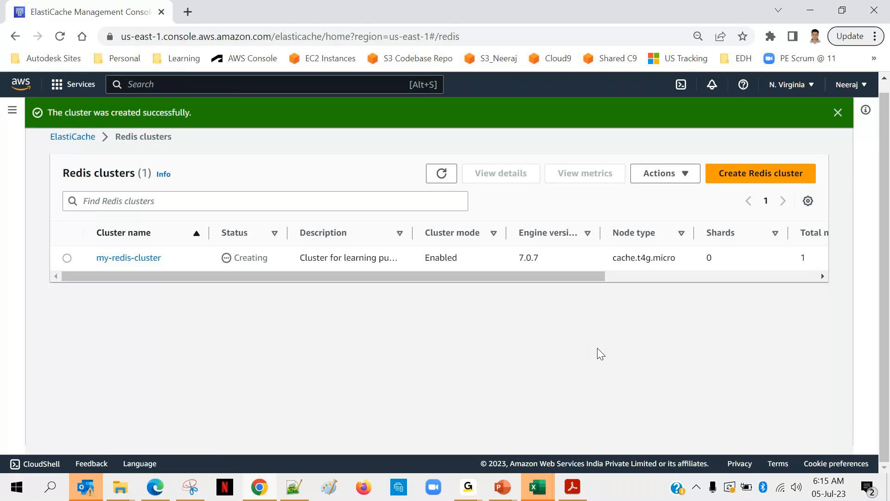
{"action": "mouse_move", "coordinate": [235, 269]}
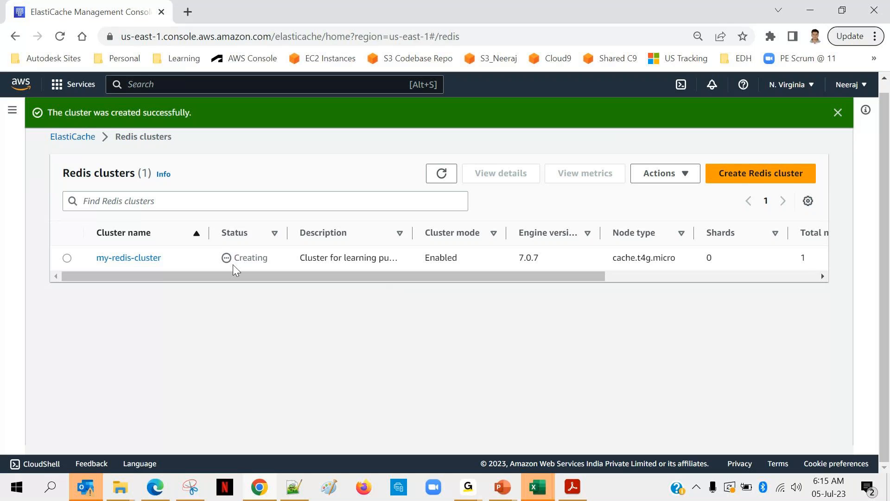
{"action": "mouse_move", "coordinate": [379, 291]}
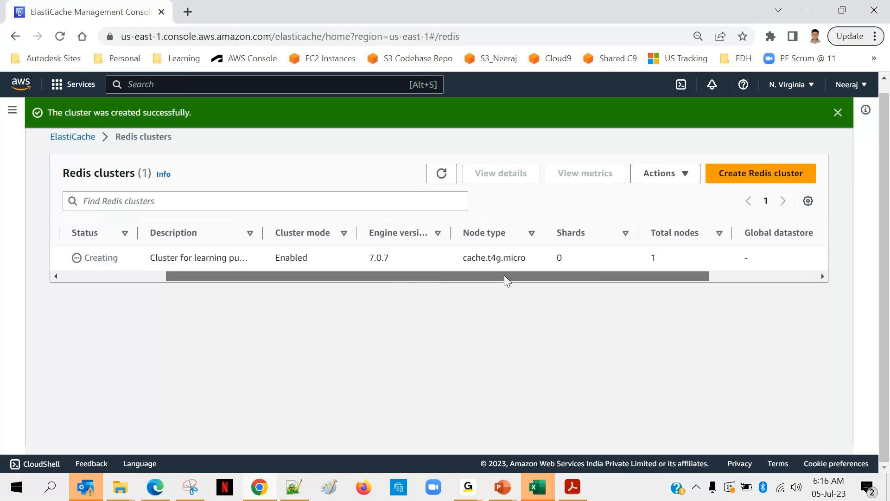
{"action": "scroll", "scroll_direction": "right", "scroll_amount": 3}
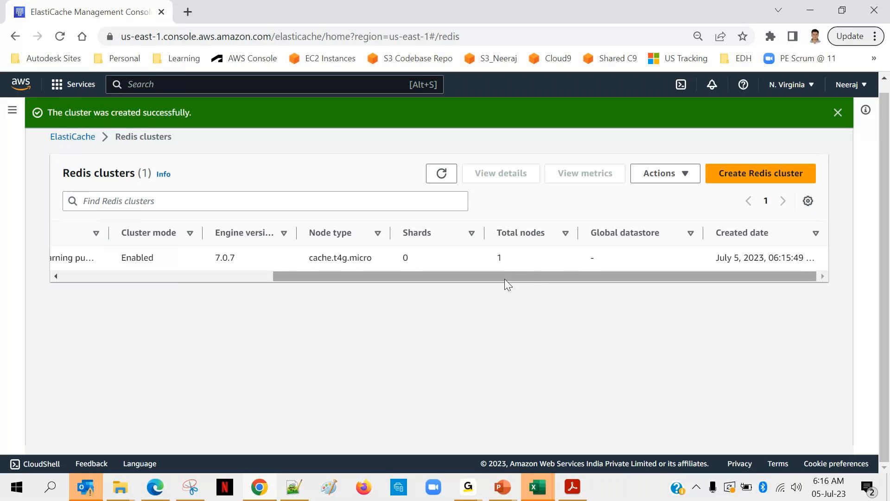
{"action": "scroll", "scroll_direction": "left", "scroll_amount": 3}
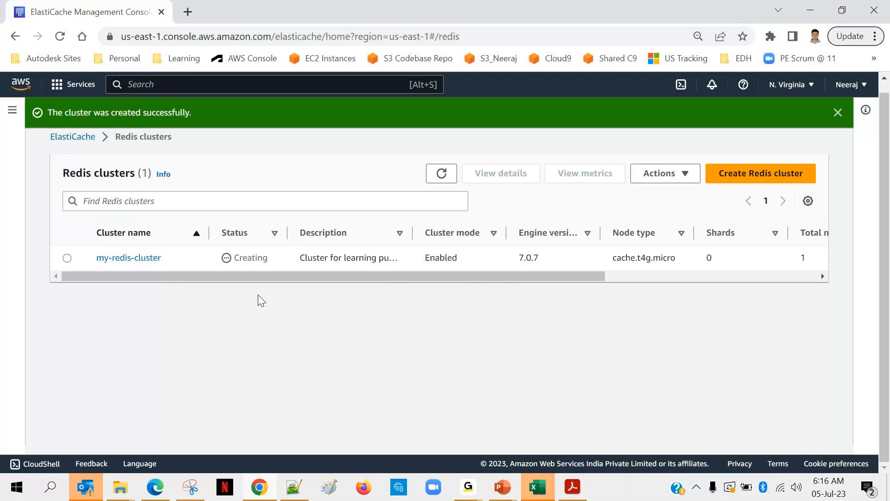
{"action": "mouse_move", "coordinate": [269, 334]}
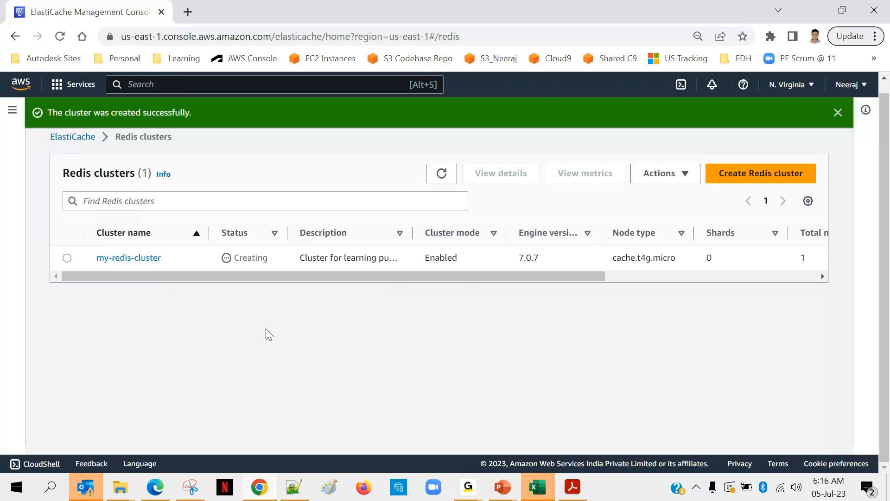
{"action": "mouse_move", "coordinate": [519, 332]}
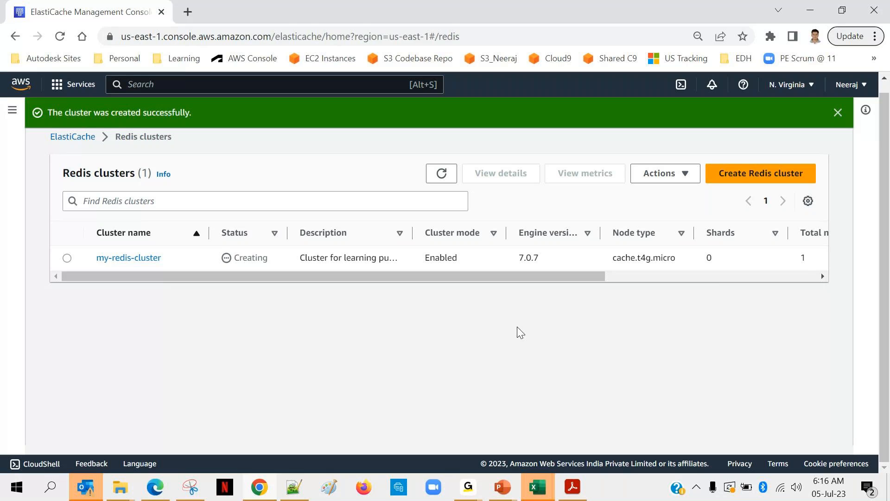
{"action": "mouse_move", "coordinate": [506, 295]}
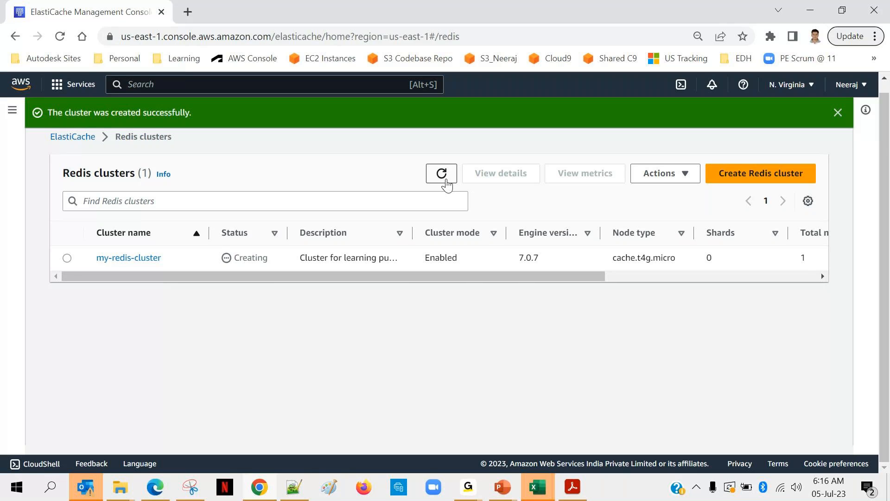
{"action": "left_click", "coordinate": [441, 173]}
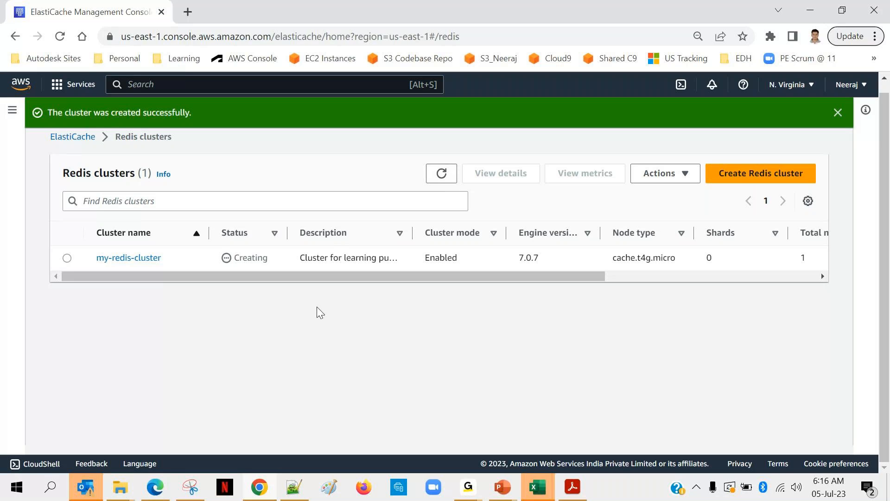
{"action": "mouse_move", "coordinate": [226, 356]}
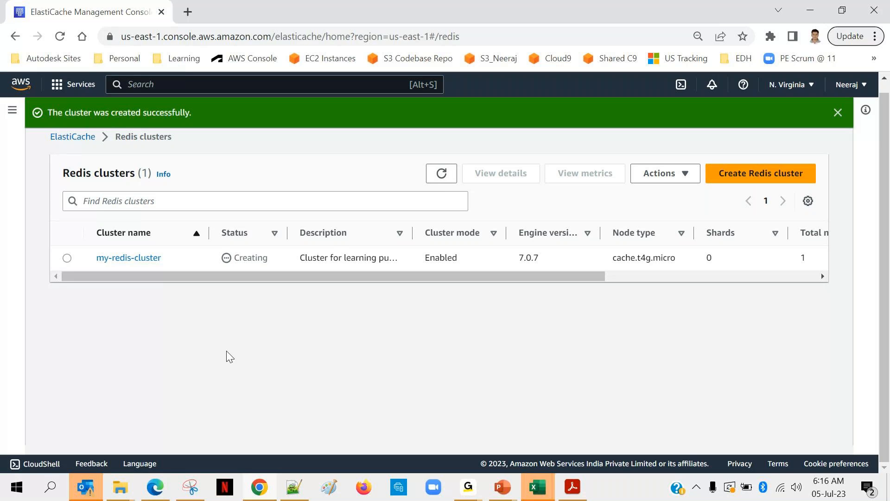
{"action": "mouse_move", "coordinate": [546, 487]}
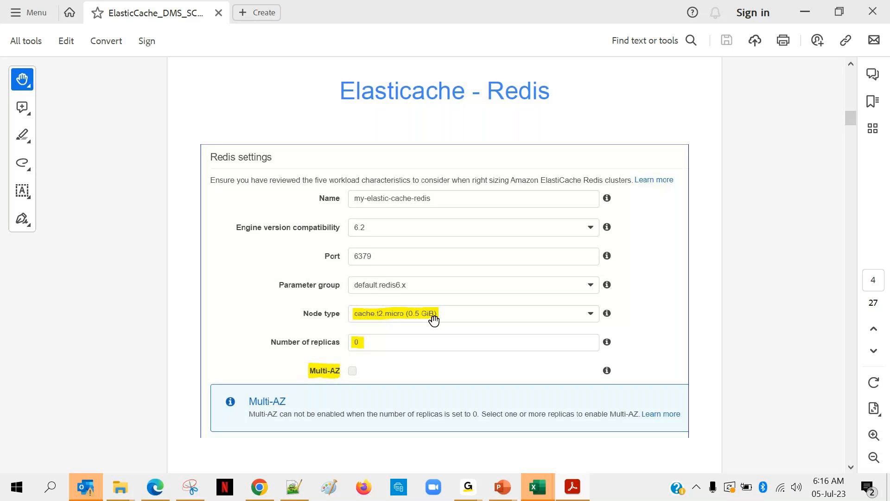
{"action": "mouse_move", "coordinate": [416, 205]}
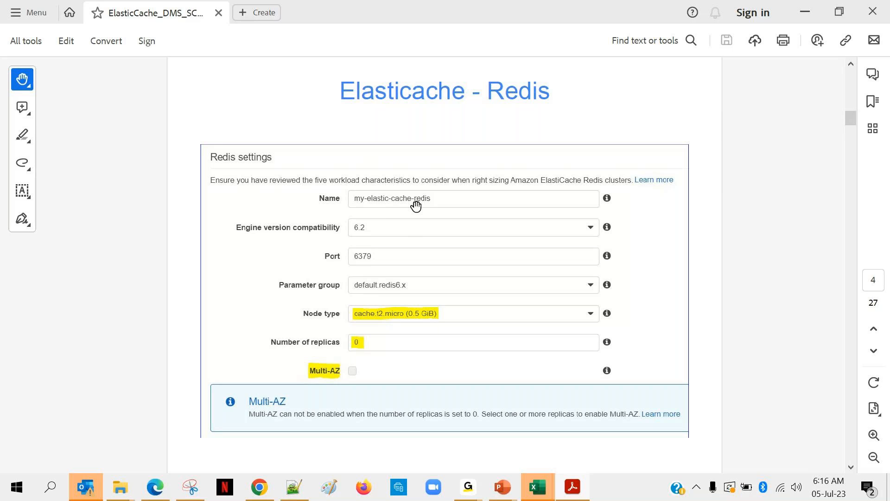
{"action": "mouse_move", "coordinate": [411, 236]}
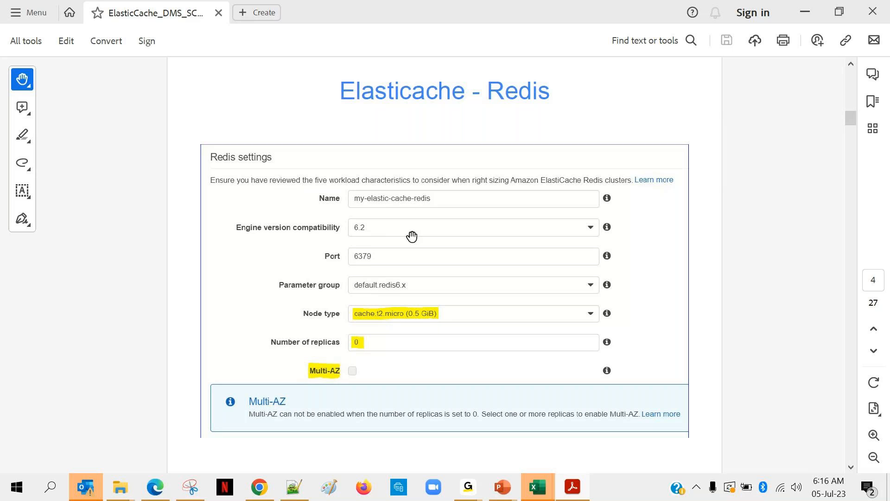
{"action": "mouse_move", "coordinate": [377, 265]}
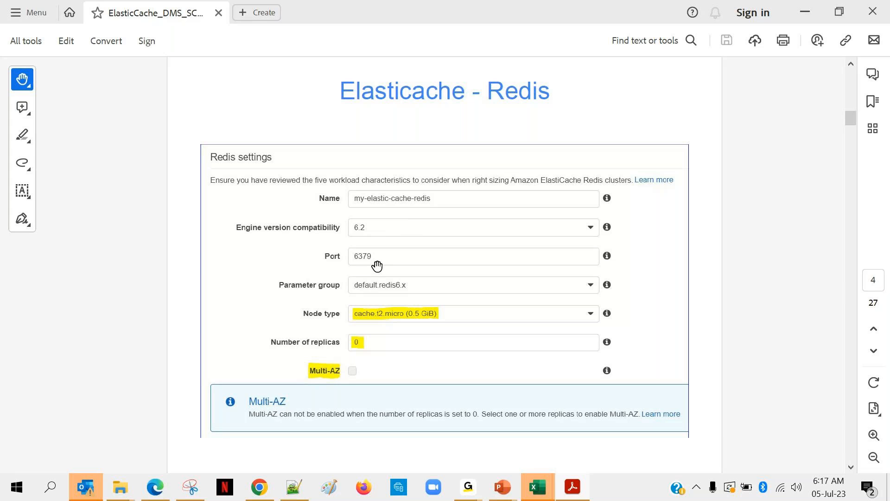
{"action": "mouse_move", "coordinate": [385, 257]}
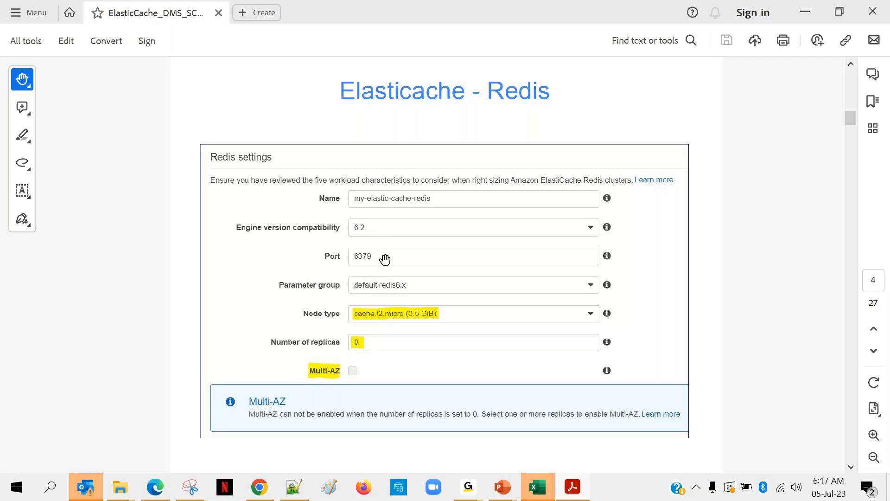
{"action": "mouse_move", "coordinate": [342, 307]}
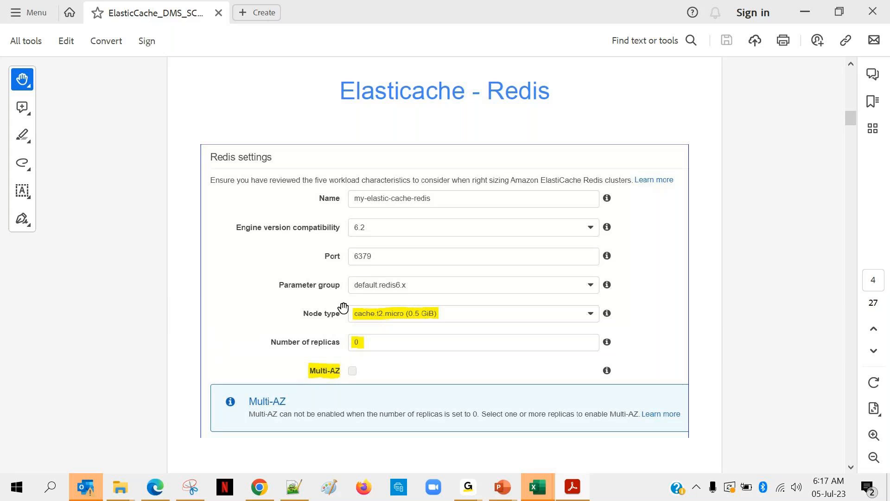
{"action": "mouse_move", "coordinate": [450, 289]}
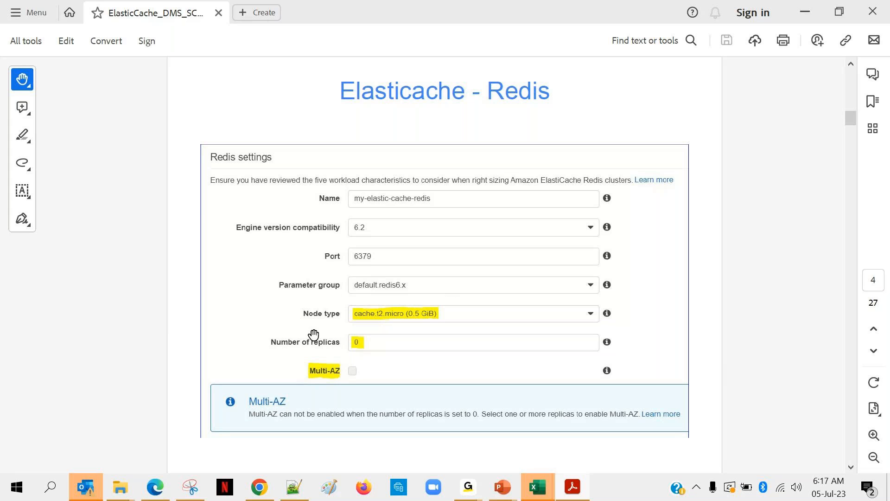
{"action": "mouse_move", "coordinate": [360, 329]}
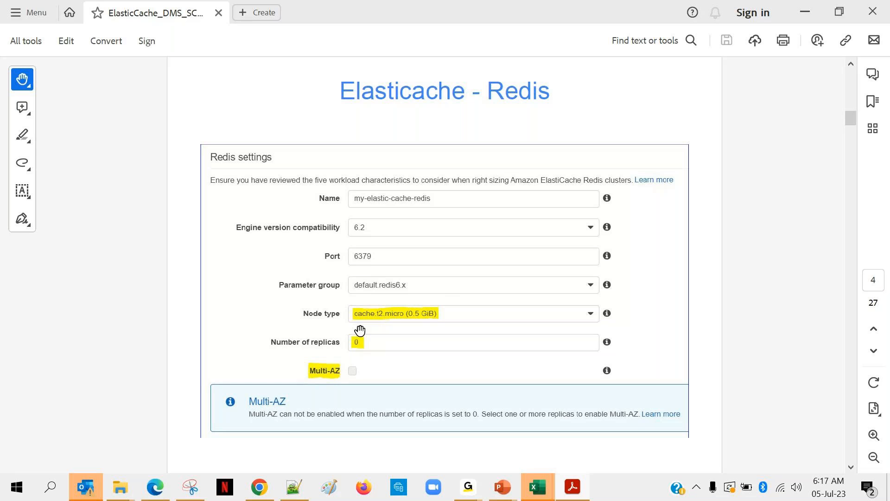
{"action": "mouse_move", "coordinate": [466, 317]}
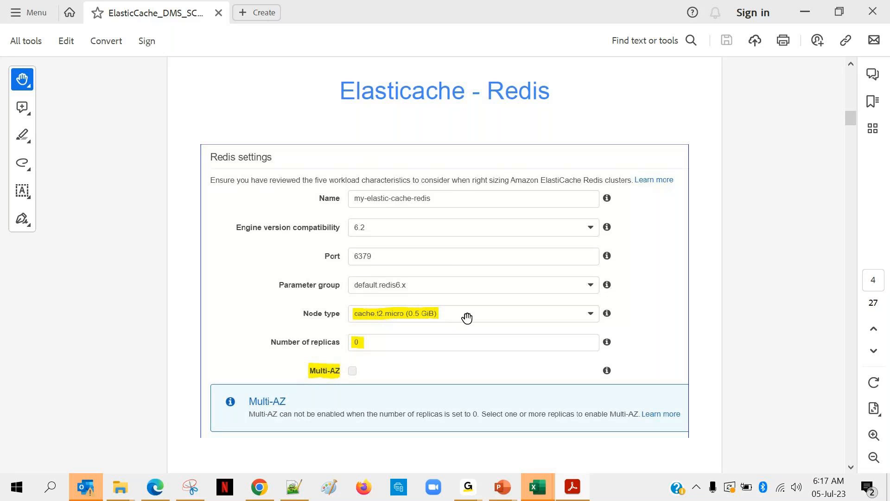
{"action": "mouse_move", "coordinate": [307, 344]}
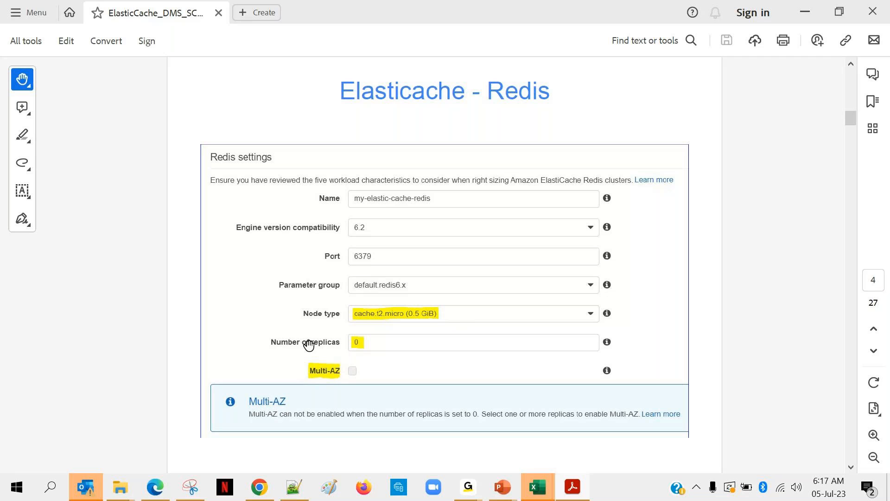
{"action": "mouse_move", "coordinate": [357, 329]}
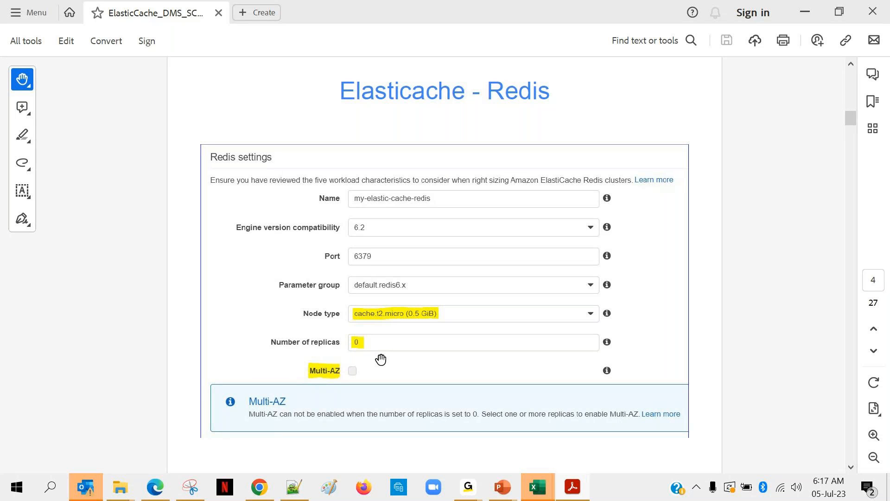
{"action": "mouse_move", "coordinate": [391, 367]}
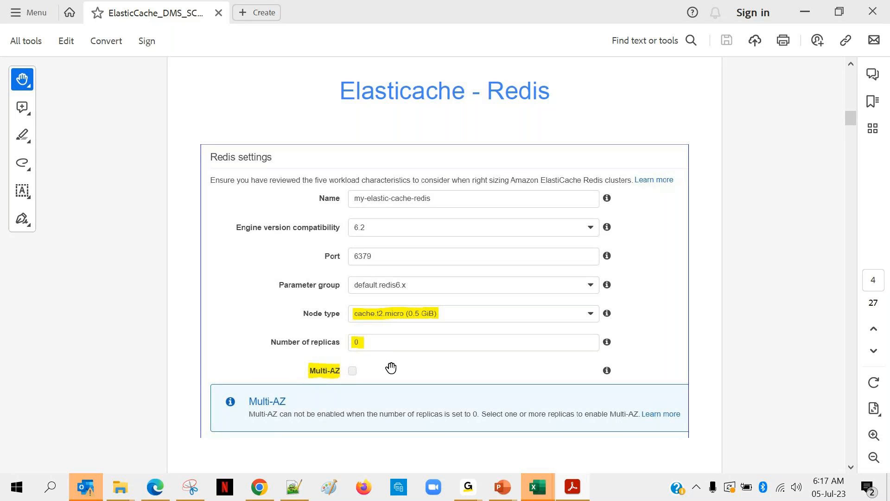
{"action": "mouse_move", "coordinate": [349, 418]}
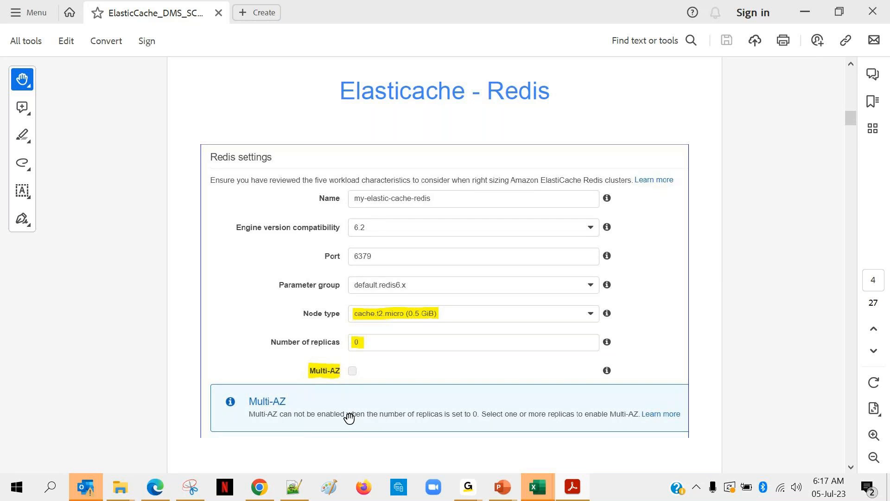
Scroll the PDF guide to the subnet-group-redis configuration page
{"action": "scroll", "scroll_direction": "down", "scroll_amount": 3}
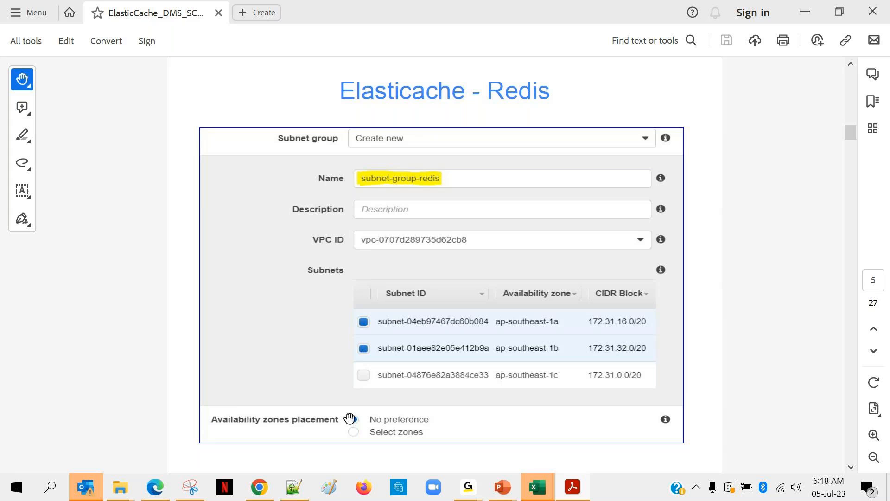
{"action": "left_click", "coordinate": [353, 419]}
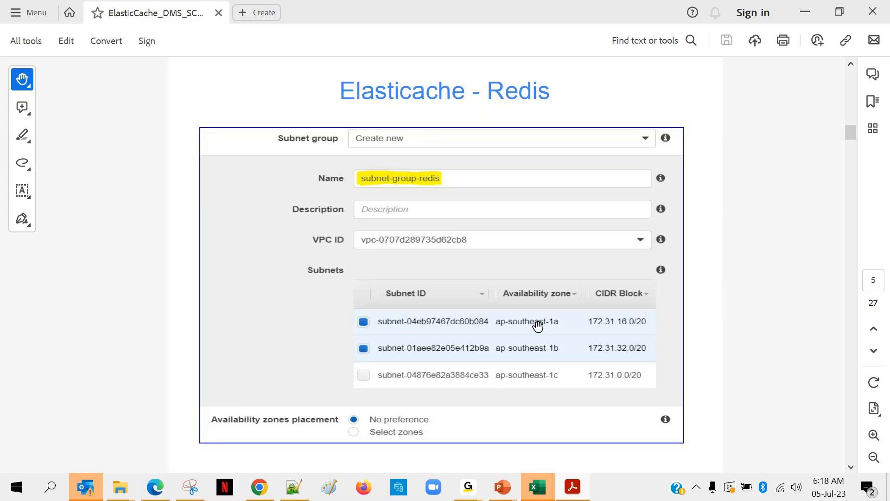
{"action": "mouse_move", "coordinate": [546, 354]}
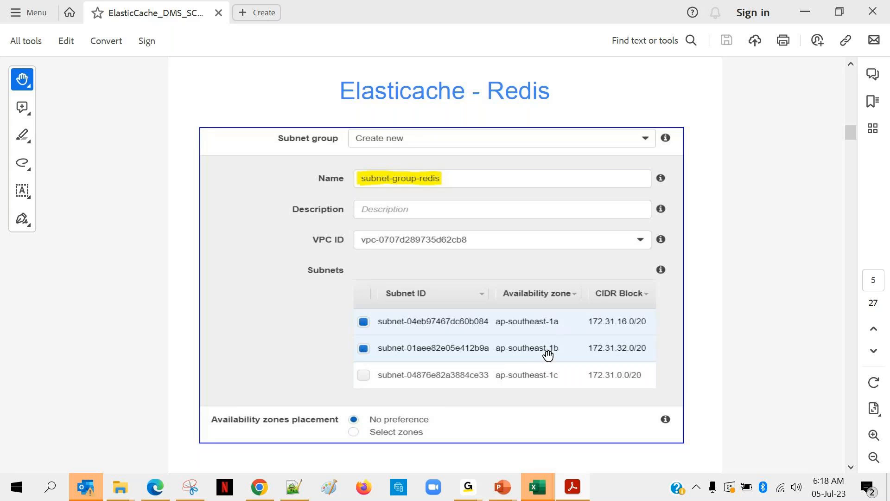
{"action": "mouse_move", "coordinate": [561, 312]}
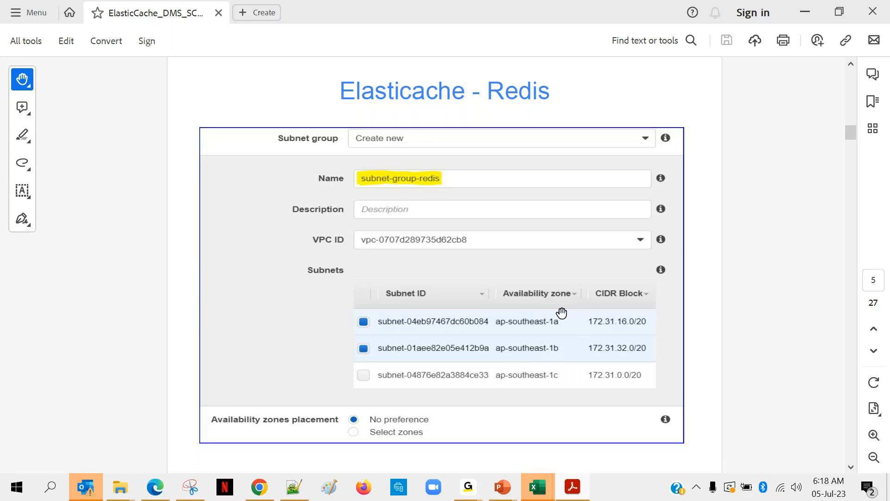
Scroll the guide to the 'amazon-linux-extras install redis6' terminal screenshot
{"action": "scroll", "scroll_direction": "down", "scroll_amount": 3}
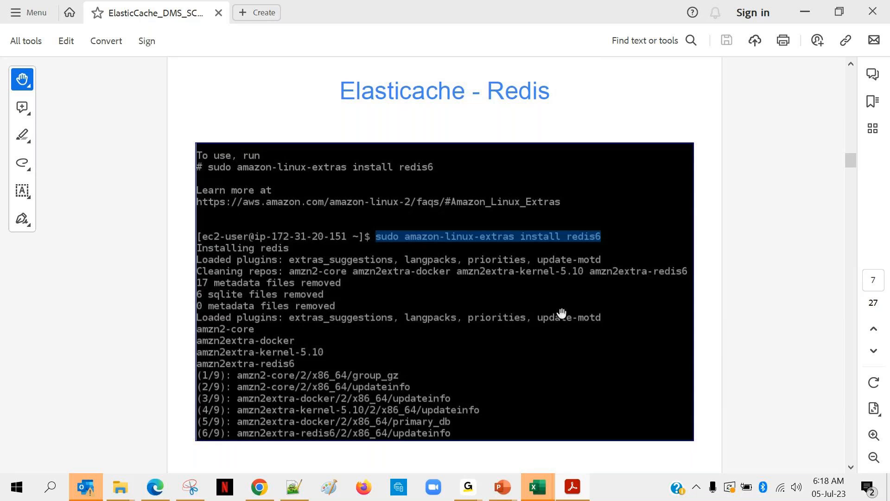
{"action": "mouse_move", "coordinate": [416, 237]}
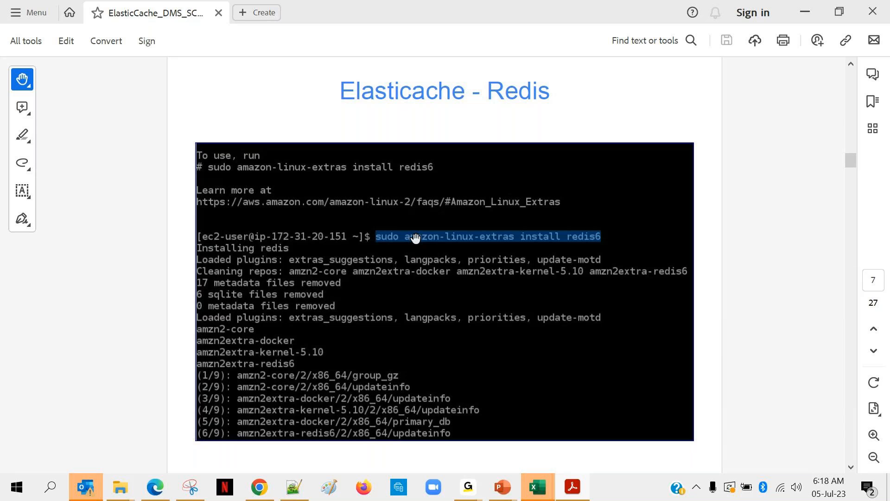
{"action": "mouse_move", "coordinate": [465, 243]}
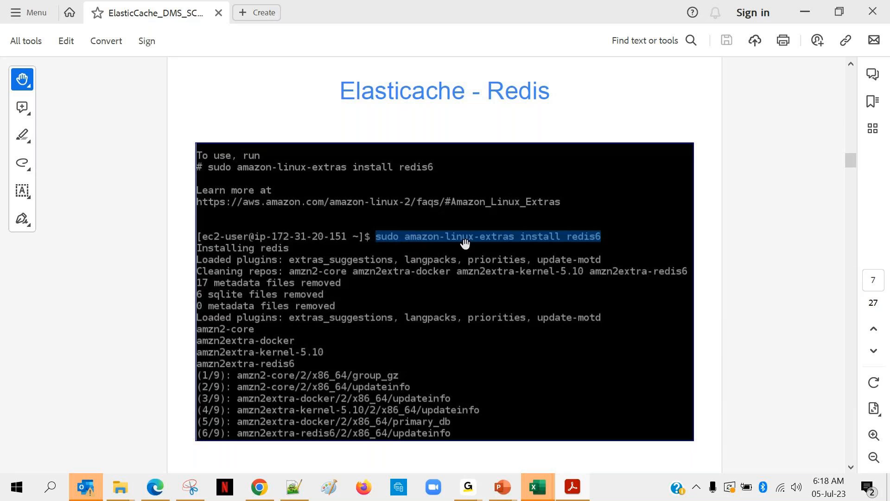
{"action": "mouse_move", "coordinate": [528, 240]}
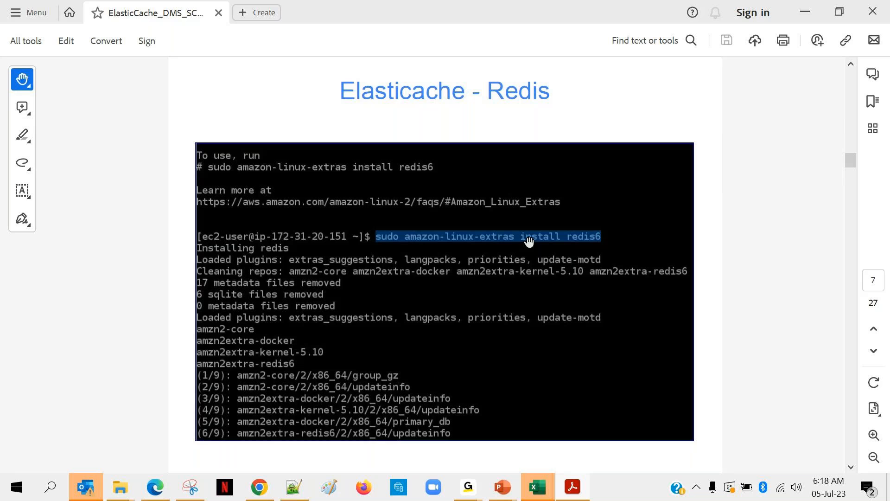
{"action": "mouse_move", "coordinate": [602, 248]}
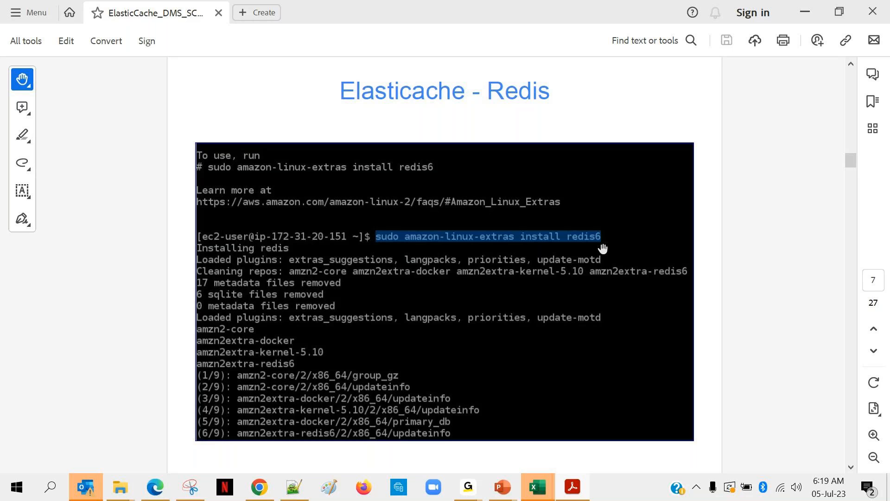
{"action": "left_click", "coordinate": [22, 79]}
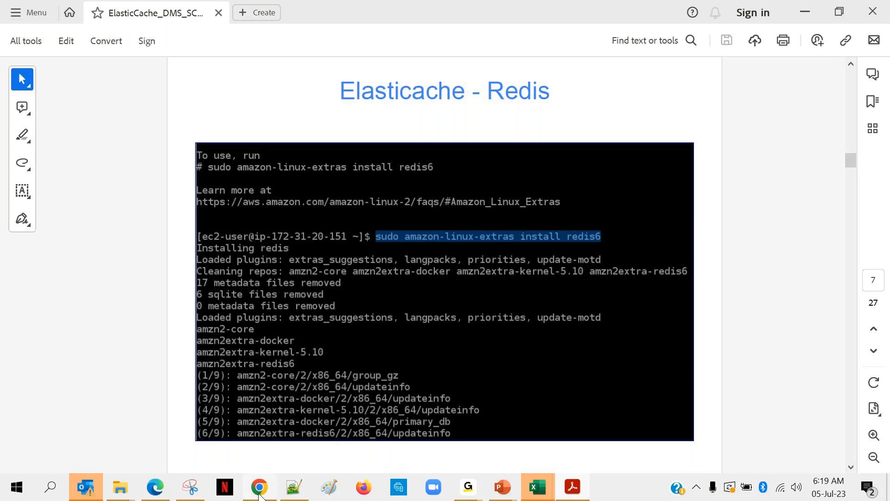
Duplicate the ElastiCache console tab and open the EC2 service from the 'ec2' search
{"action": "left_click", "coordinate": [258, 487]}
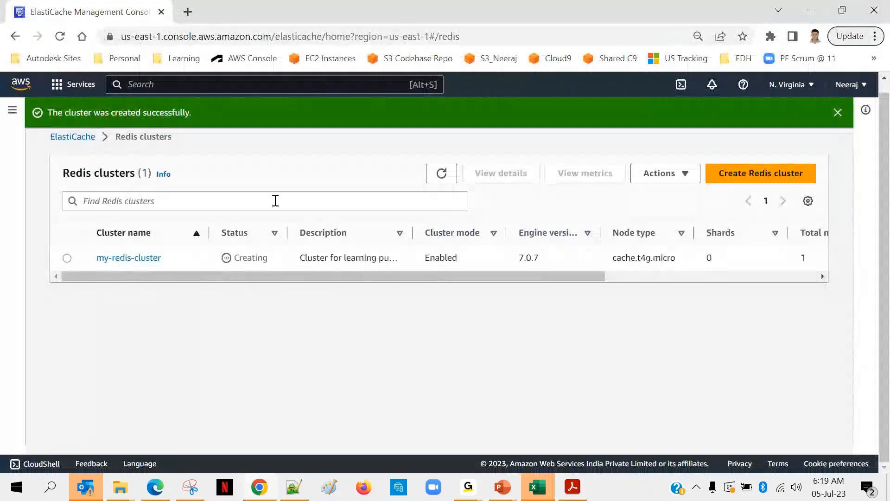
{"action": "left_click", "coordinate": [441, 173]}
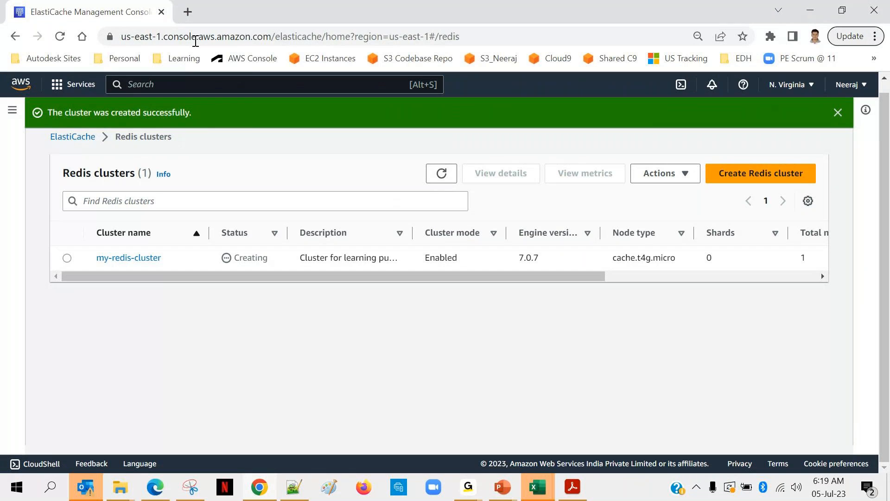
{"action": "right_click", "coordinate": [88, 12]}
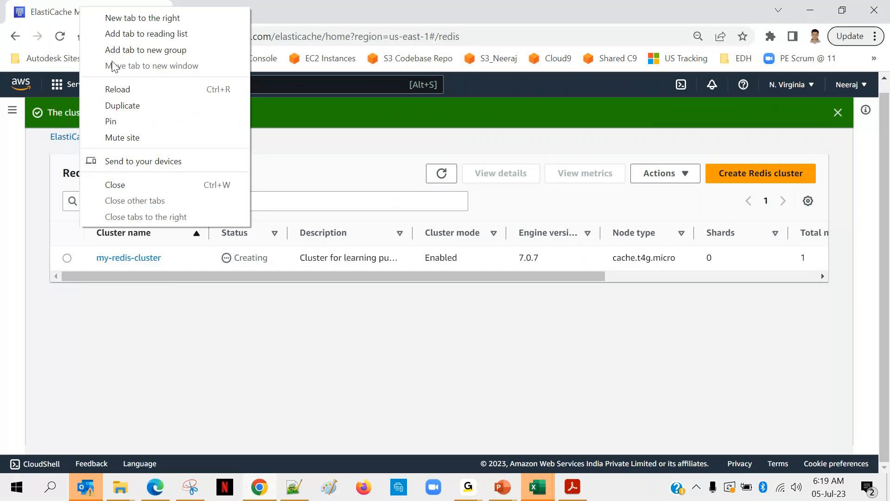
{"action": "left_click", "coordinate": [121, 106]}
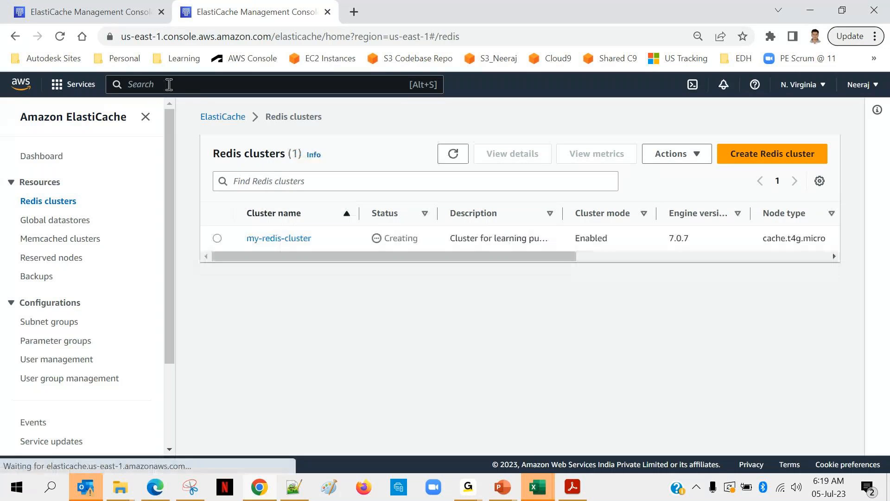
{"action": "type", "text": "ec2"}
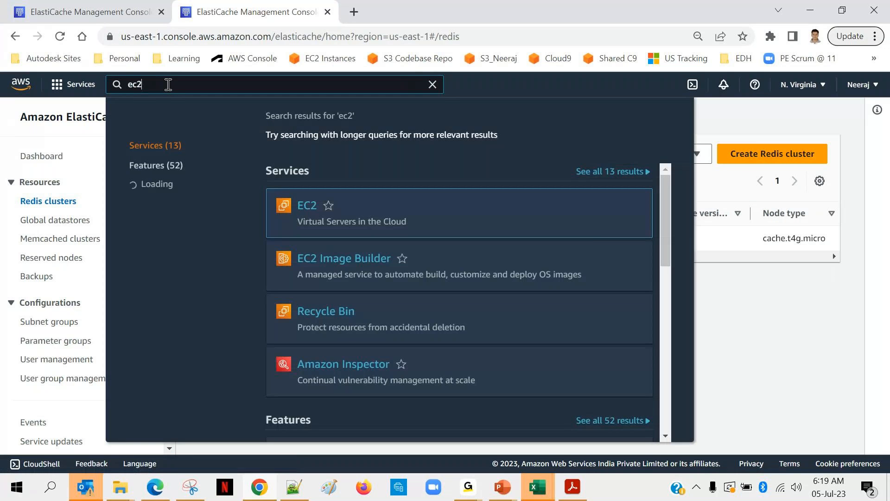
{"action": "mouse_move", "coordinate": [306, 210]}
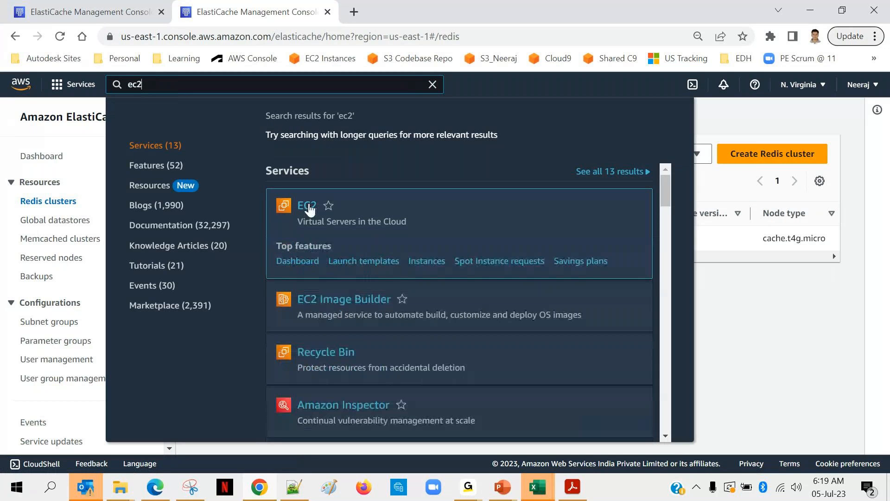
{"action": "left_click", "coordinate": [306, 205]}
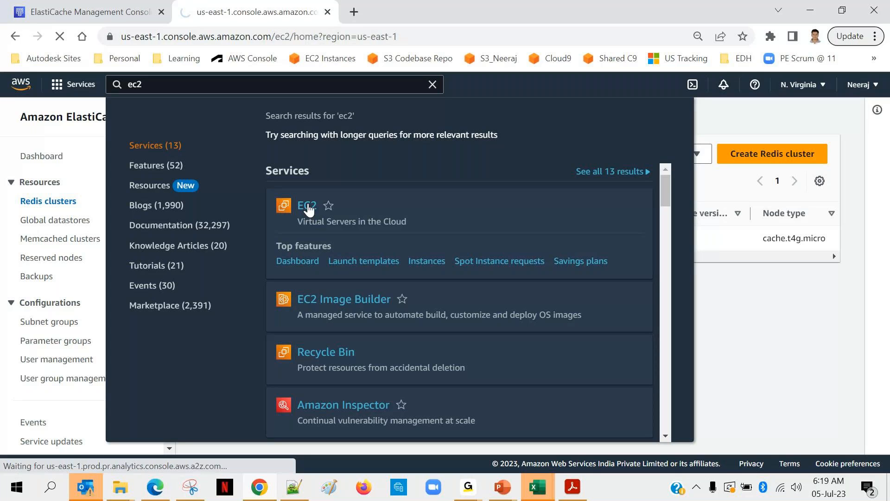
Show all EC2 instances by clearing the running-state filter
{"action": "left_click", "coordinate": [306, 205]}
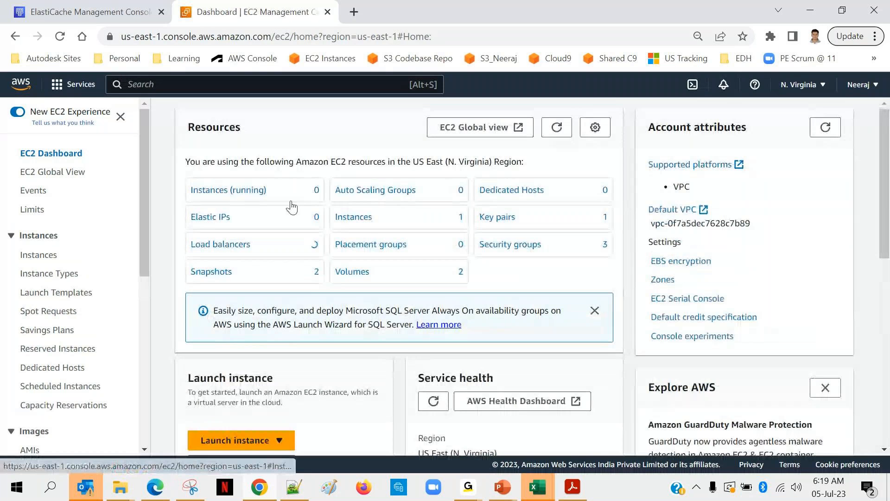
{"action": "left_click", "coordinate": [228, 190]}
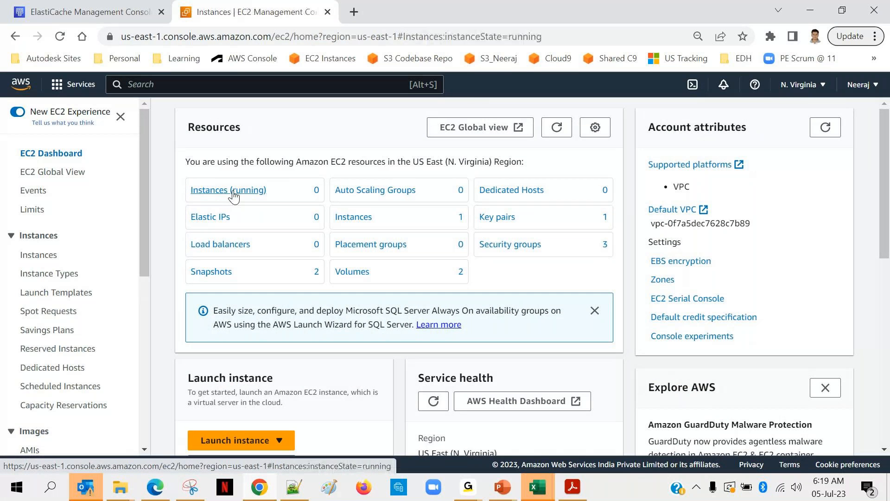
{"action": "left_click", "coordinate": [228, 190]}
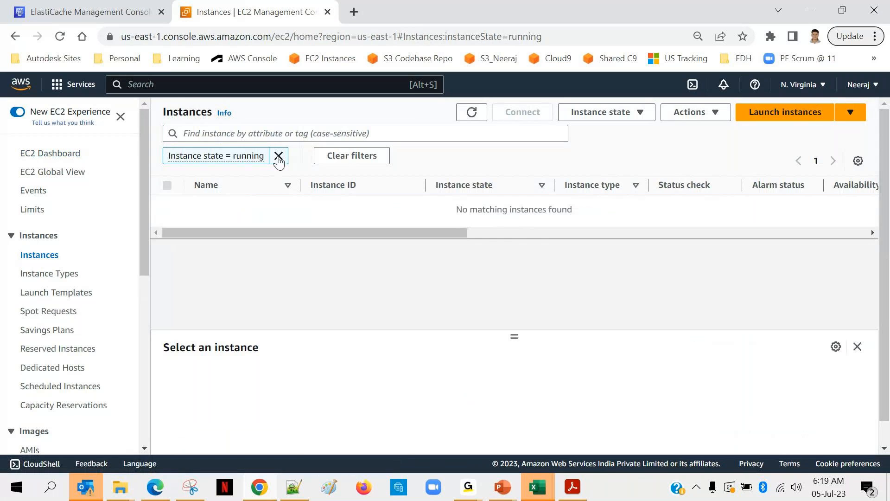
{"action": "left_click", "coordinate": [278, 155]}
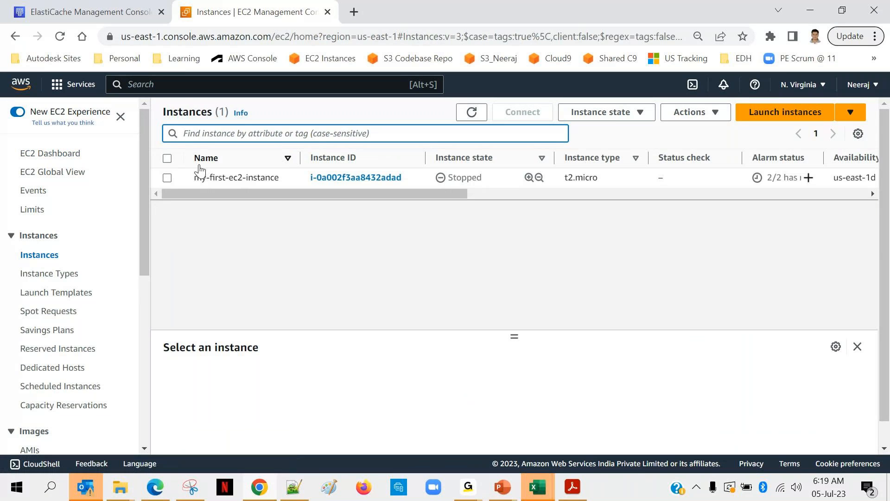
Start my-first-ec2-instance, then return to the ElastiCache Redis clusters tab
{"action": "left_click", "coordinate": [167, 178]}
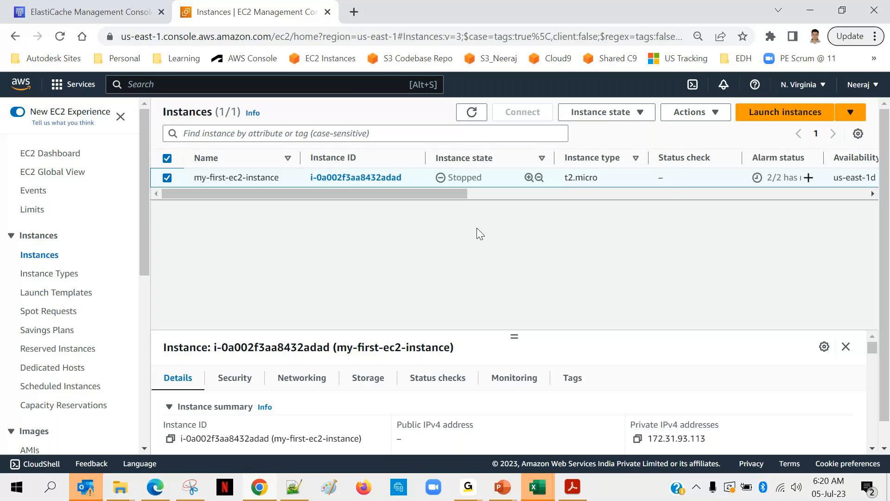
{"action": "left_click", "coordinate": [603, 112]}
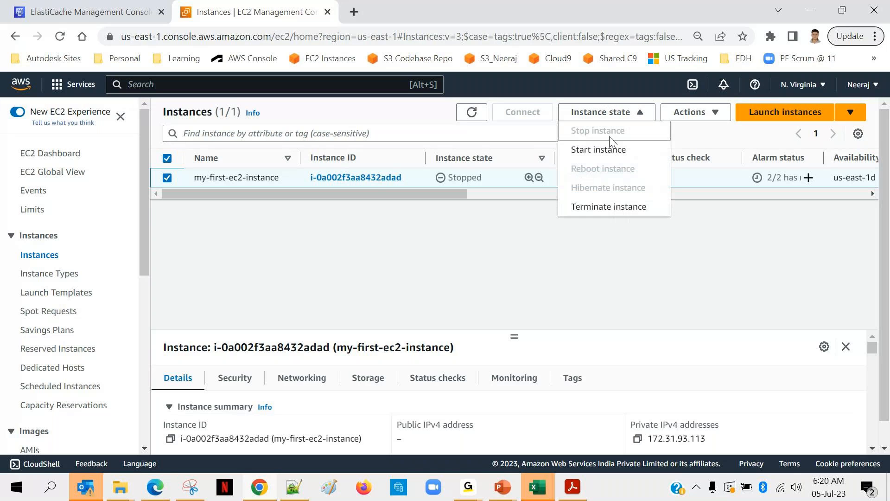
{"action": "left_click", "coordinate": [597, 150]}
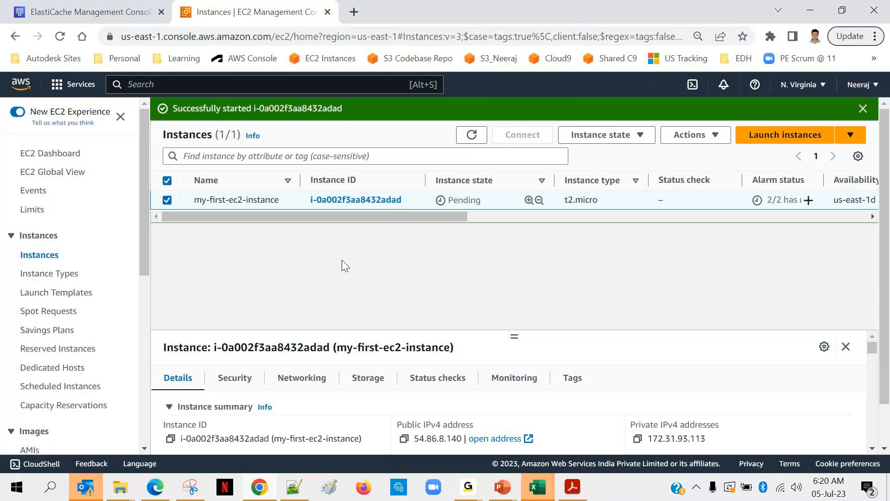
{"action": "mouse_move", "coordinate": [255, 261]}
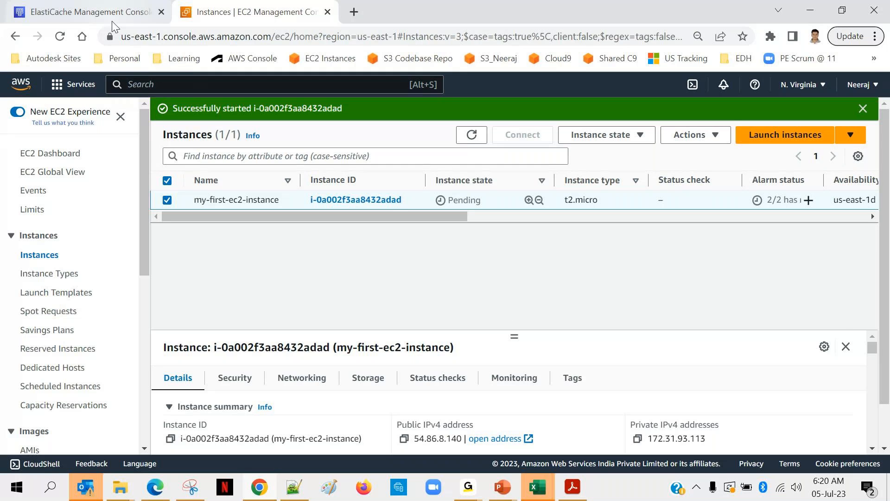
{"action": "left_click", "coordinate": [86, 12]}
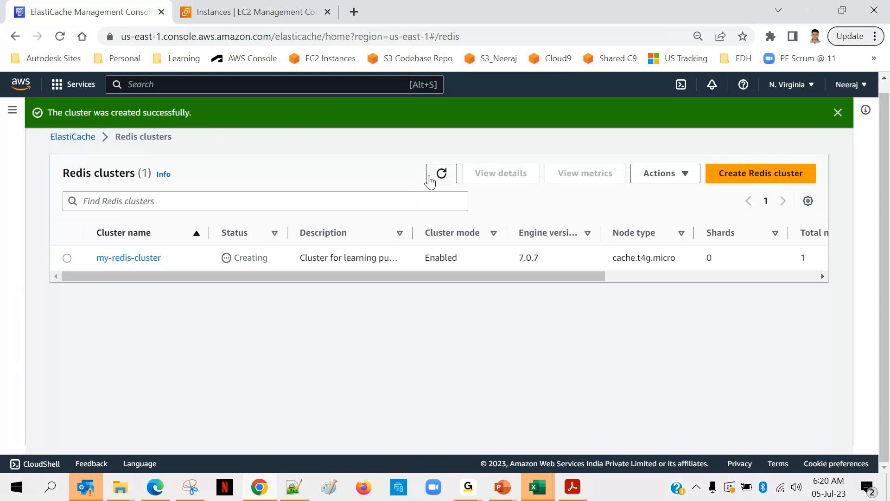